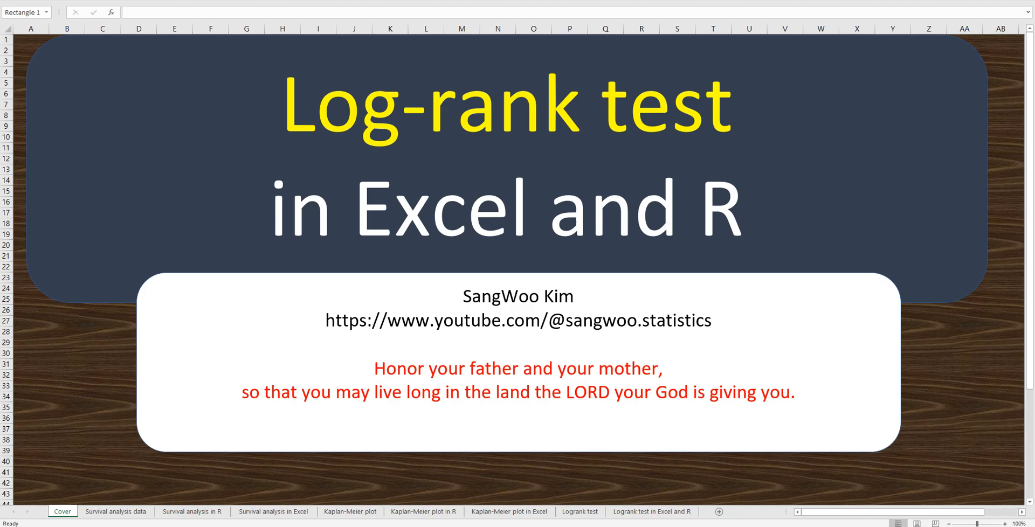
Switch to the Logrank test sheet with the Wikipedia definition and formulas.
click(579, 526)
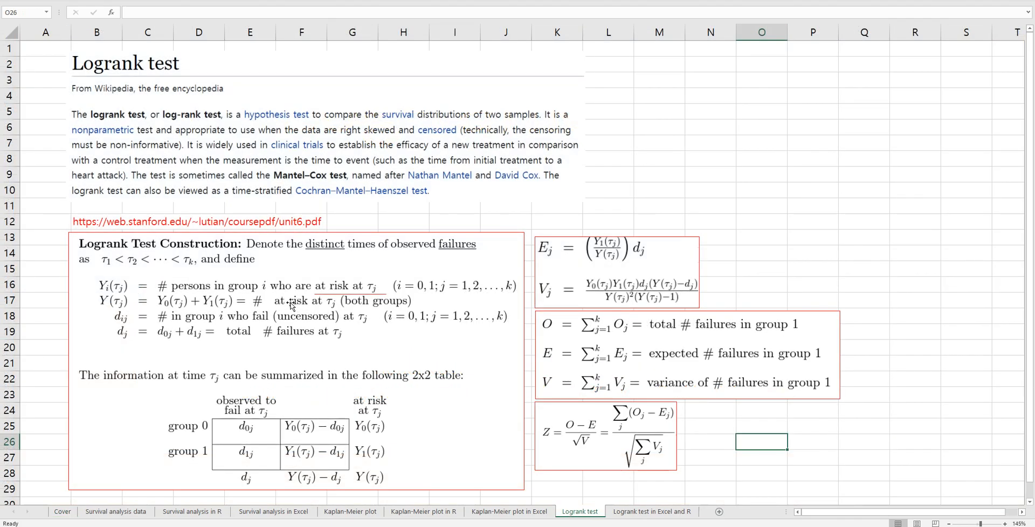
mouse_move(101, 107)
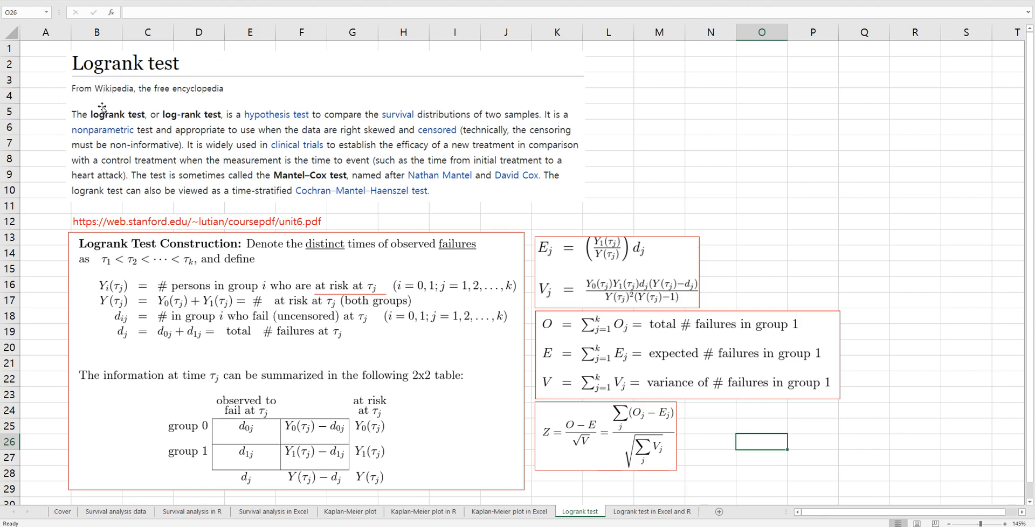
mouse_move(306, 128)
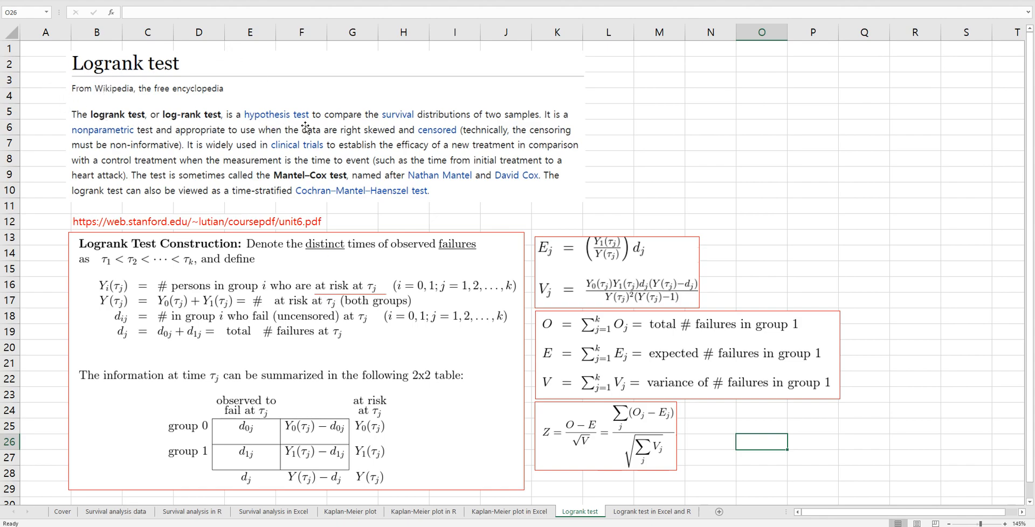
mouse_move(448, 129)
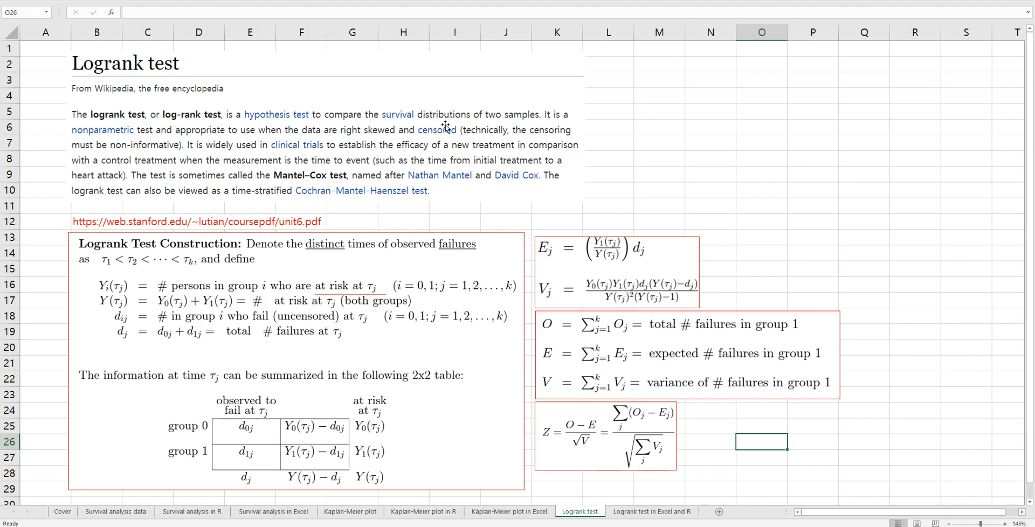
mouse_move(509, 134)
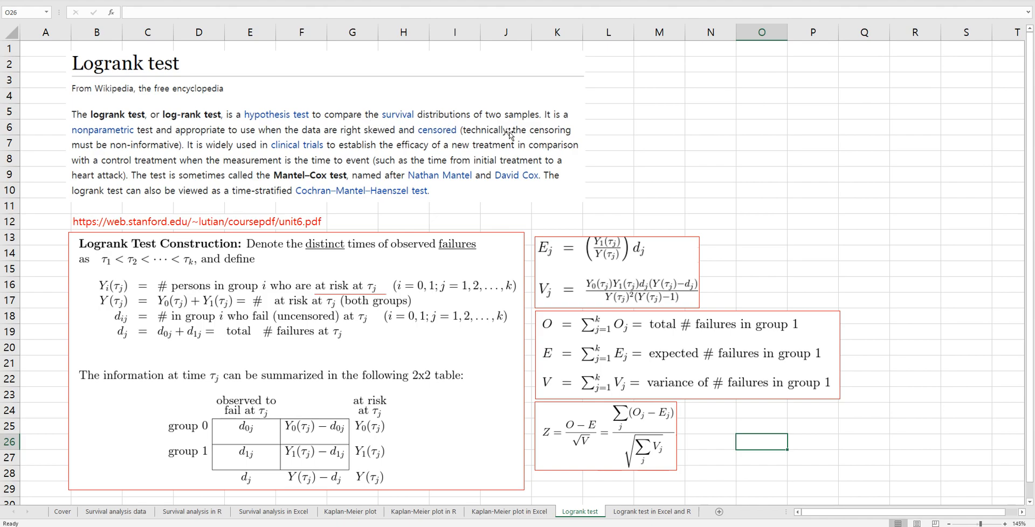
mouse_move(63, 227)
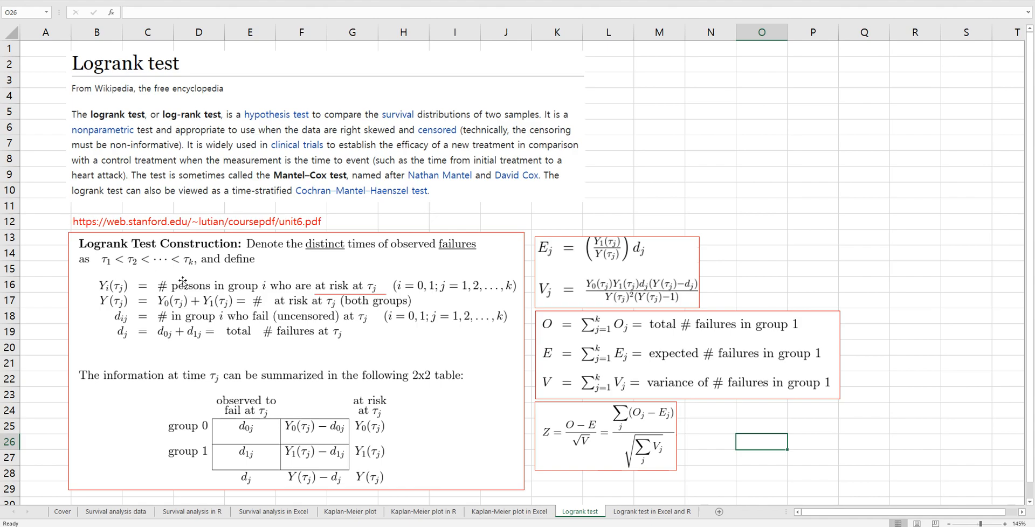
mouse_move(495, 443)
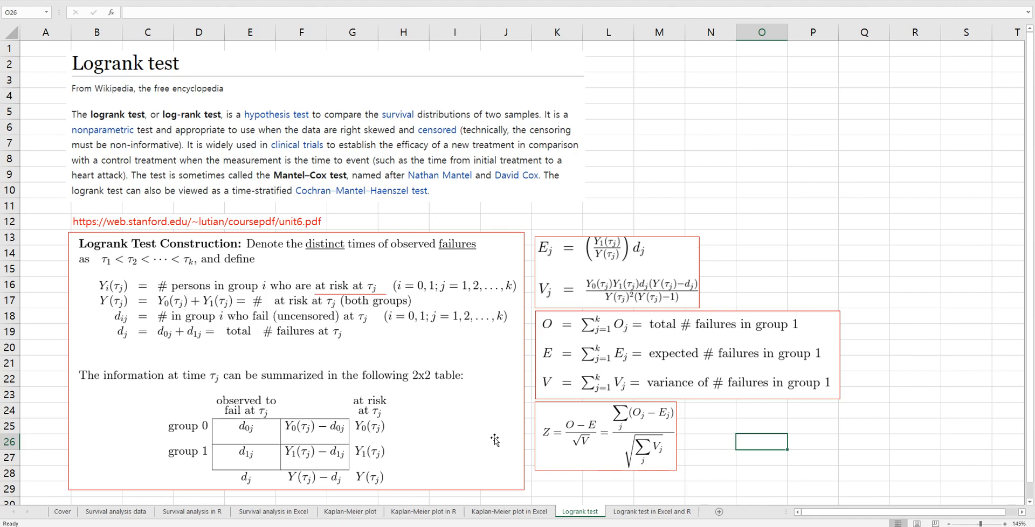
mouse_move(522, 250)
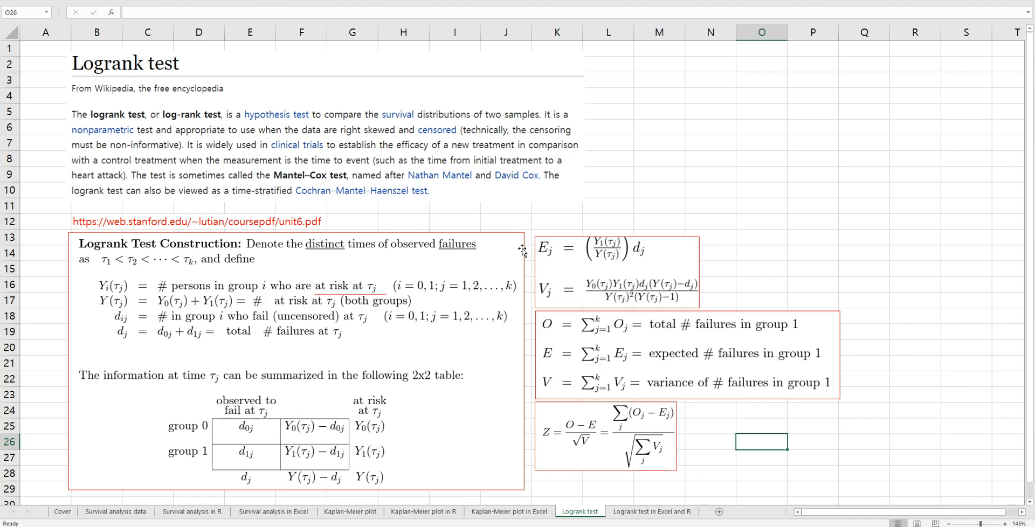
mouse_move(716, 462)
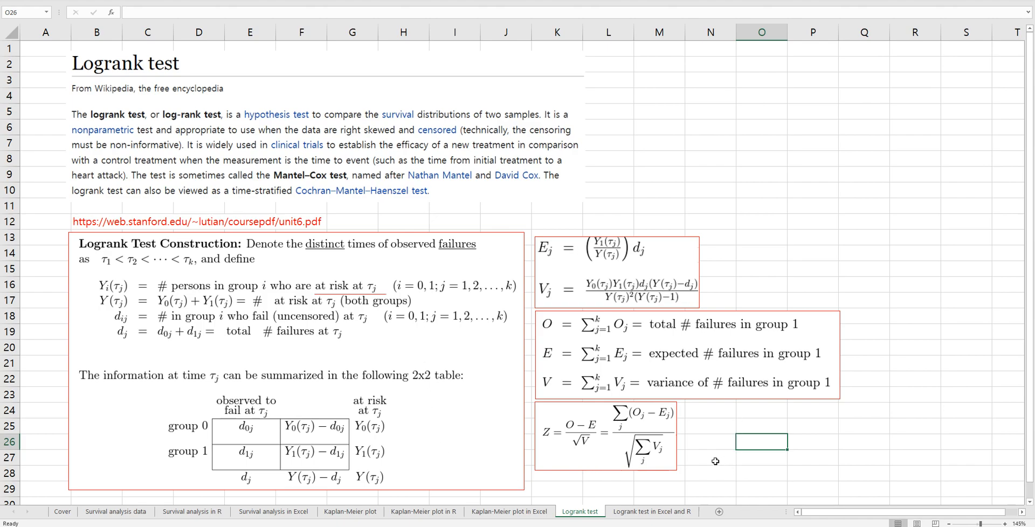
mouse_move(294, 453)
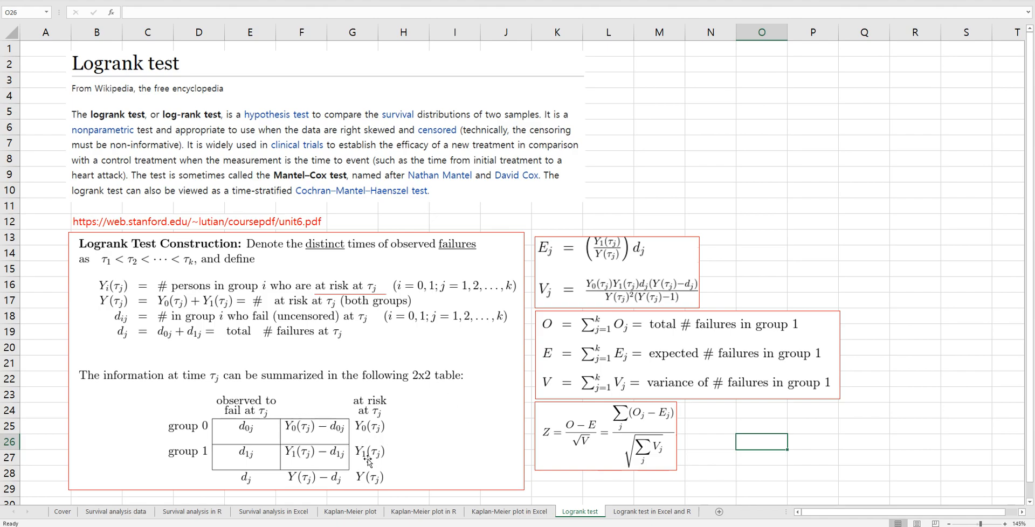
mouse_move(343, 465)
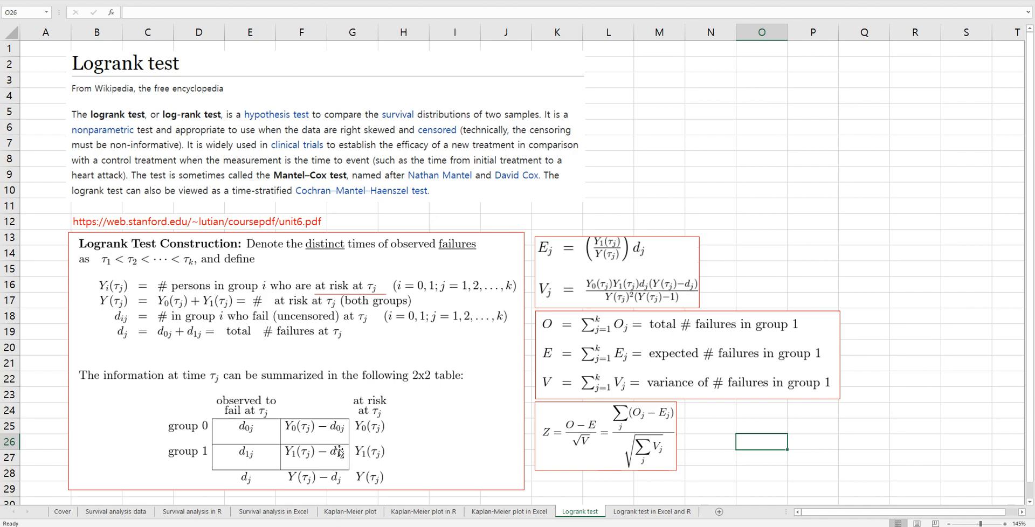
mouse_move(249, 429)
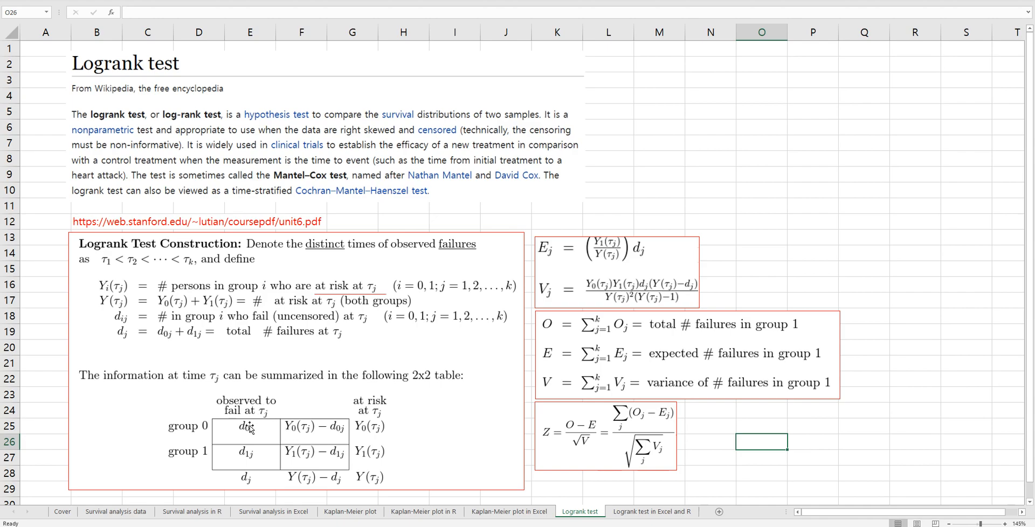
mouse_move(330, 462)
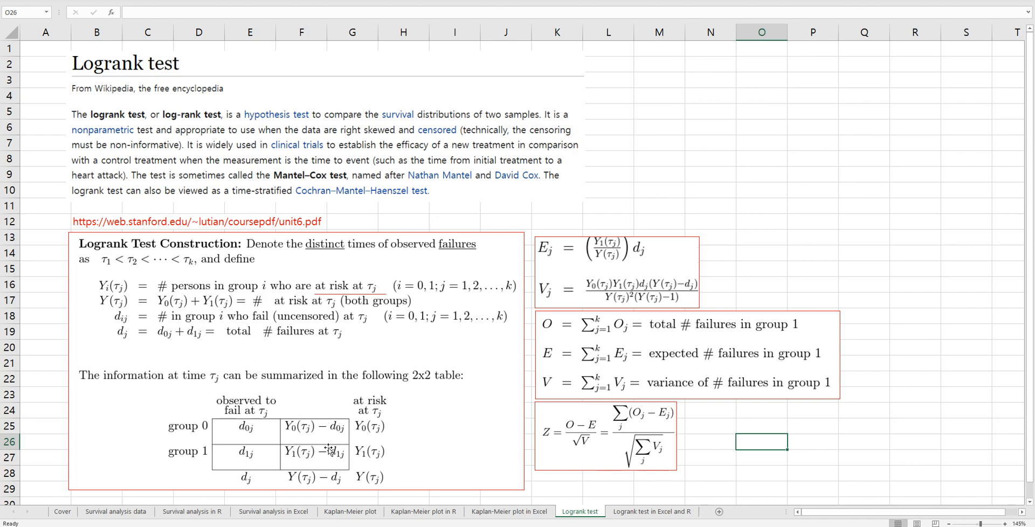
mouse_move(572, 258)
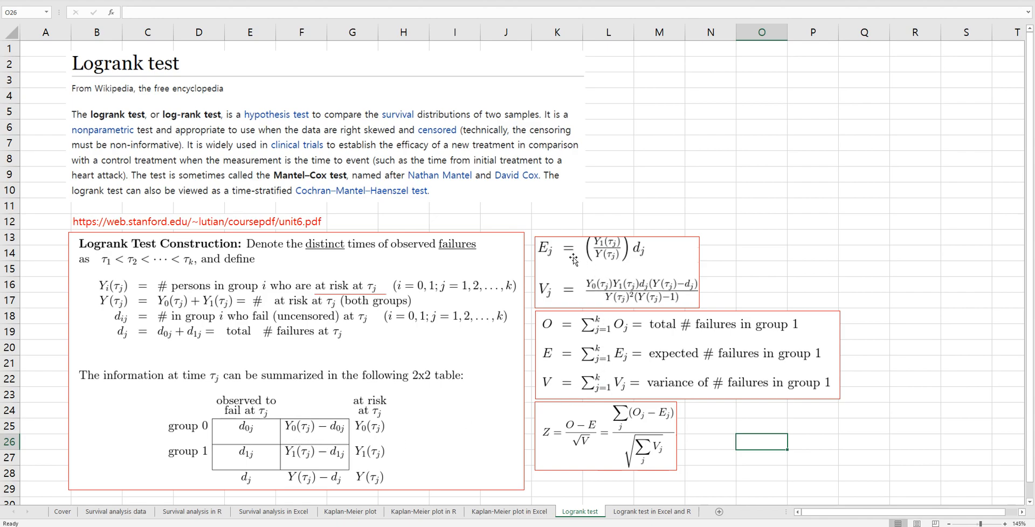
mouse_move(559, 302)
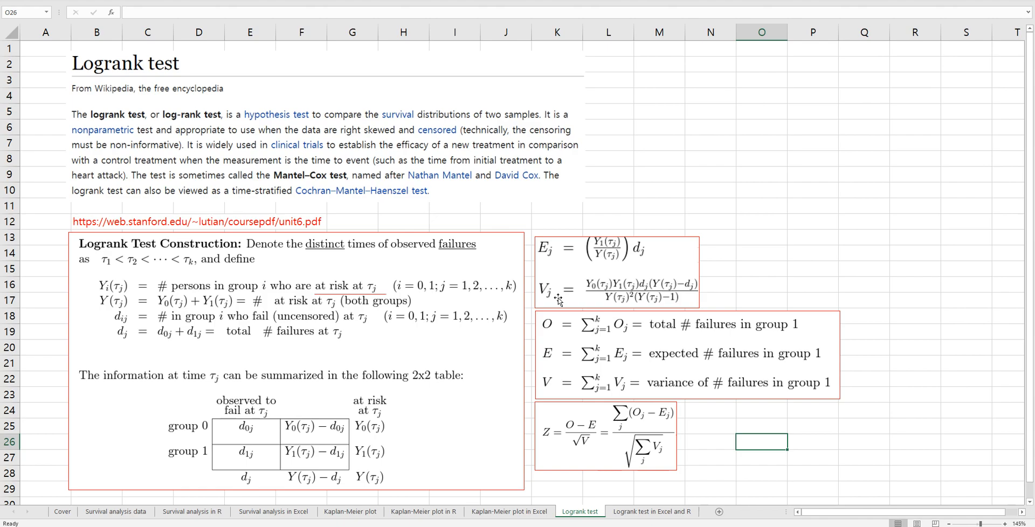
mouse_move(560, 322)
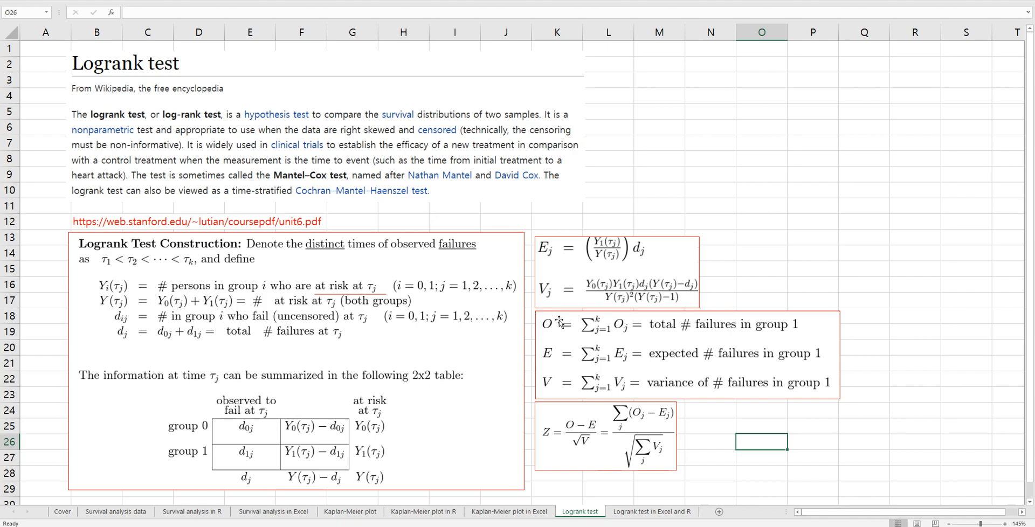
mouse_move(562, 455)
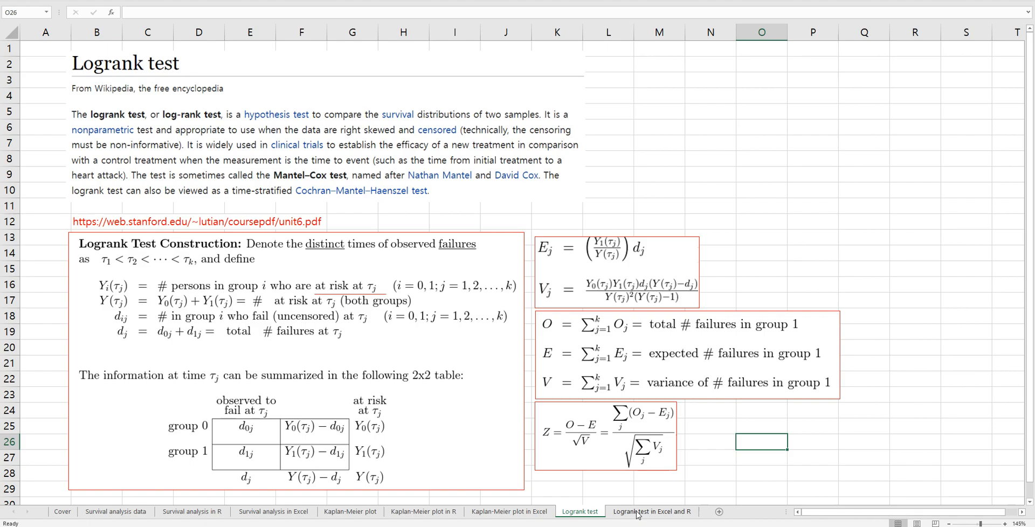
Switch to the Logrank test in Excel and R sheet with the empty table and survdiff output.
click(651, 511)
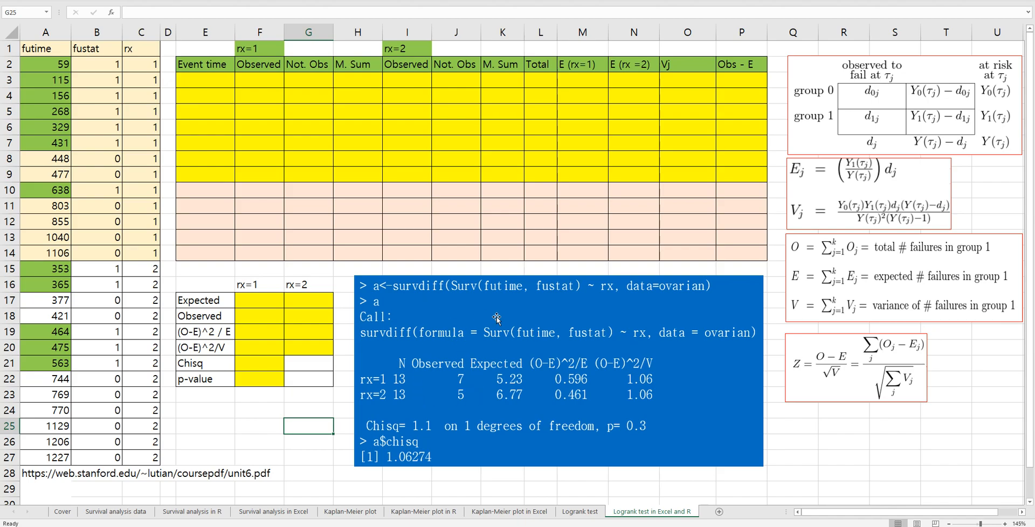
mouse_move(434, 442)
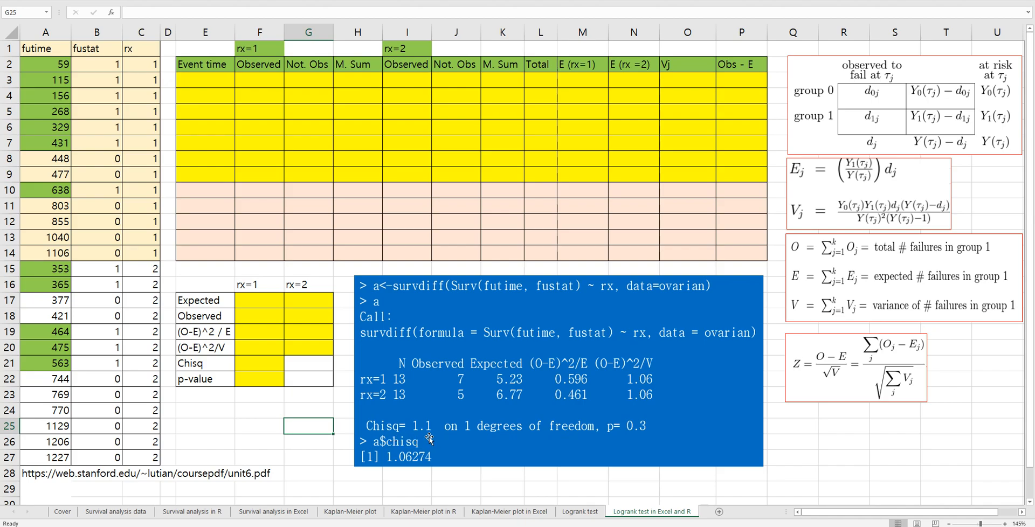
mouse_move(652, 443)
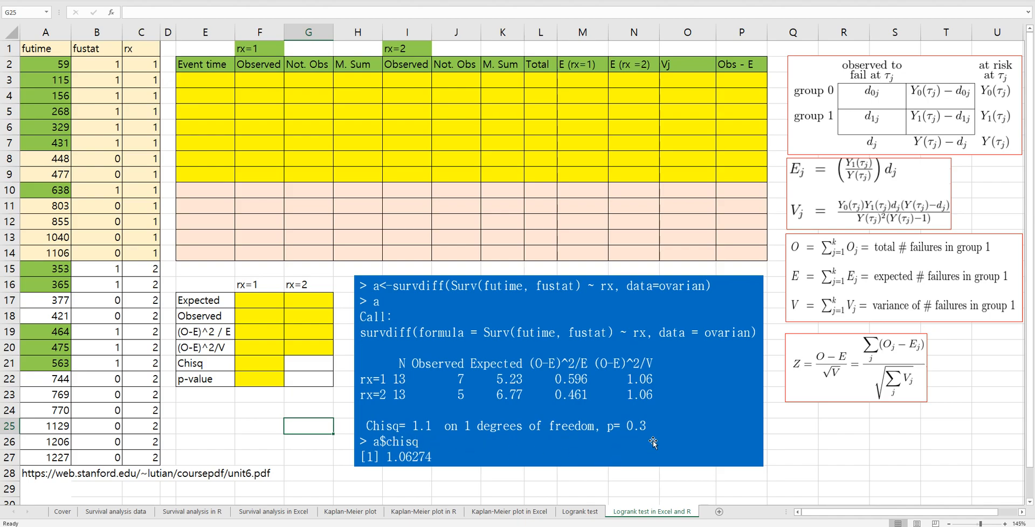
mouse_move(632, 440)
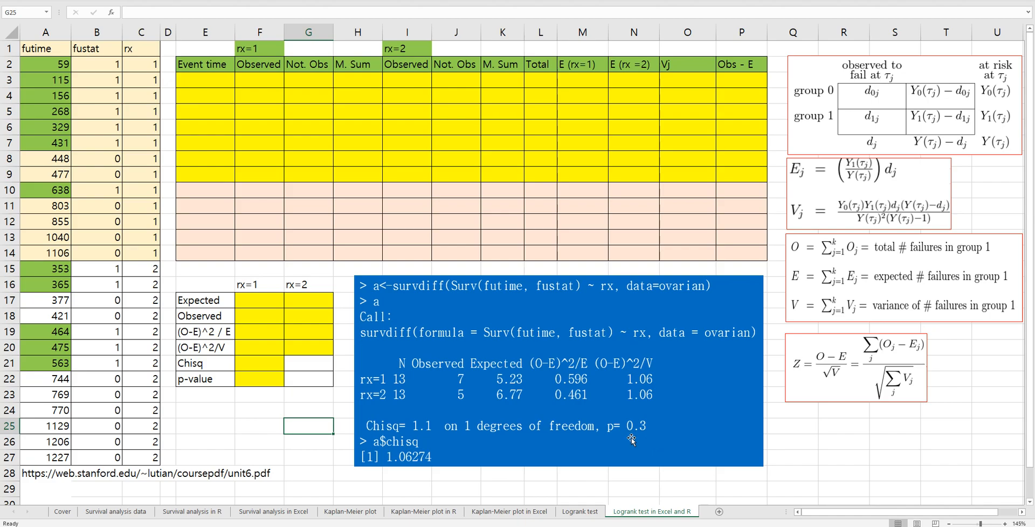
mouse_move(444, 412)
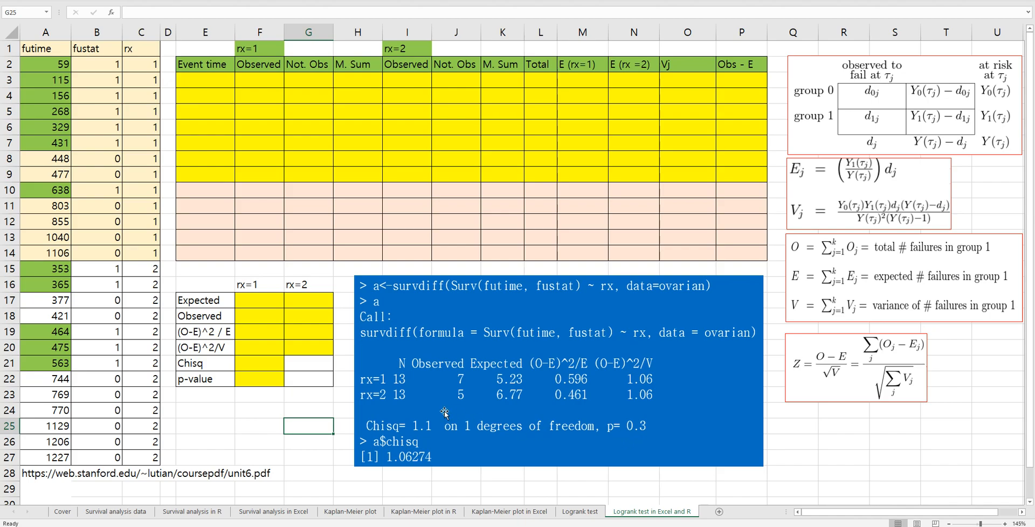
mouse_move(431, 418)
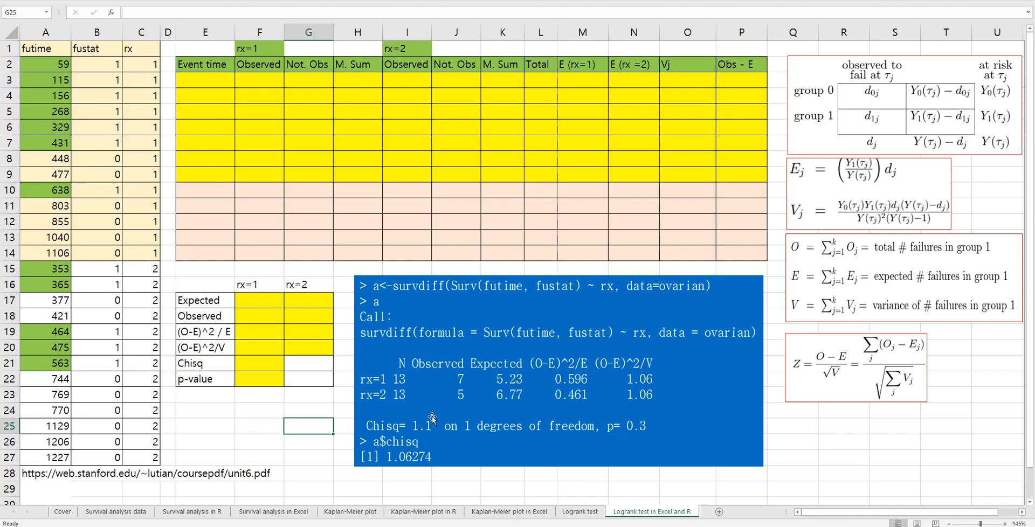
mouse_move(587, 356)
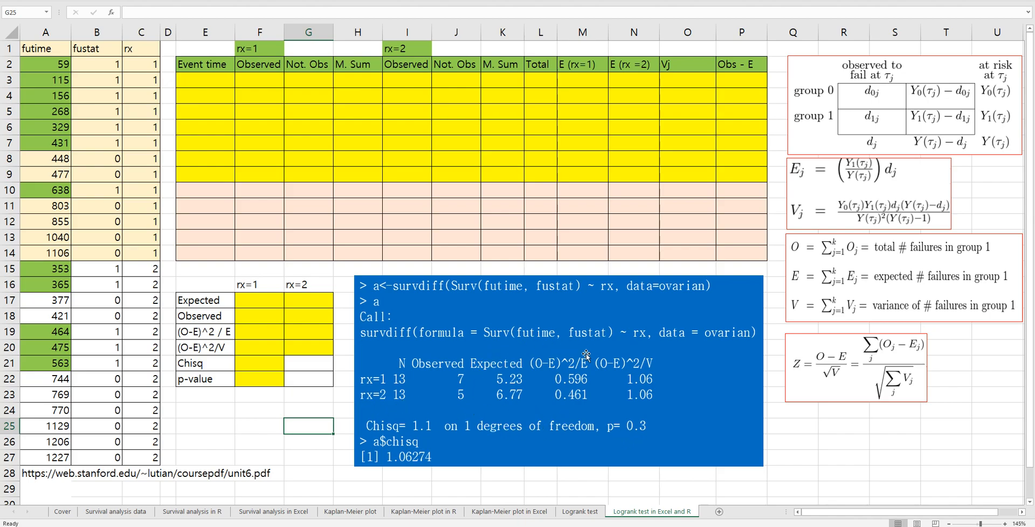
mouse_move(582, 441)
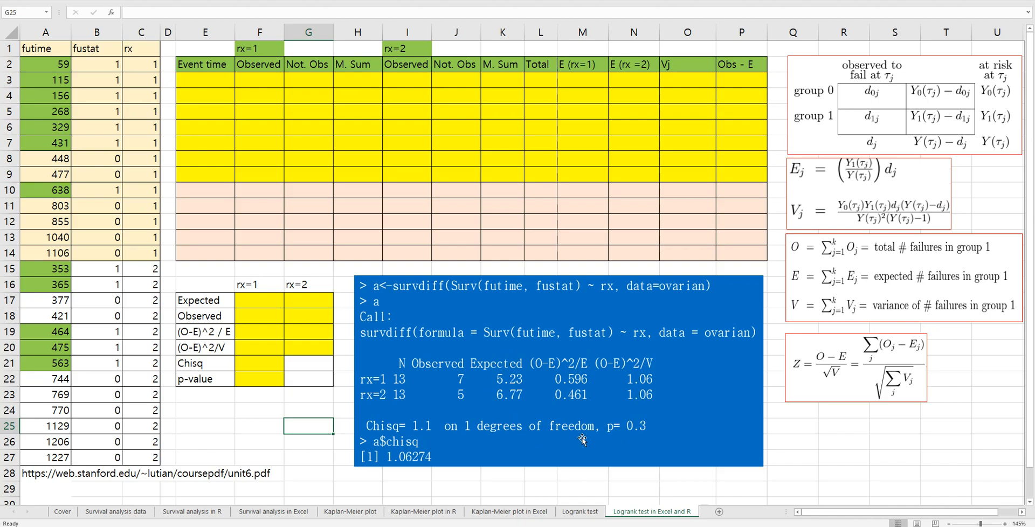
mouse_move(529, 437)
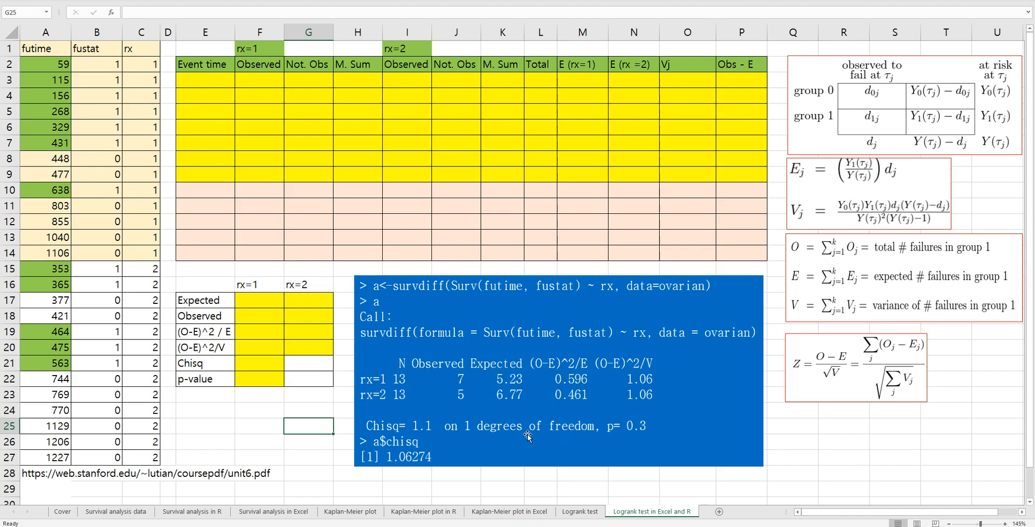
mouse_move(105, 163)
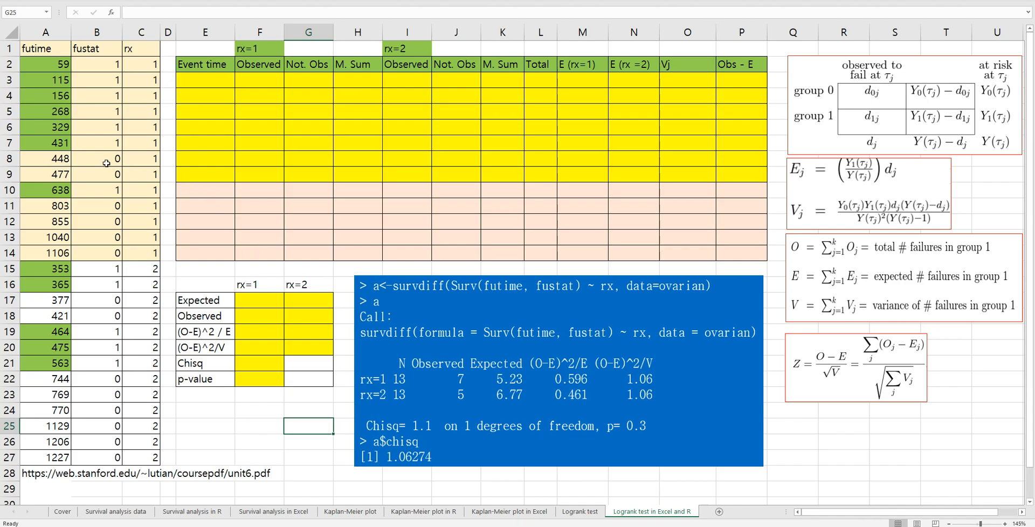
click(97, 159)
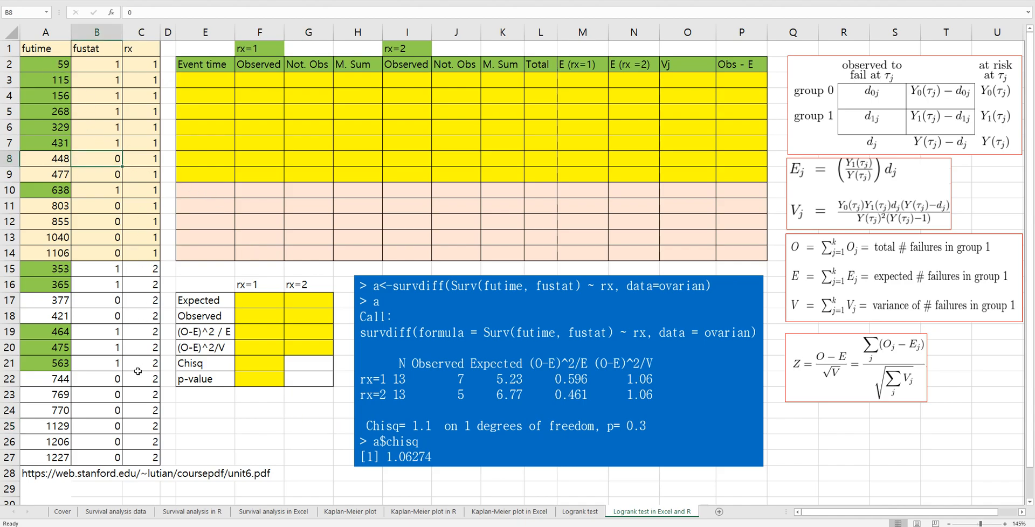
mouse_move(141, 472)
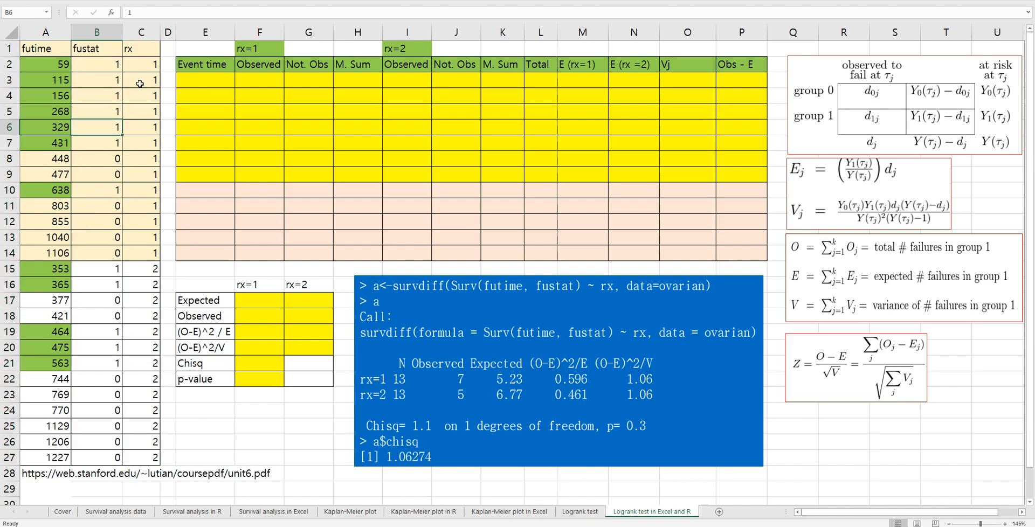
mouse_move(140, 326)
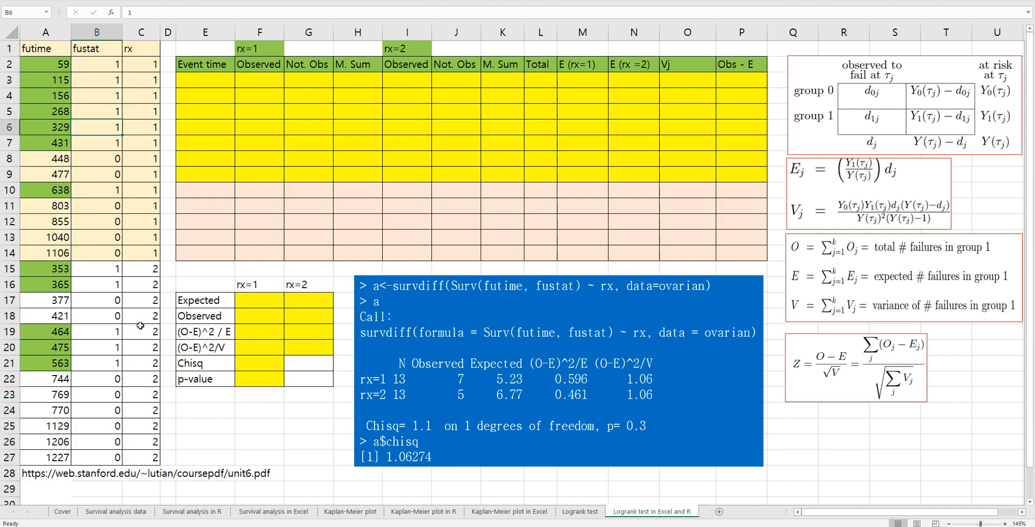
click(141, 331)
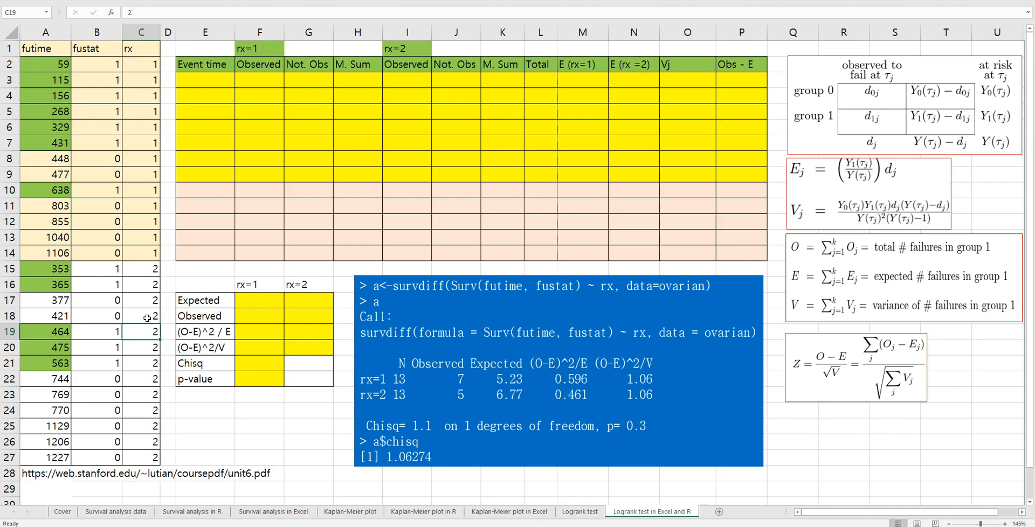
mouse_move(141, 323)
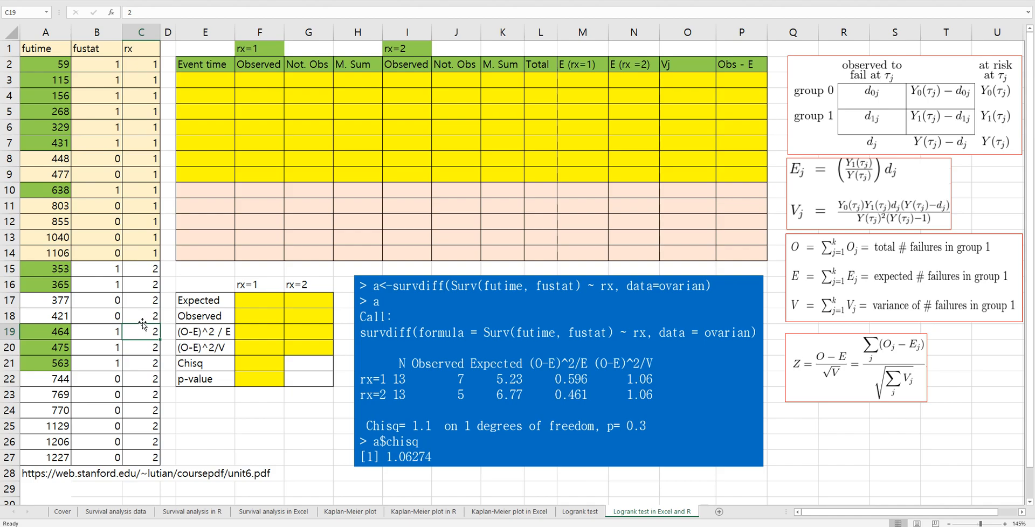
click(95, 63)
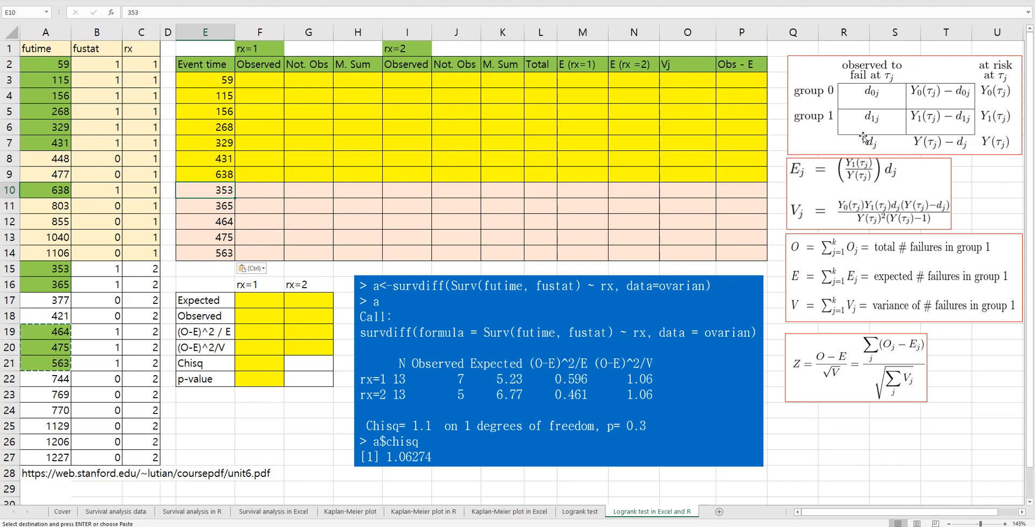
mouse_move(873, 144)
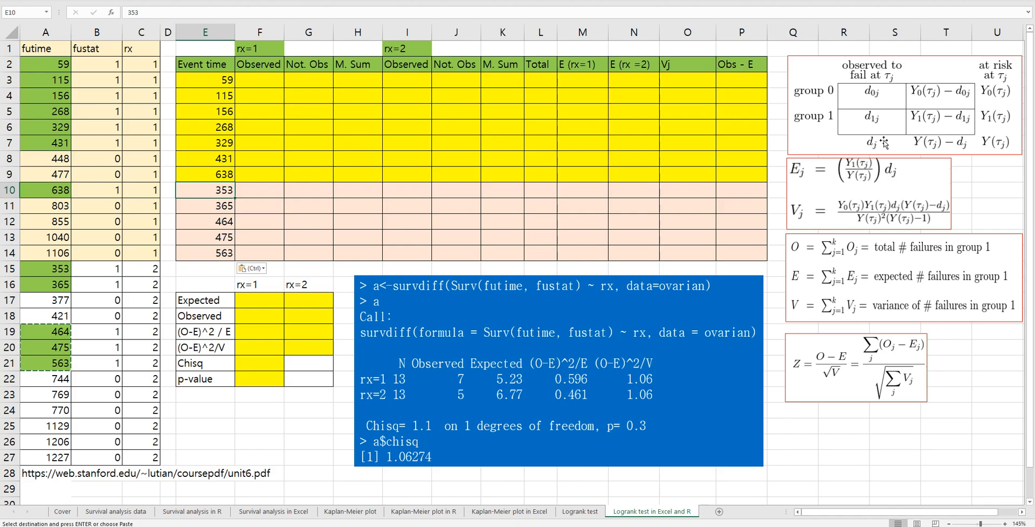
mouse_move(559, 488)
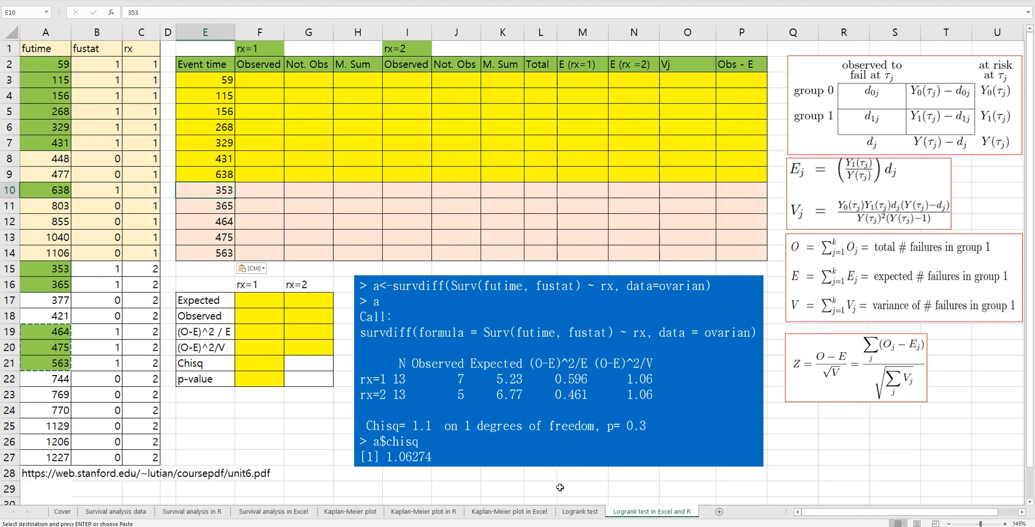
click(579, 511)
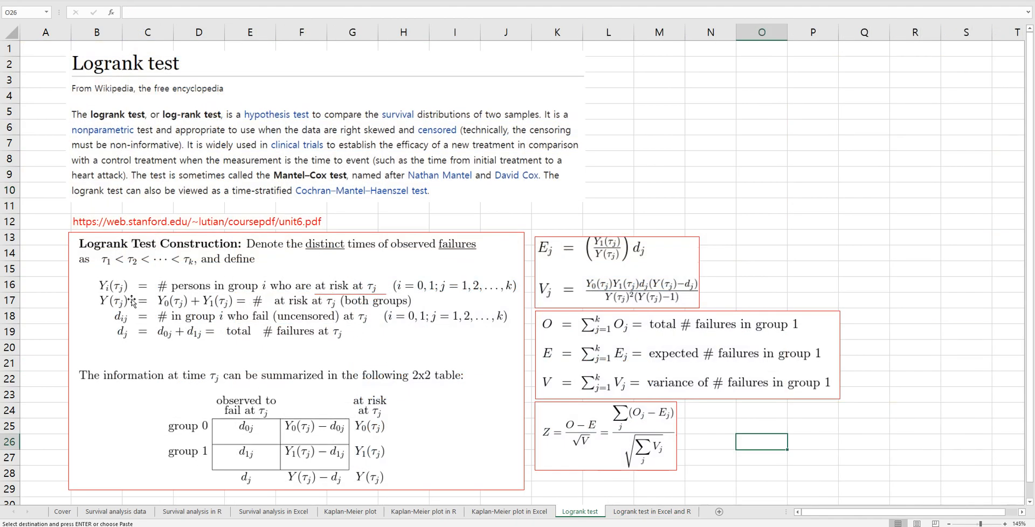
mouse_move(327, 305)
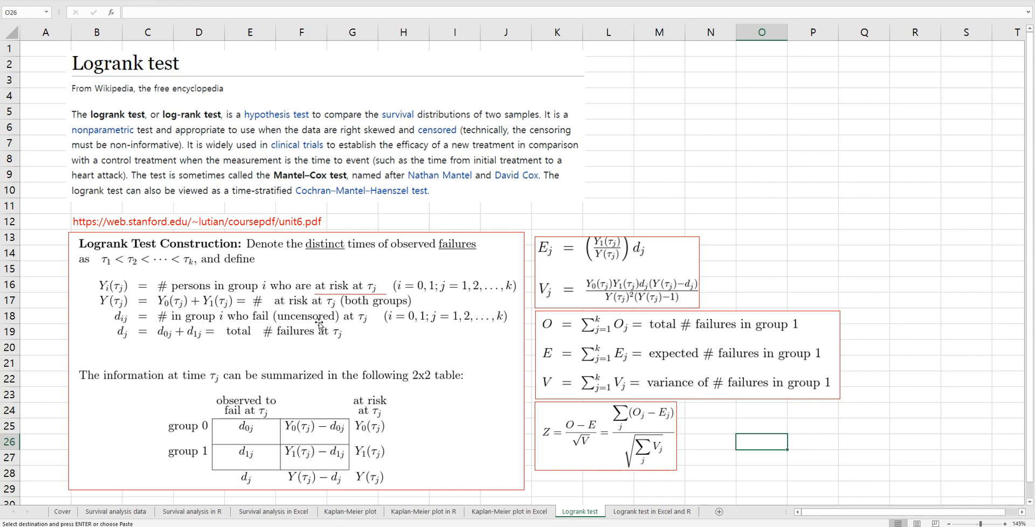
mouse_move(319, 302)
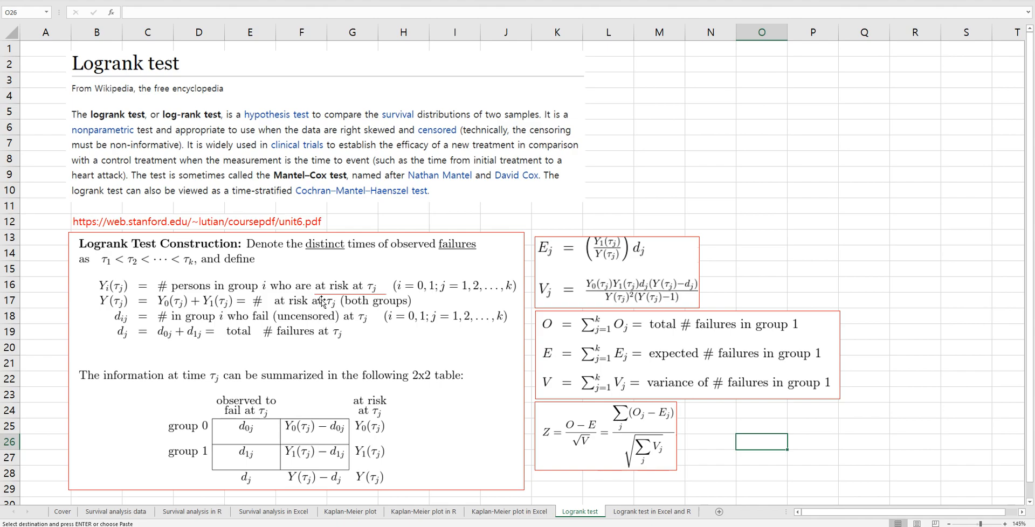
mouse_move(374, 298)
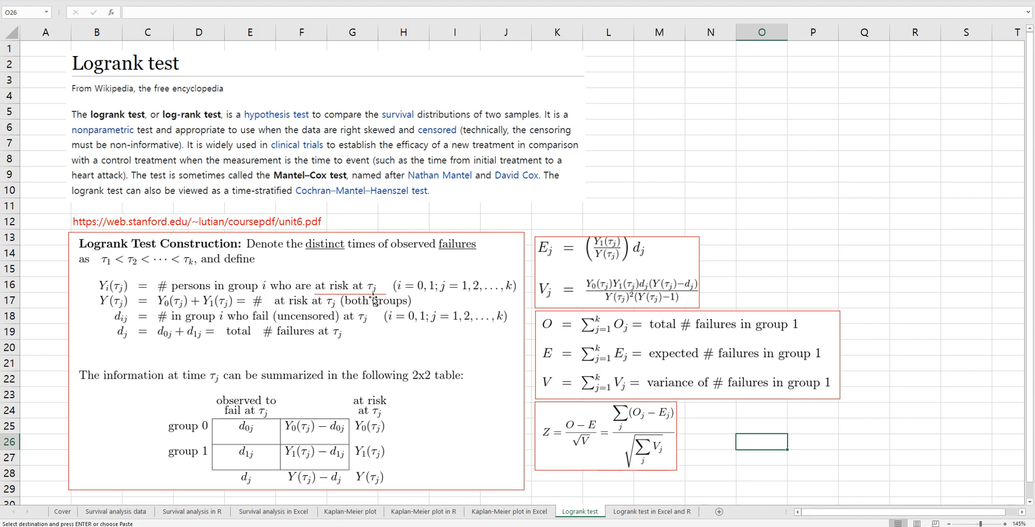
mouse_move(695, 464)
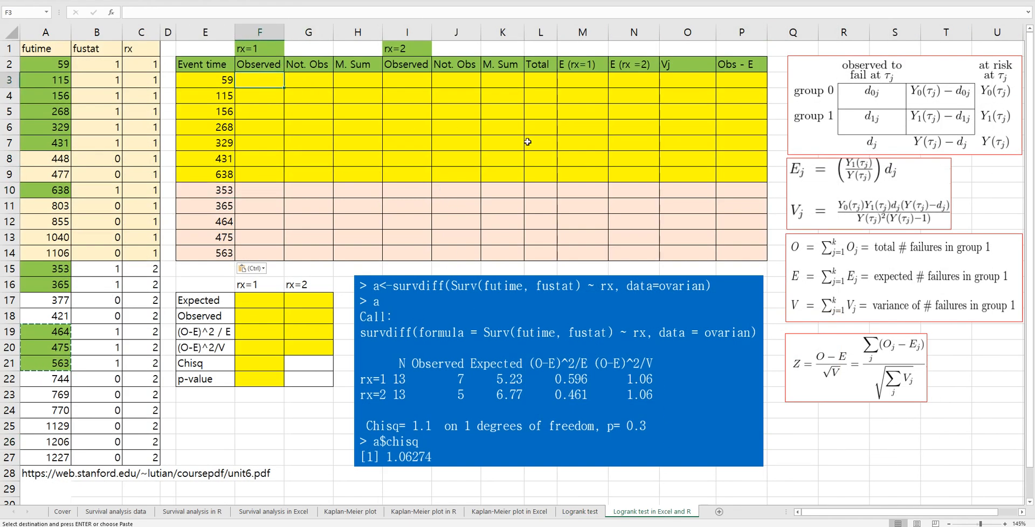
mouse_move(278, 171)
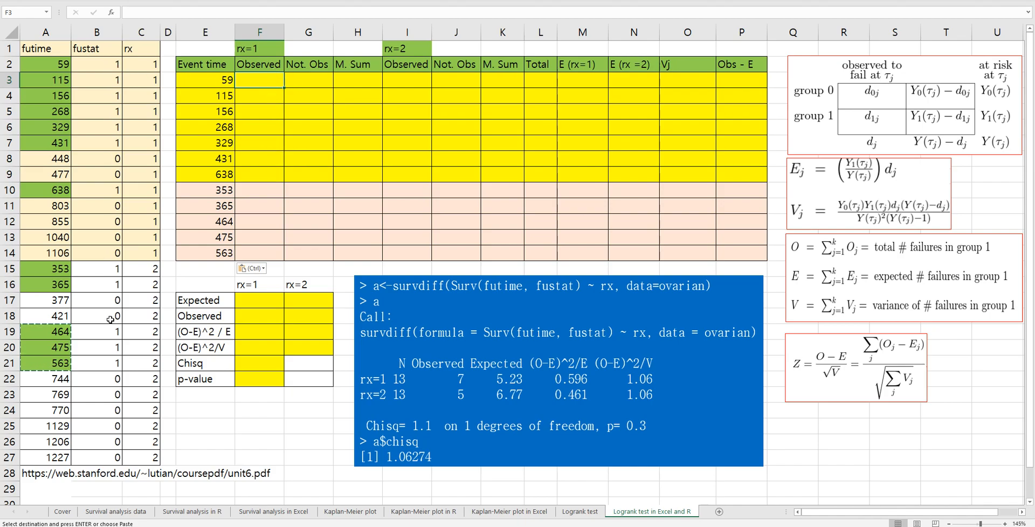
mouse_move(105, 360)
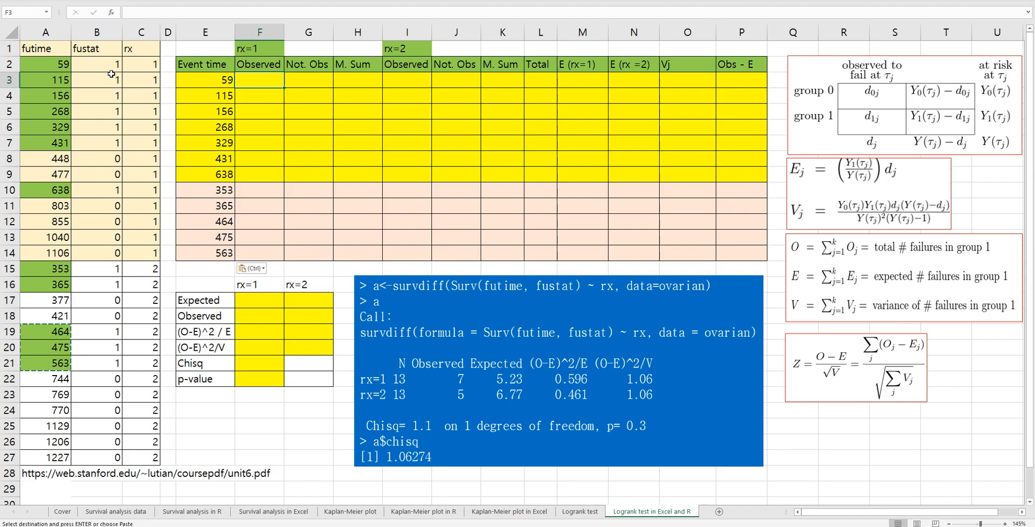
mouse_move(110, 130)
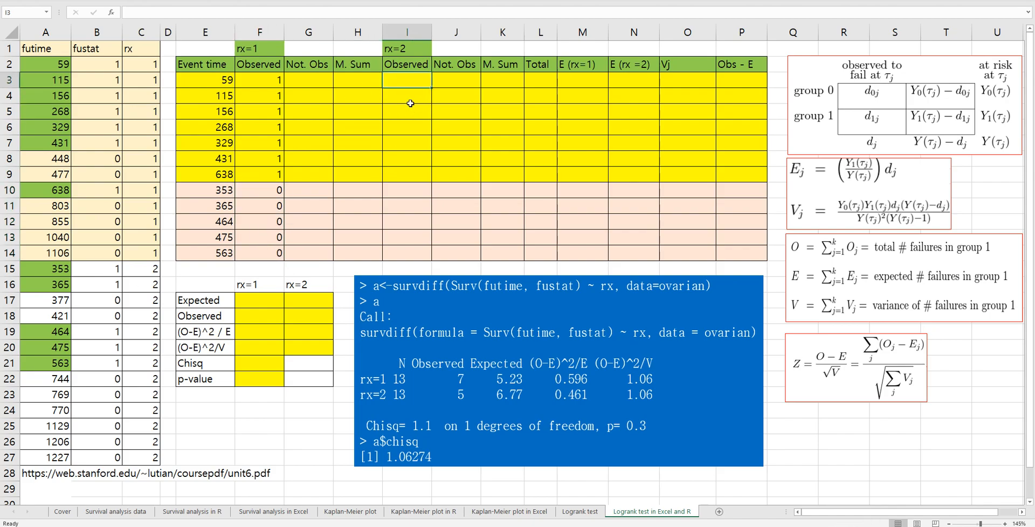
Finish the Observed columns with 0 where the group did not fail at that event time.
text(0)
click(407, 189)
text(1)
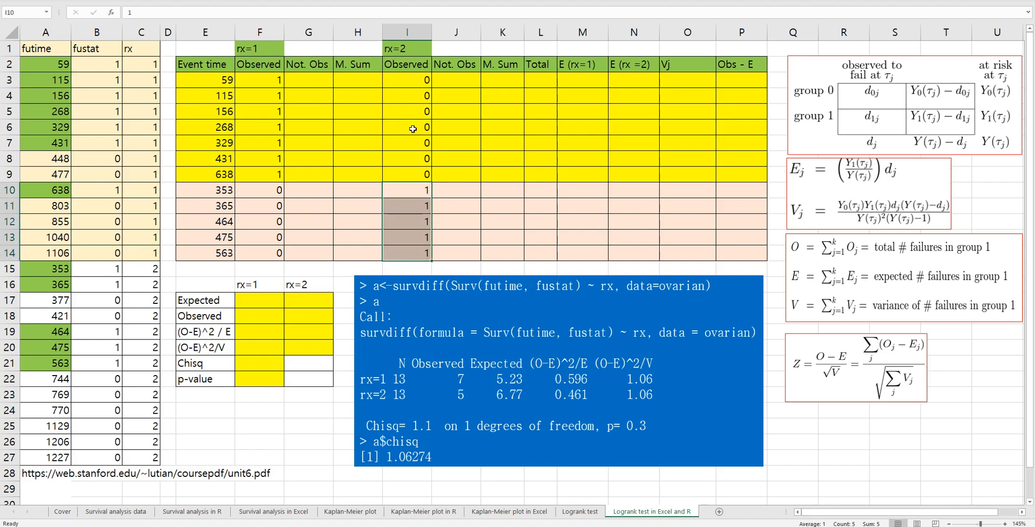
mouse_move(113, 378)
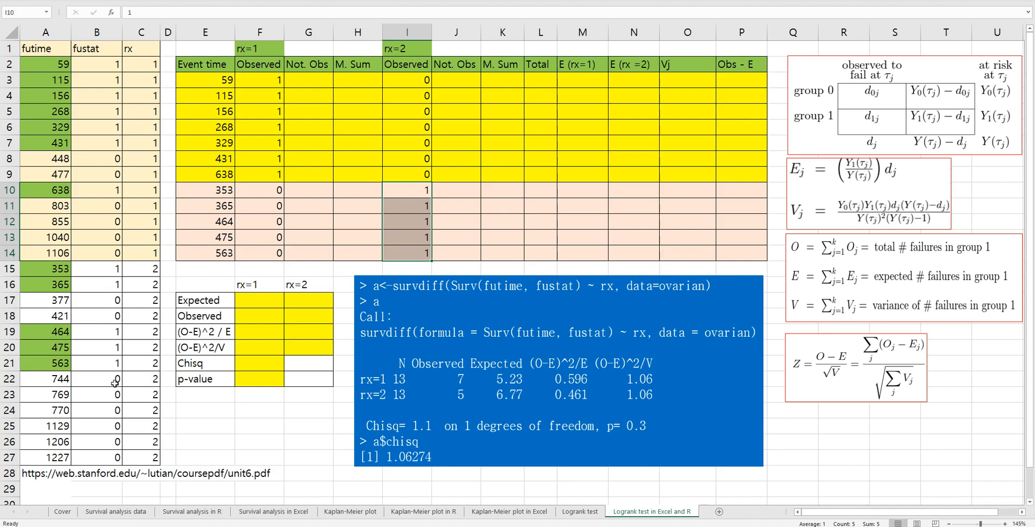
Enter =COUNTIF($A$2:$A$14,">"&E3) in G3 counting rx=1 times later than the event time.
click(308, 190)
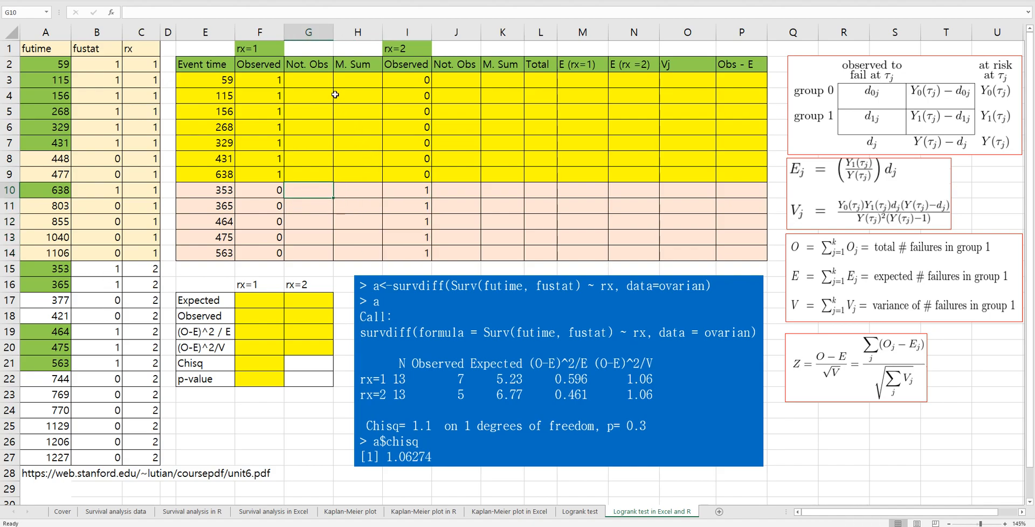
mouse_move(313, 239)
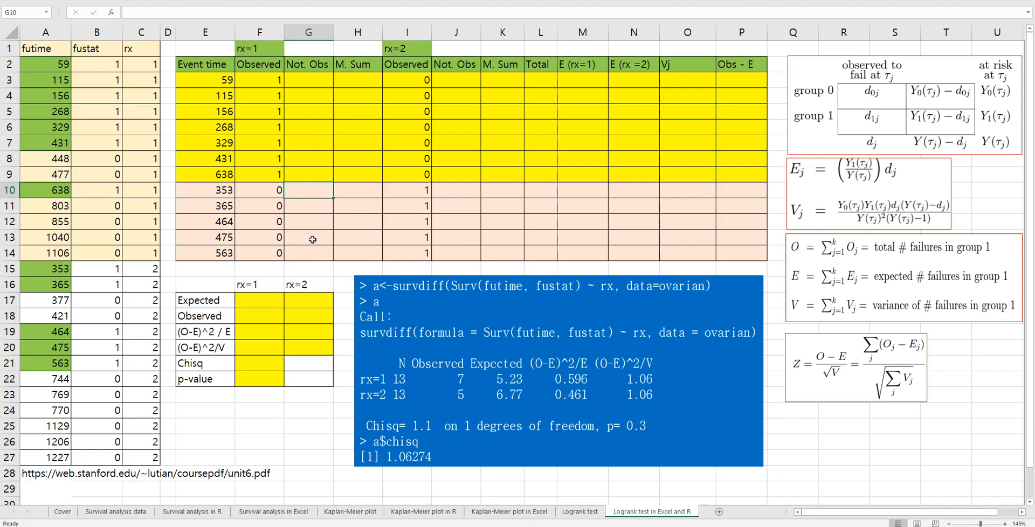
click(307, 79)
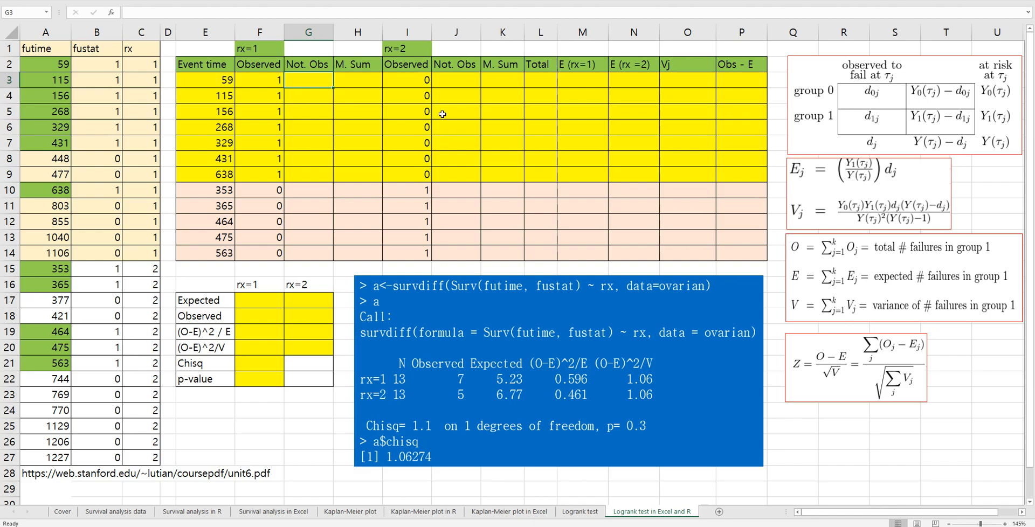
text(=)
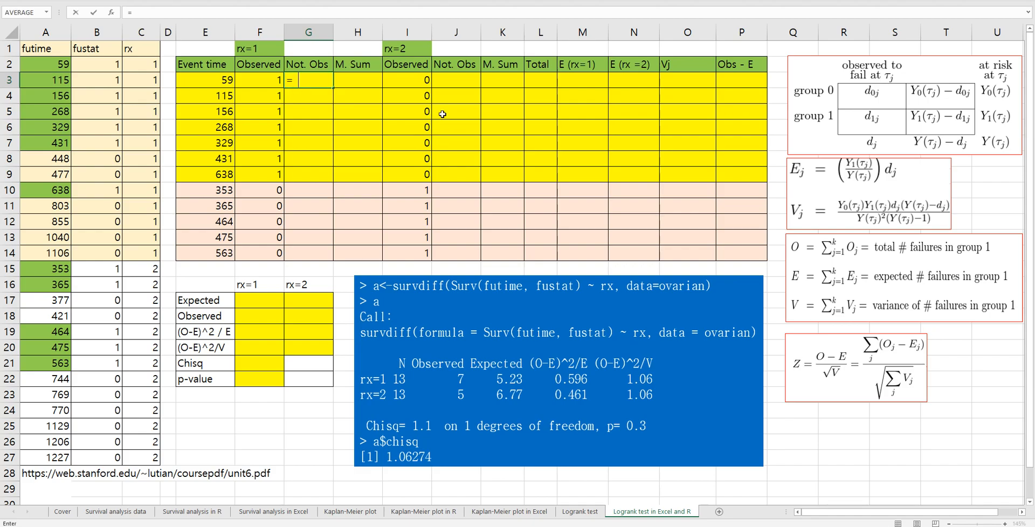
text(countif)
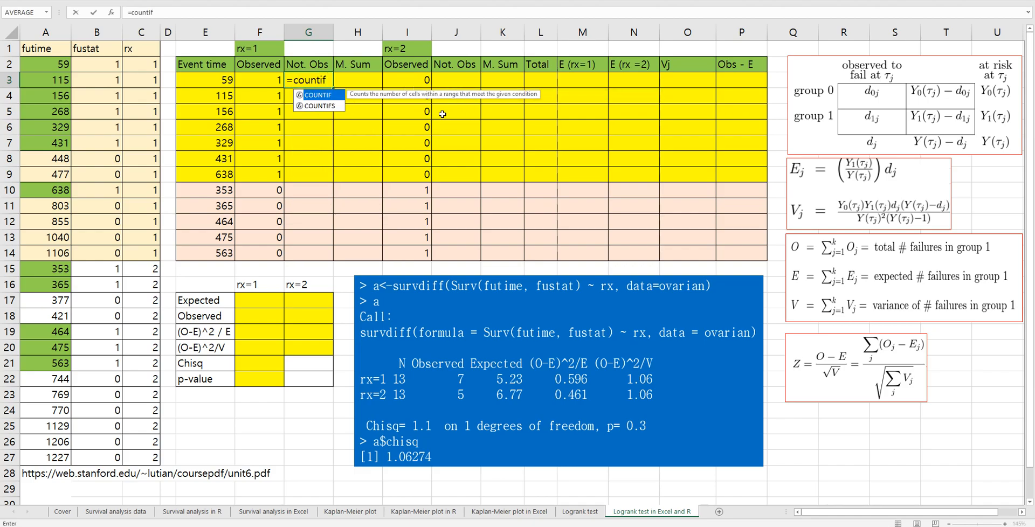
click(46, 65)
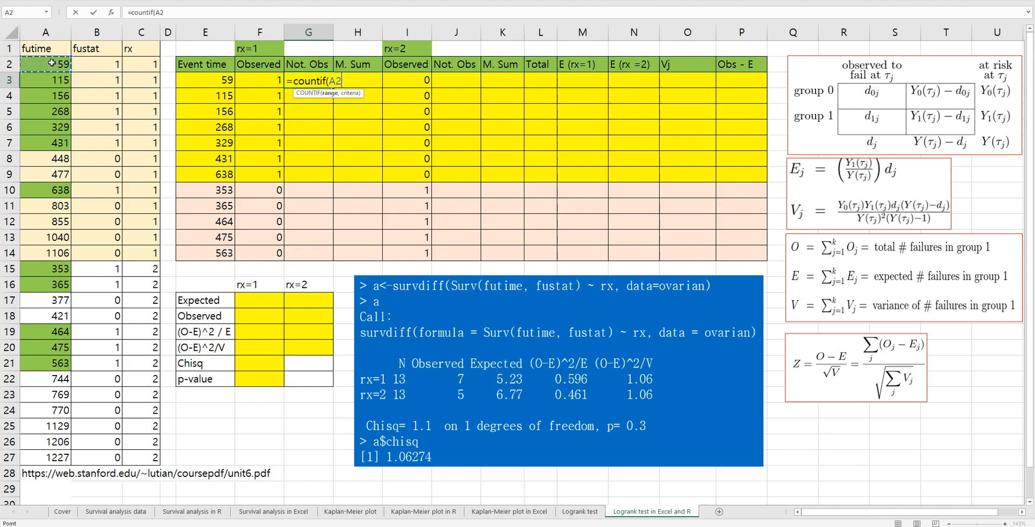
drag(45, 63, 45, 253)
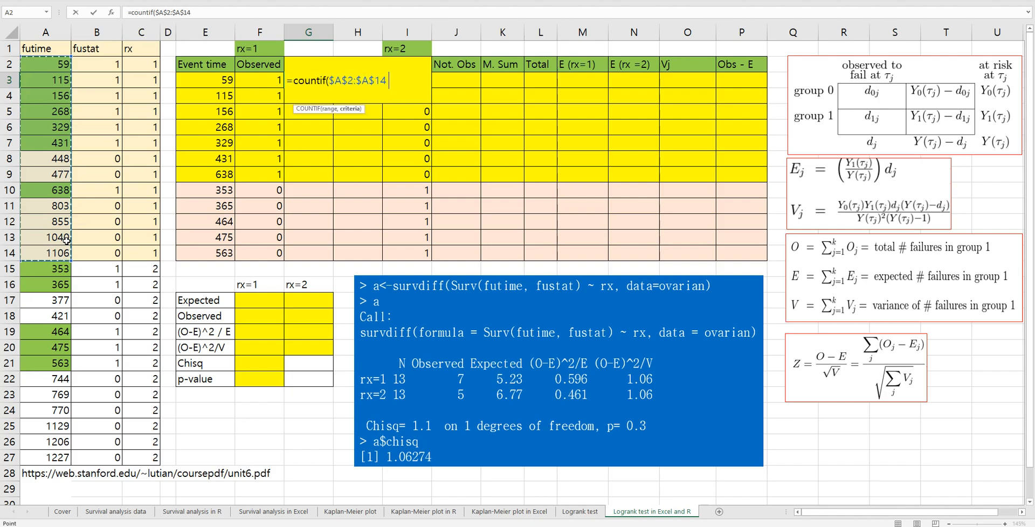
text(,">")
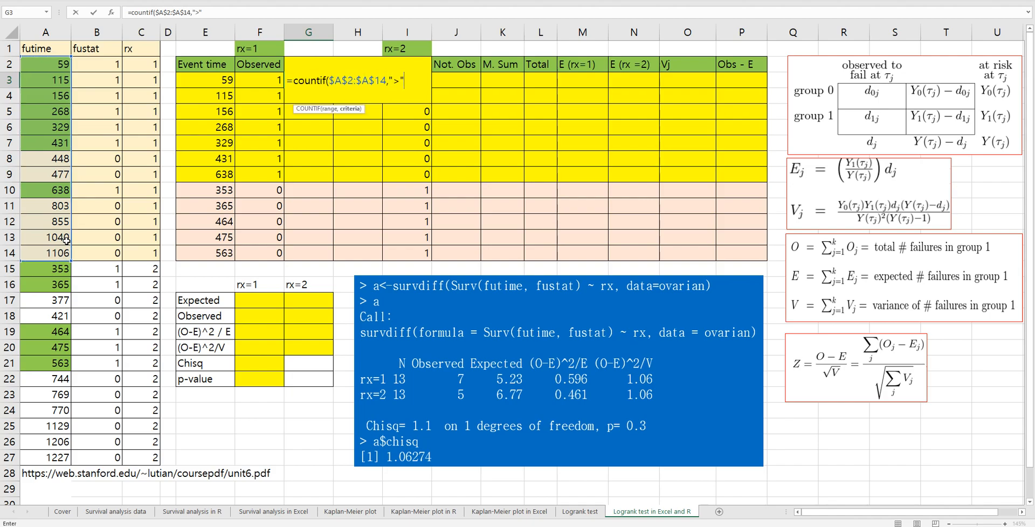
text(&)
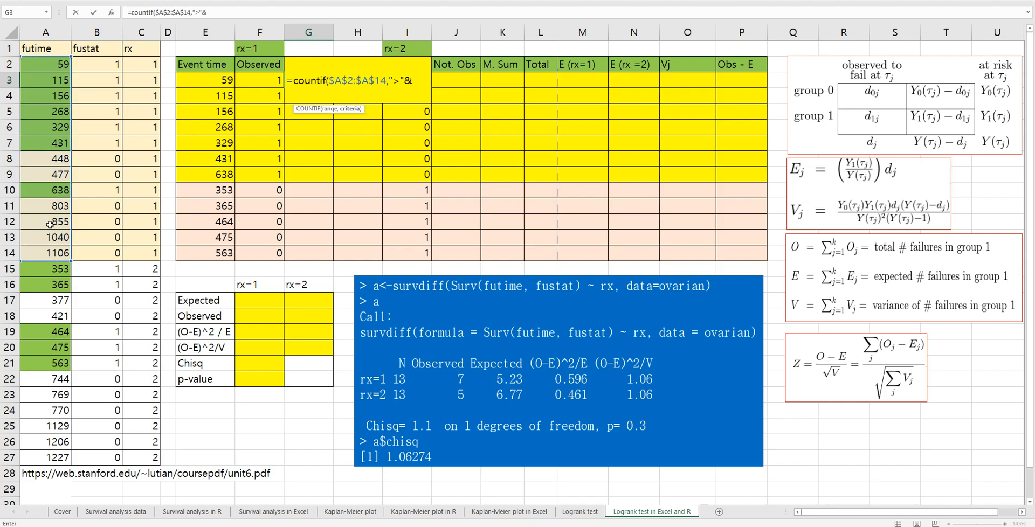
click(214, 79)
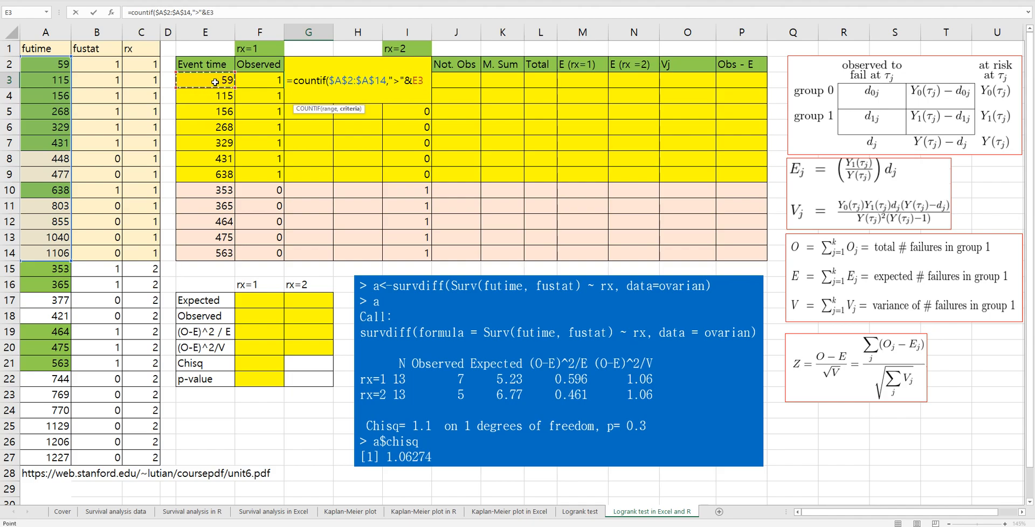
key(Enter)
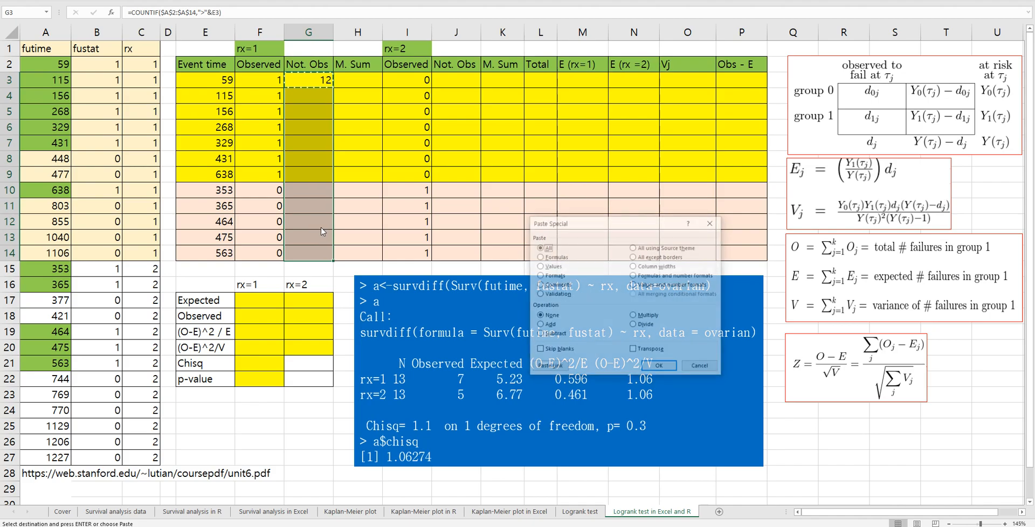
Paste the COUNTIF formula down the rx=1 Not. Obs column to G14.
click(659, 366)
text(=)
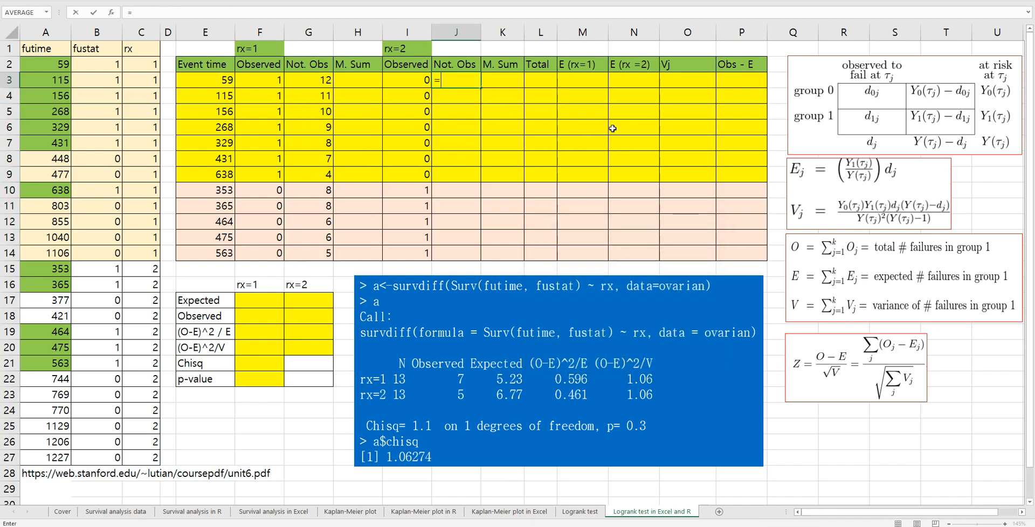
Enter =COUNTIF($A$15:$A$27,">"&E3) in J3 and paste it down the rx=2 Not. Obs column.
text(countif()
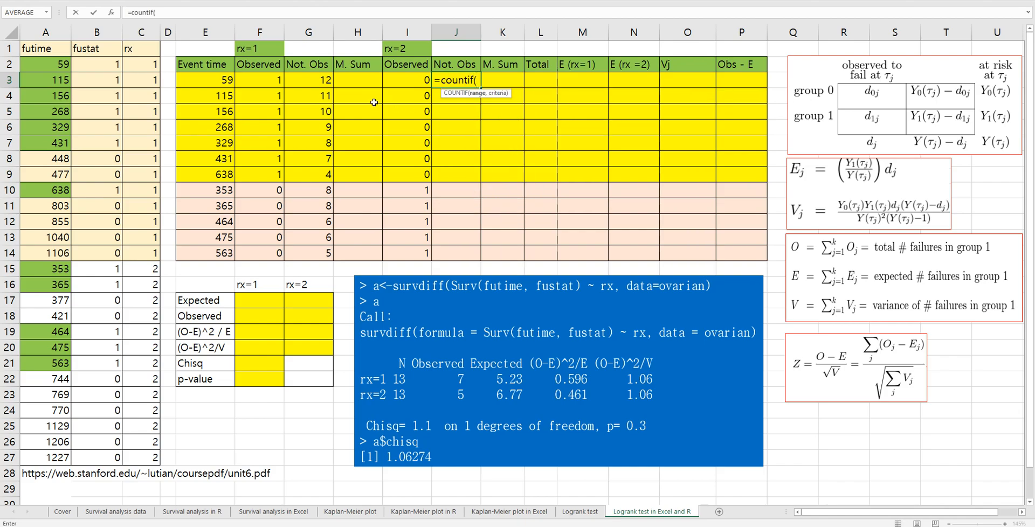
click(52, 268)
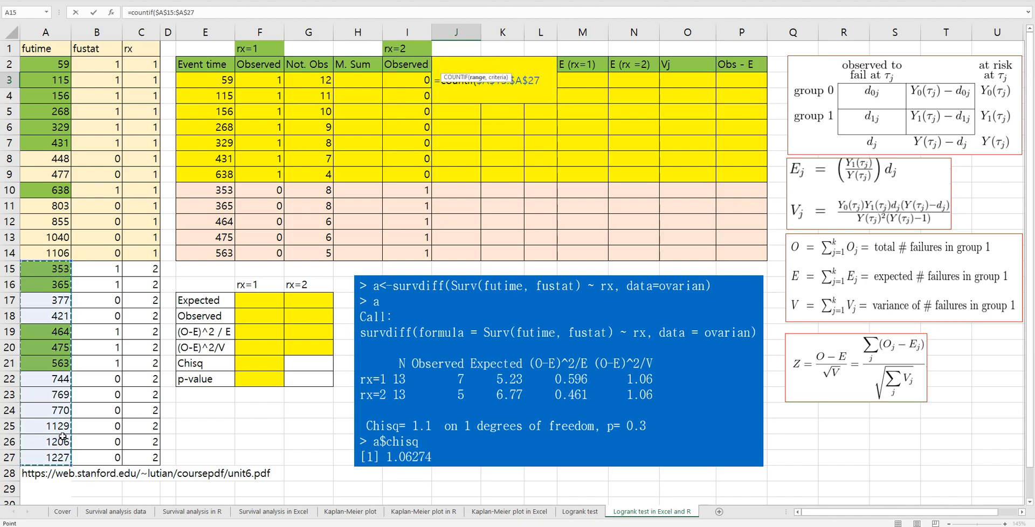
text(,">")
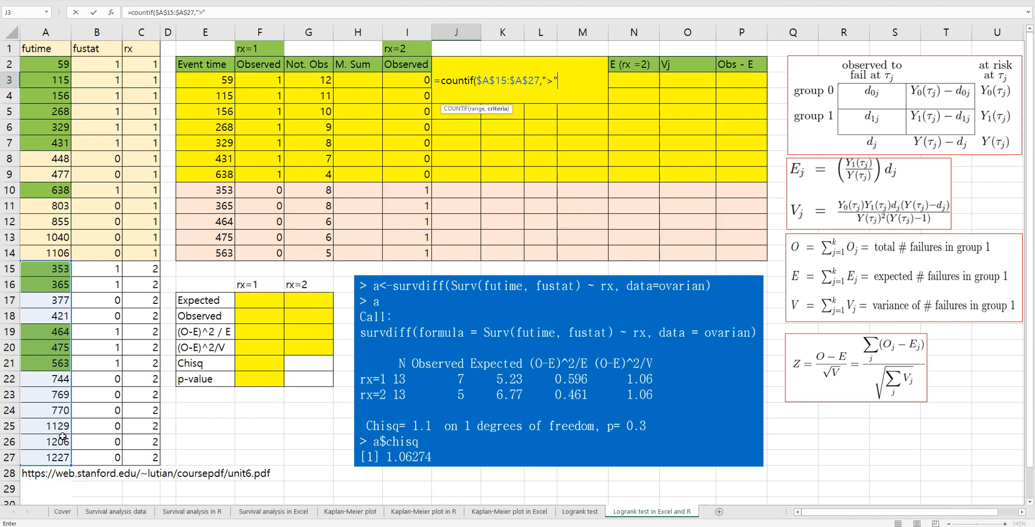
text(&)
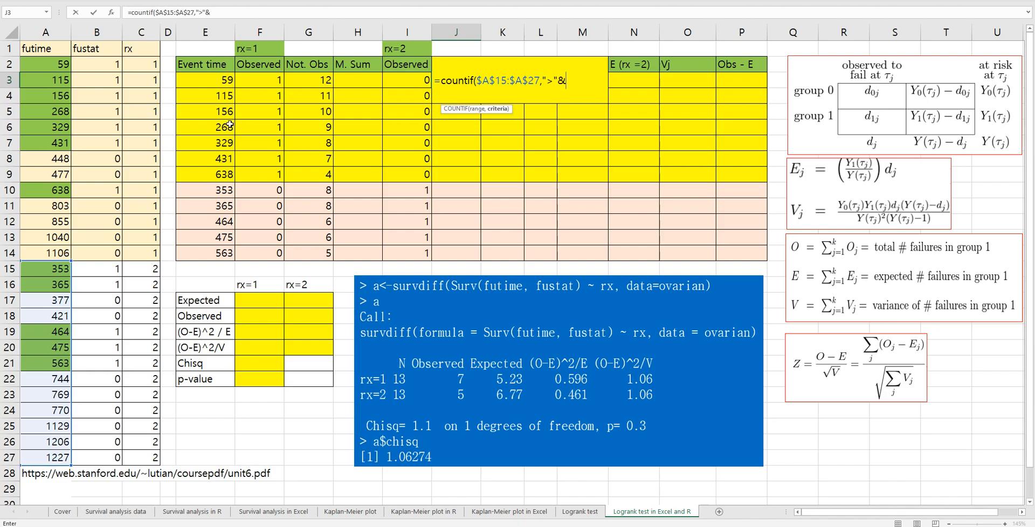
click(205, 79)
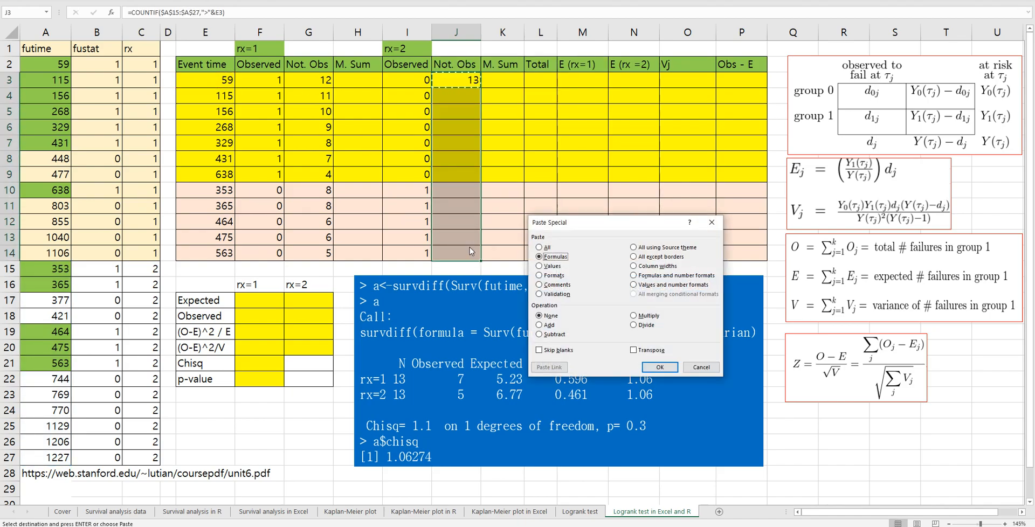
click(660, 367)
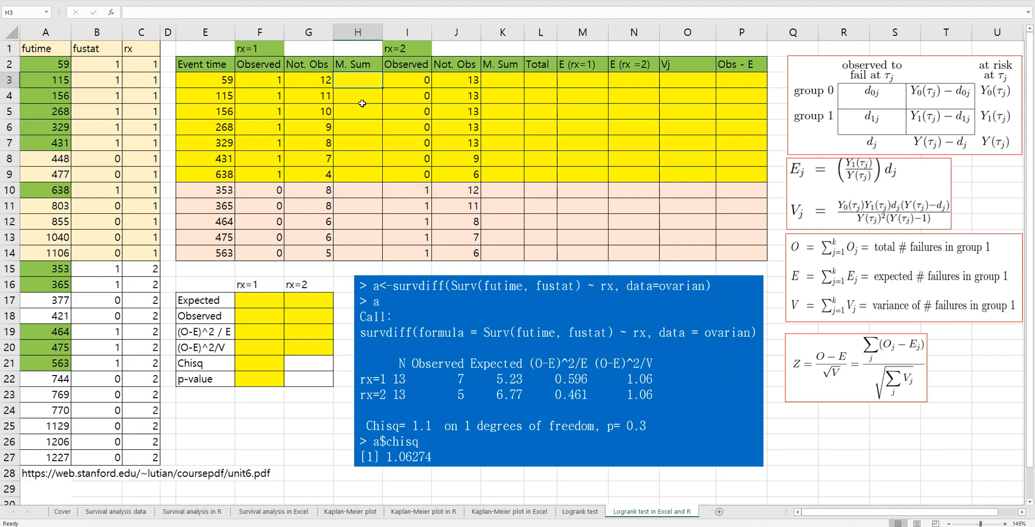
mouse_move(209, 142)
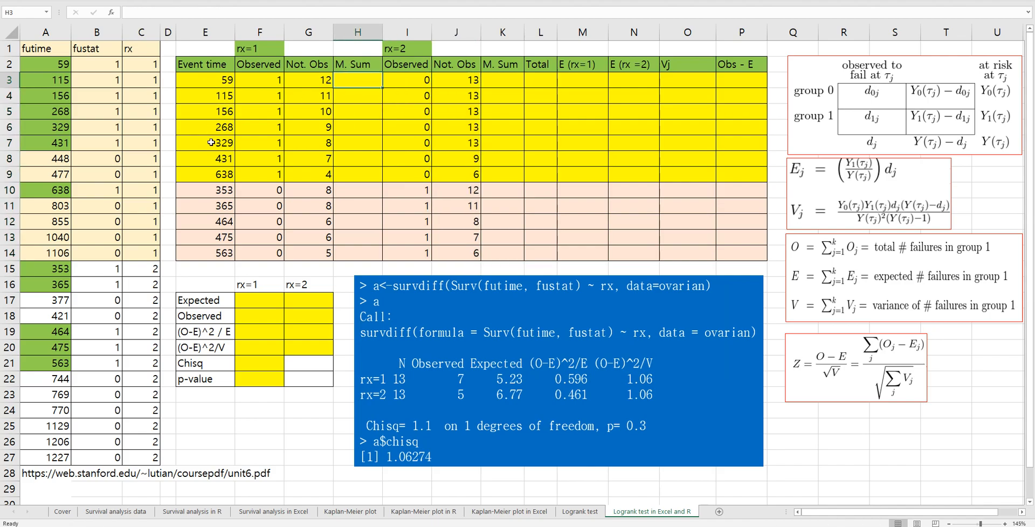
Enter =F3+G3 in H3 and =J3+I3 in K3 as the two M. Sum formulas.
text(=)
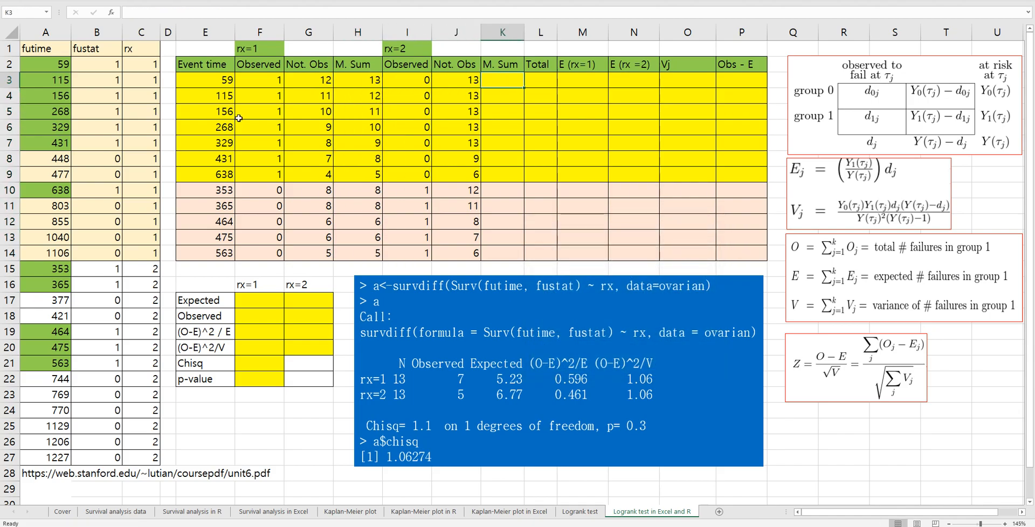
text(=)
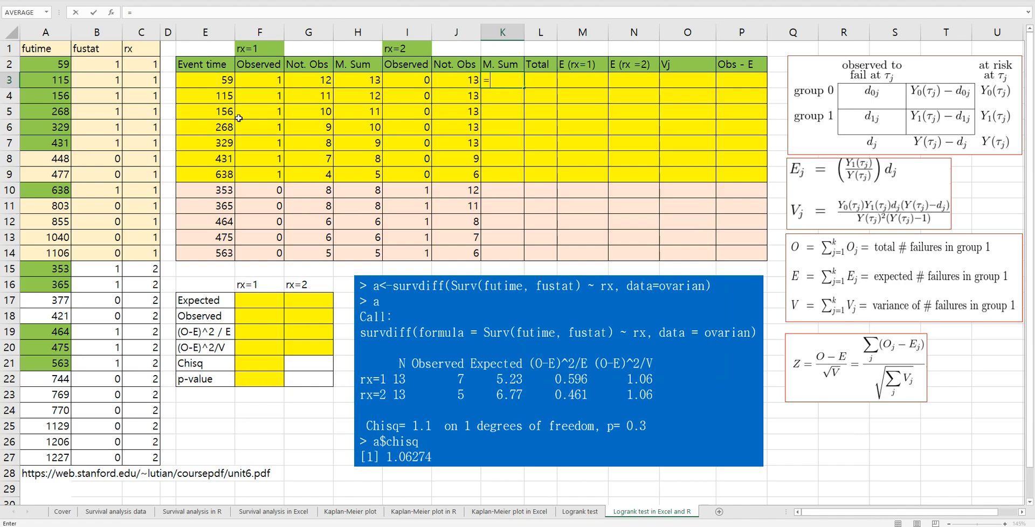
key(Enter)
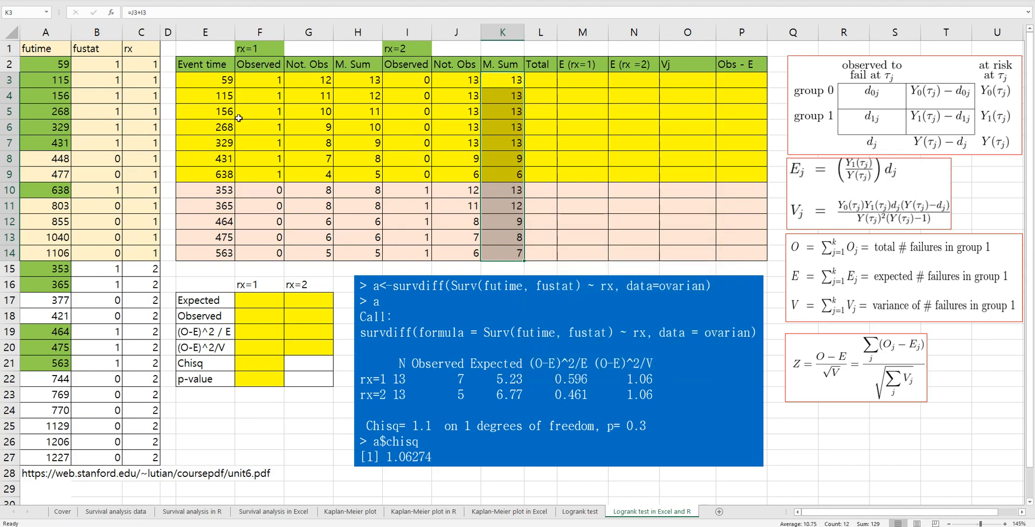
Enter =H3+K3 in L3 as the combined at-risk Total.
click(540, 79)
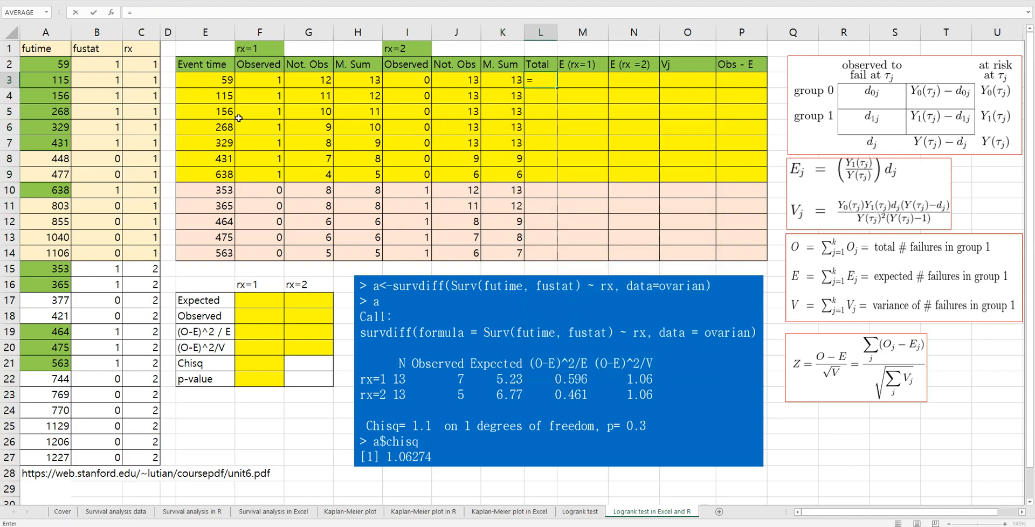
click(357, 79)
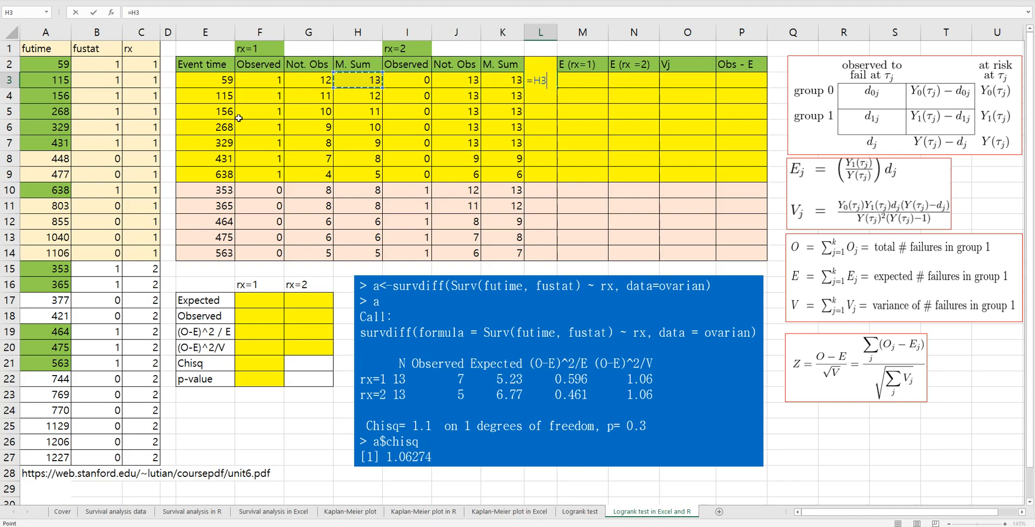
text(+)
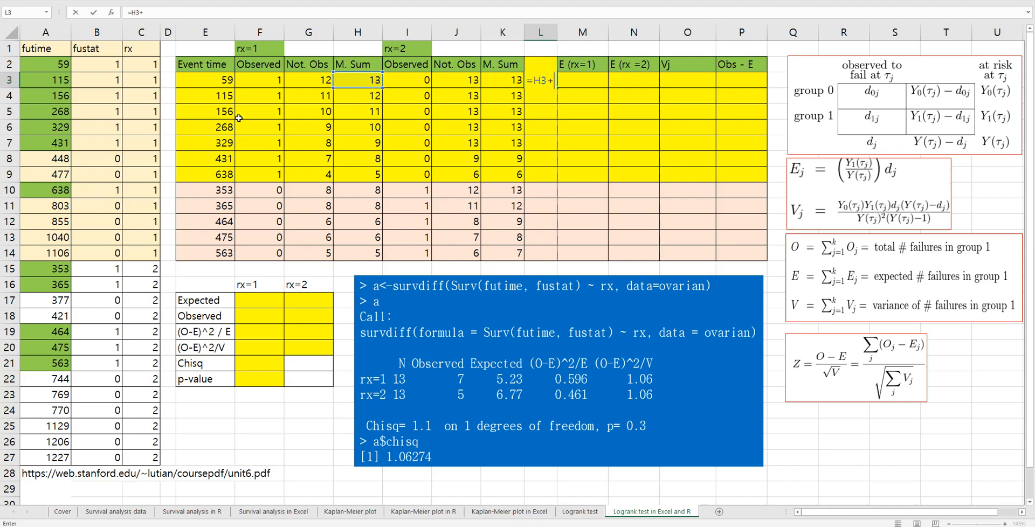
click(503, 80)
text(Total)
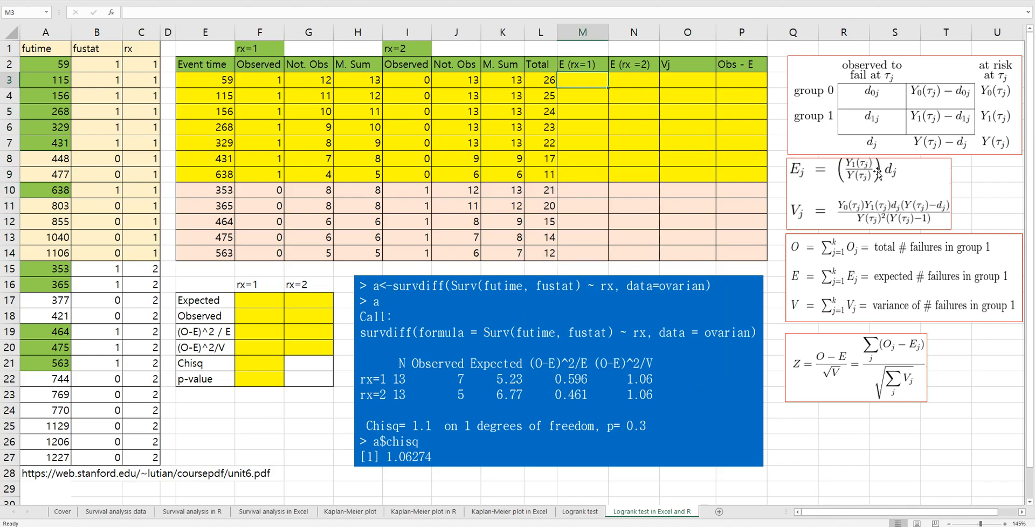
mouse_move(658, 103)
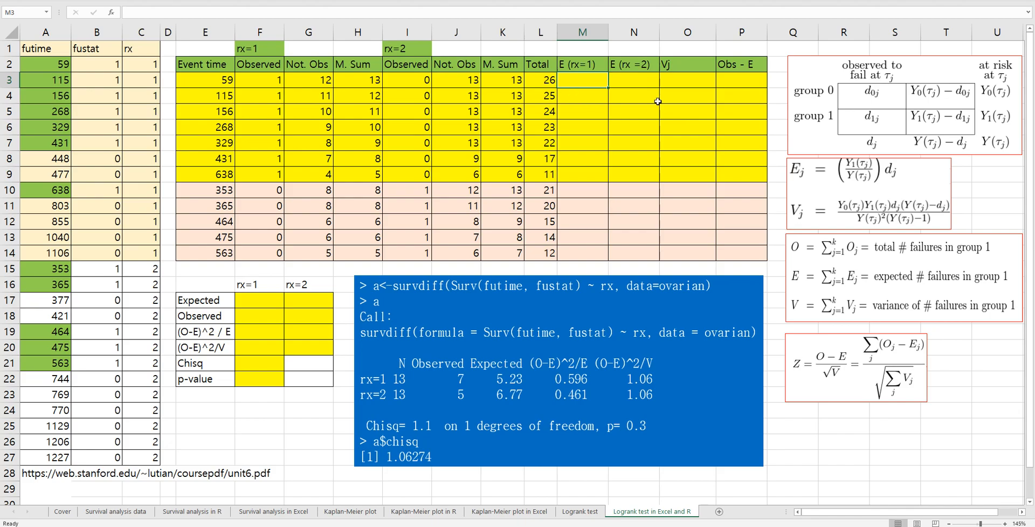
Enter =H3*(F3+I3)/L3 in M3 for group 1's expected failures and paste it down M4:M14.
text(=)
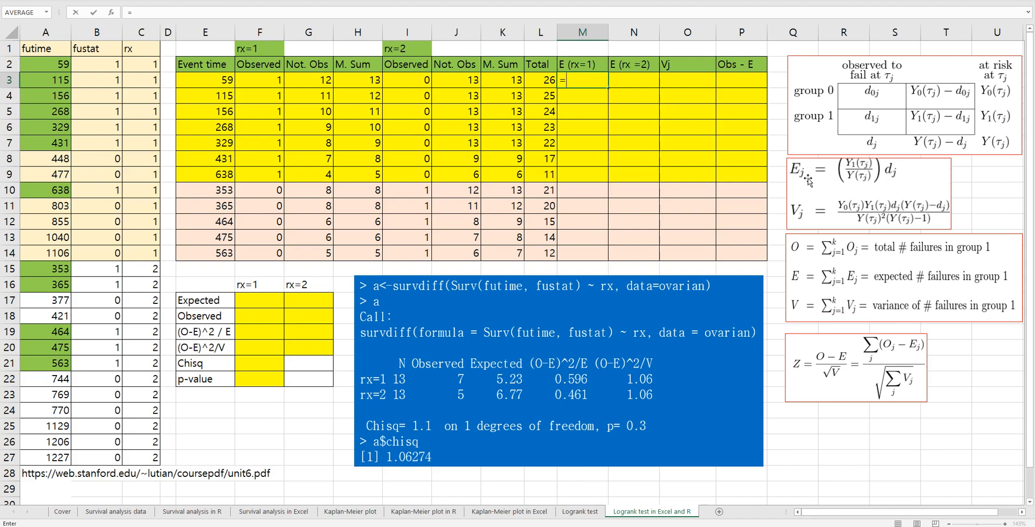
mouse_move(694, 95)
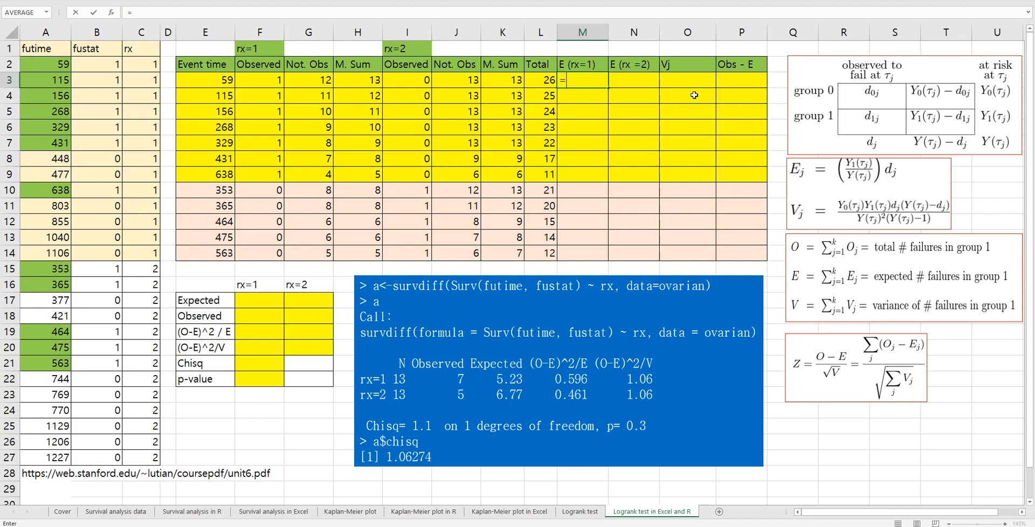
mouse_move(359, 90)
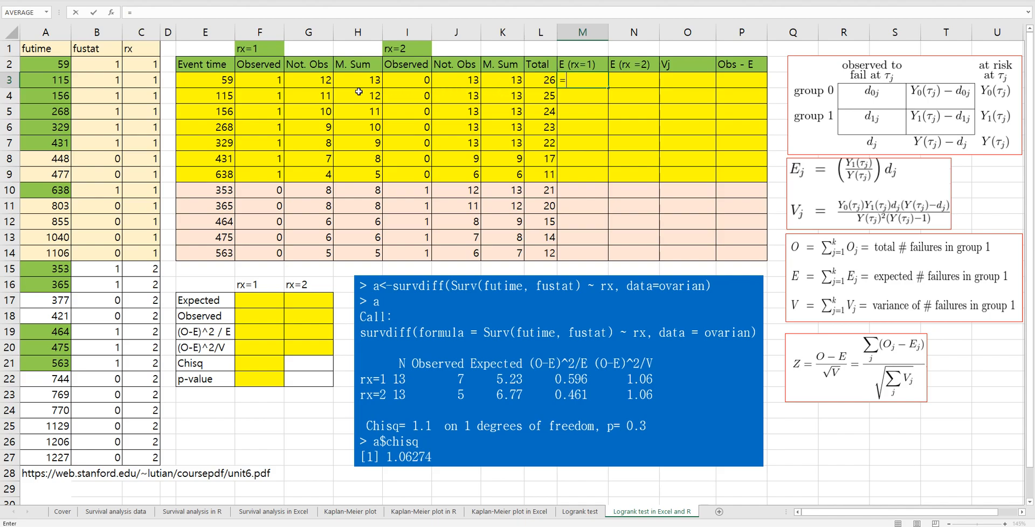
click(357, 79)
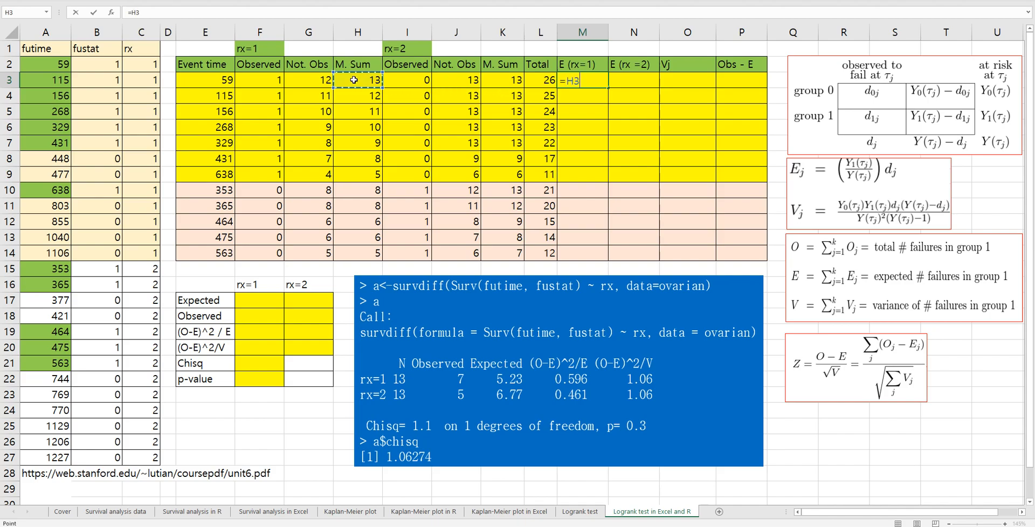
text(*)
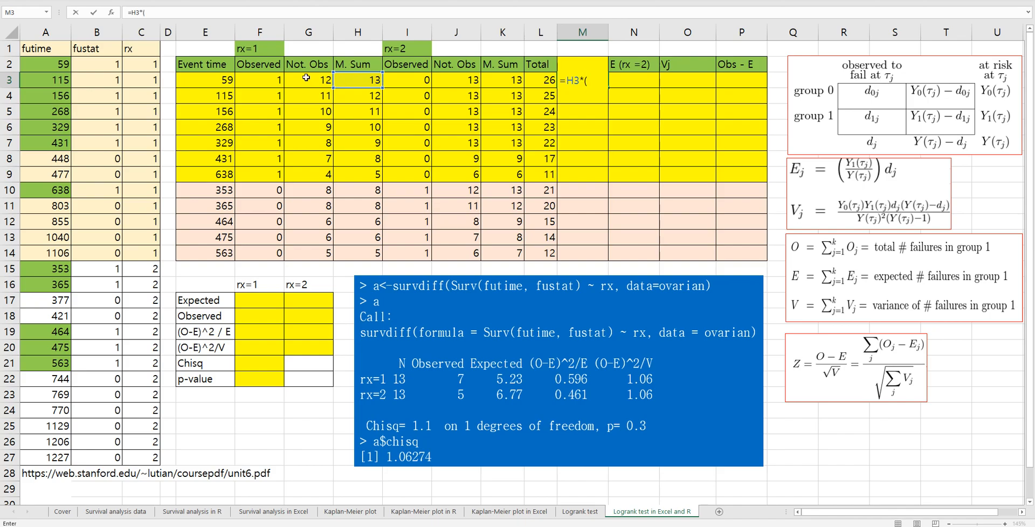
click(265, 78)
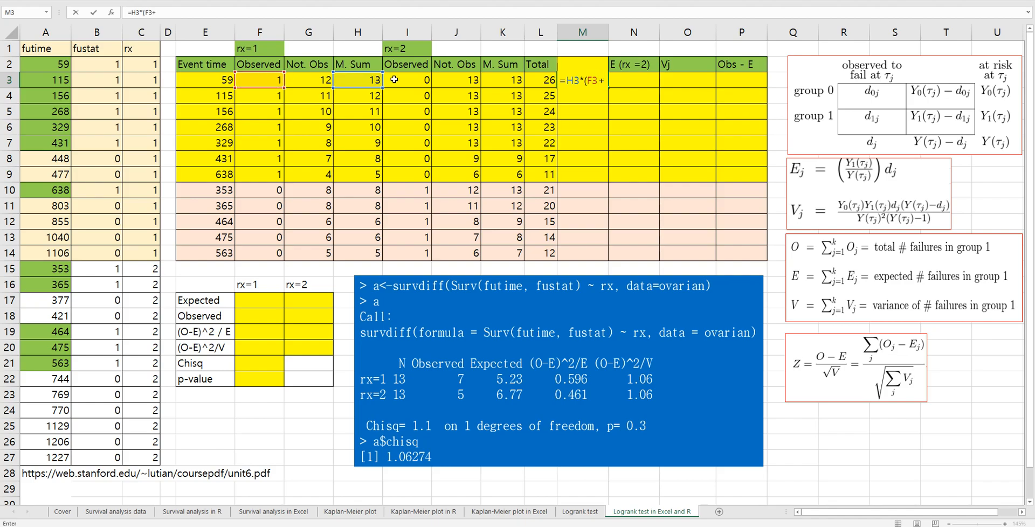
click(405, 80)
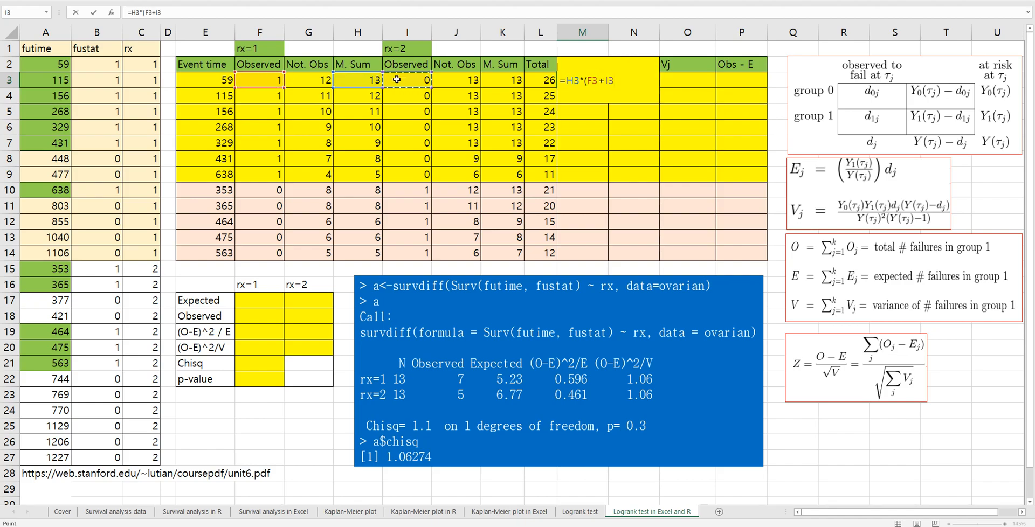
text()/)
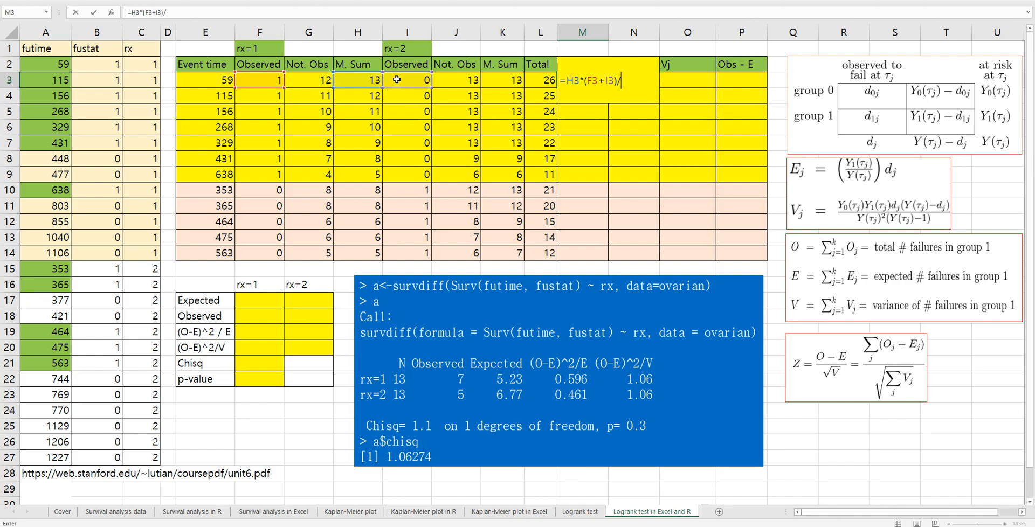
mouse_move(539, 76)
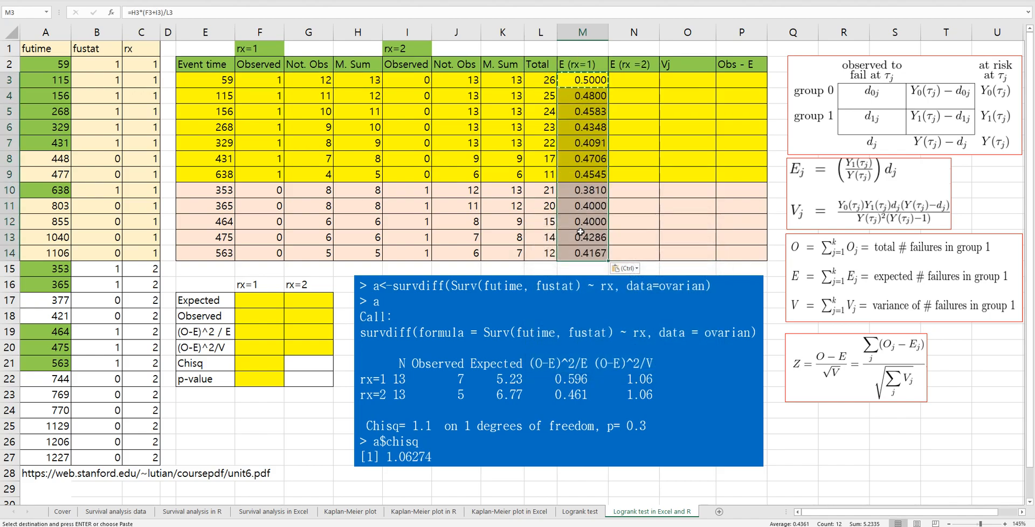
click(582, 127)
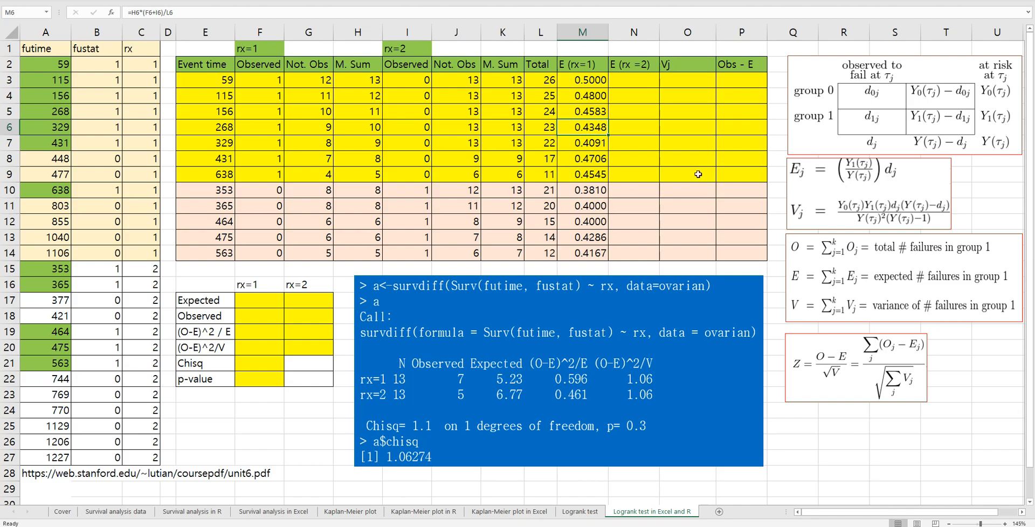
mouse_move(871, 113)
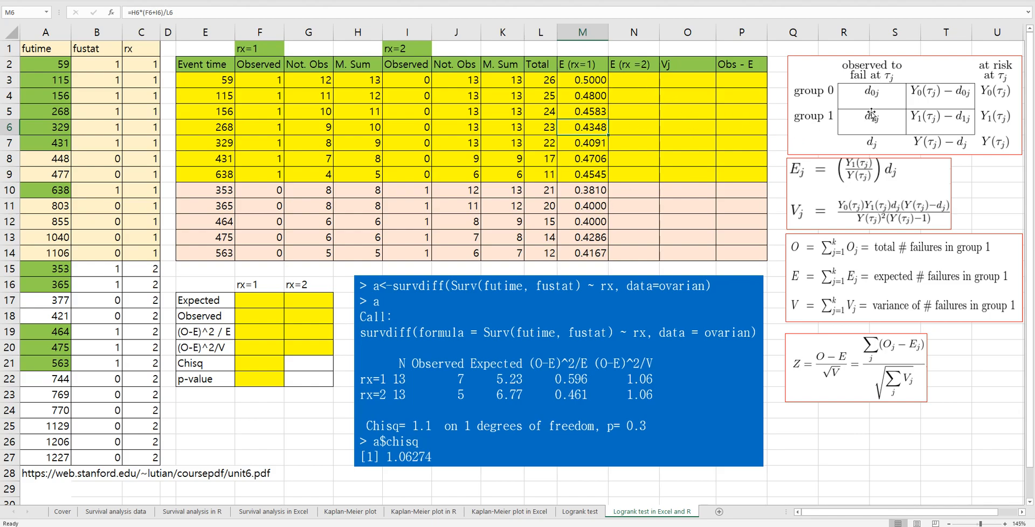
mouse_move(710, 95)
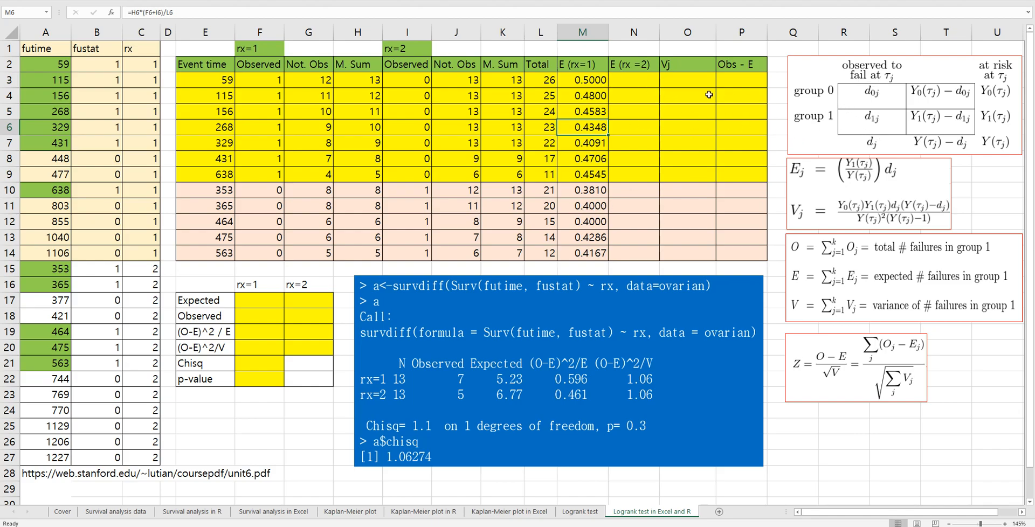
Try a first =1- based expected formula in N3 and select the E (rx=2) column to fill.
click(634, 79)
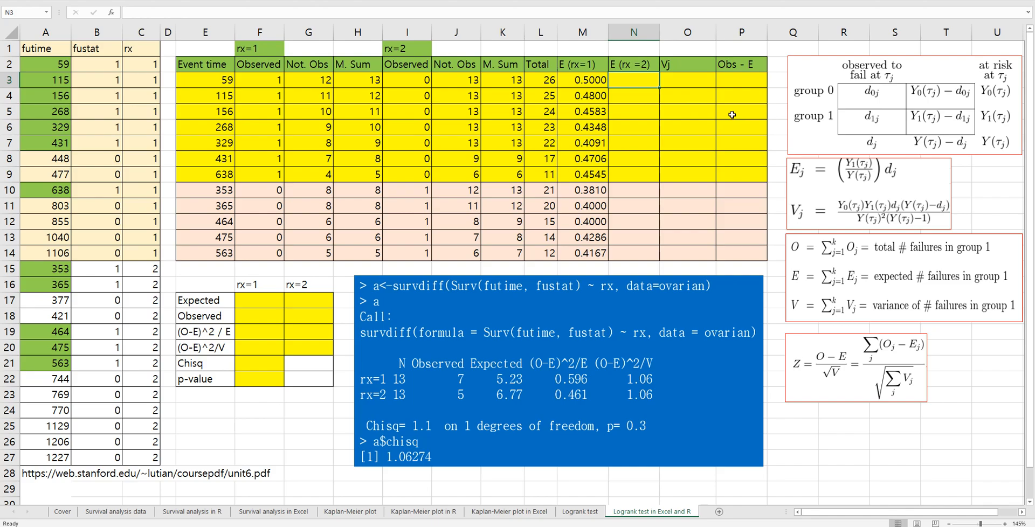
text(=1-)
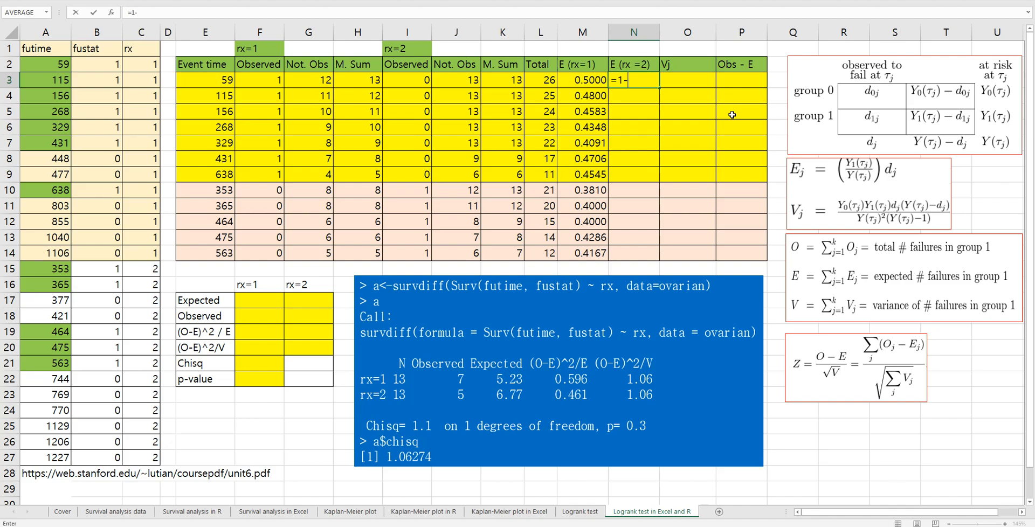
key(Enter)
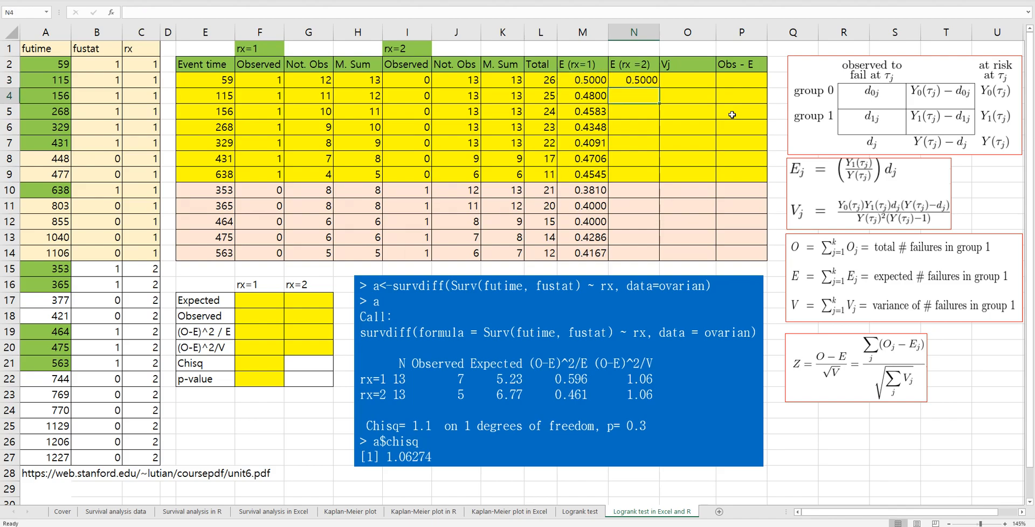
click(634, 80)
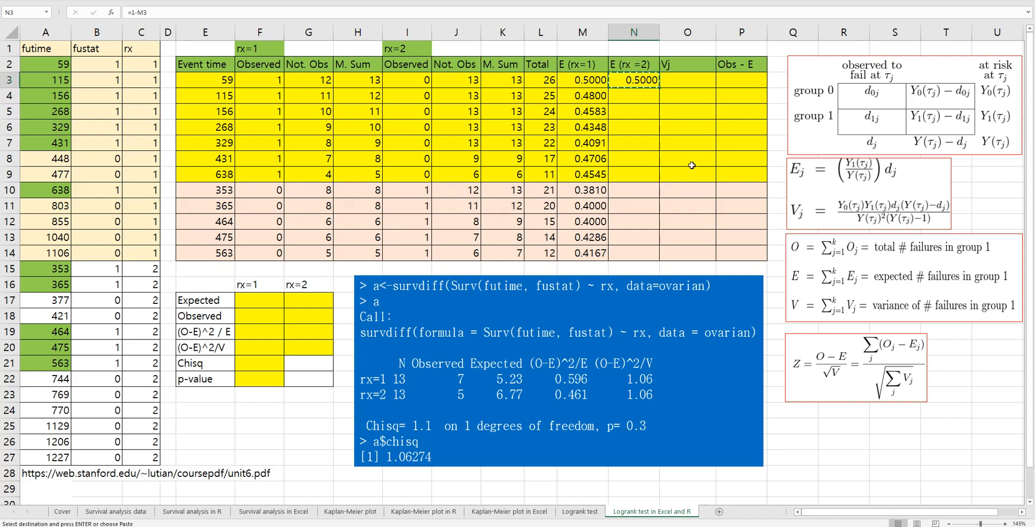
drag(633, 79, 633, 253)
text(=)
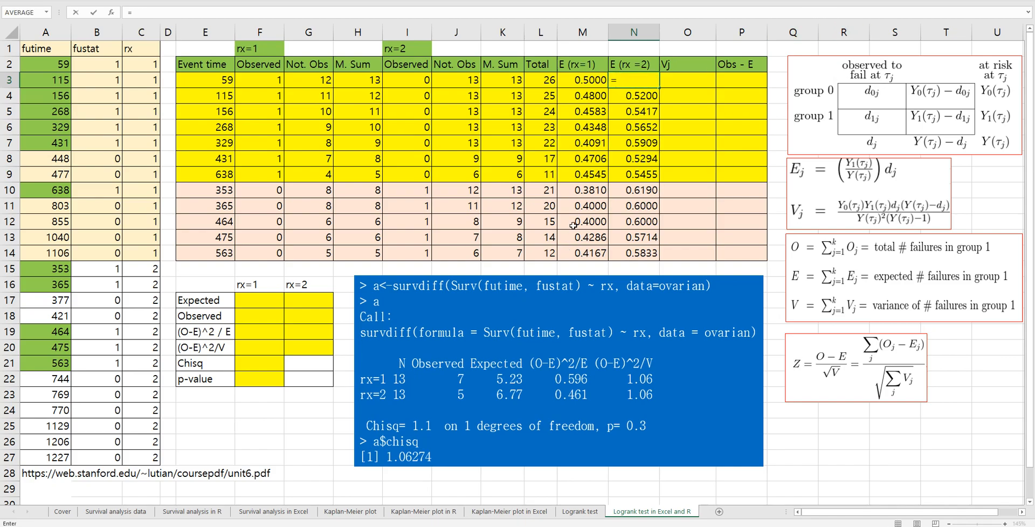
Rewrite the expected formulas as at-risk times (I3+F3) over total, giving =K3*(I3+F3)/L3 in N3.
text(()
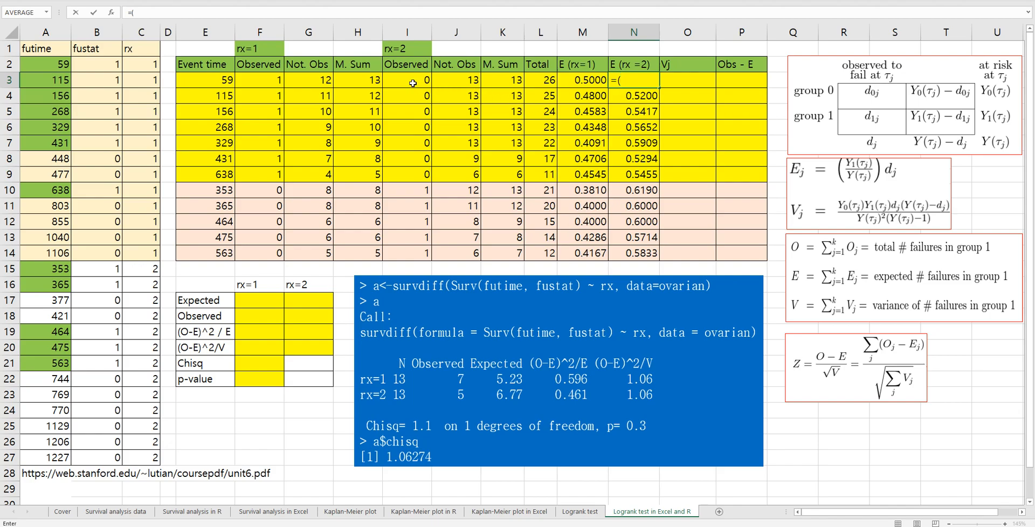
click(411, 80)
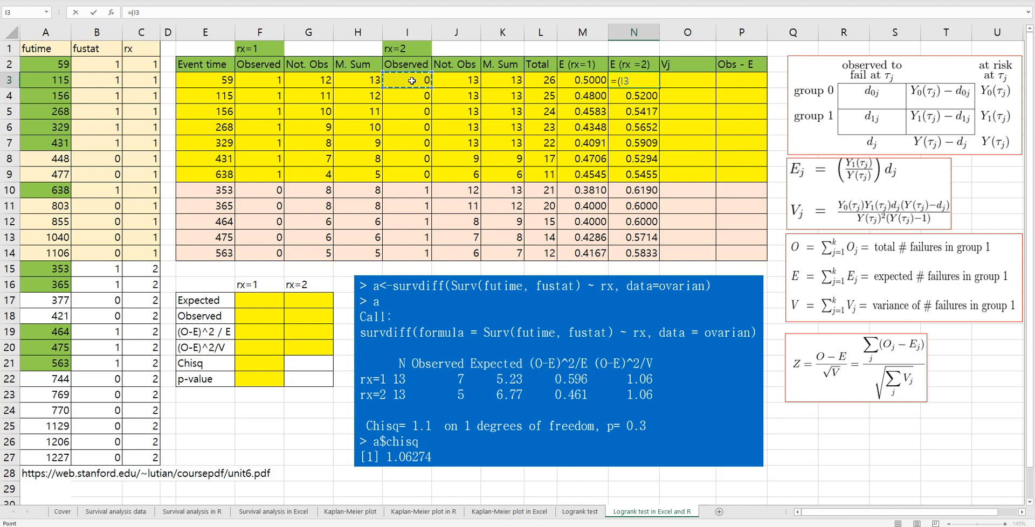
text(*)
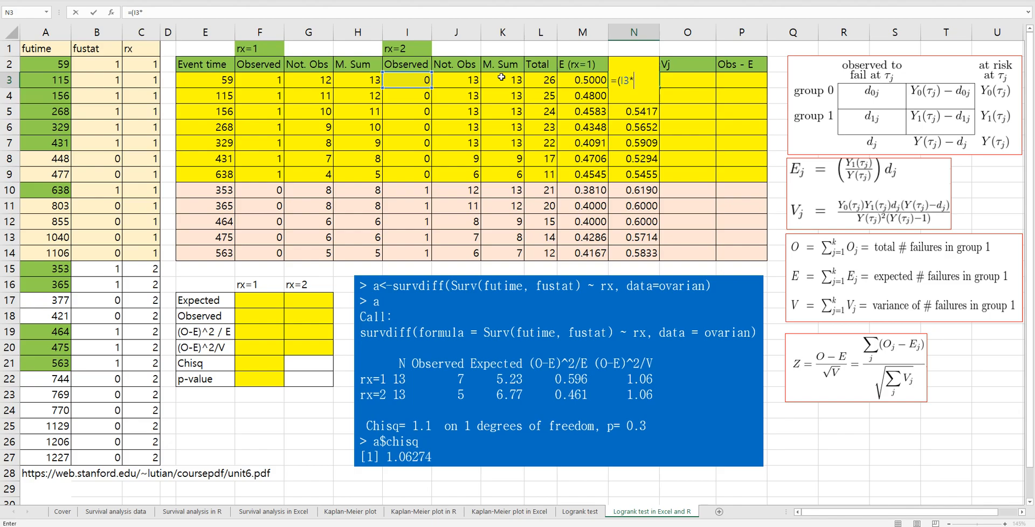
click(501, 79)
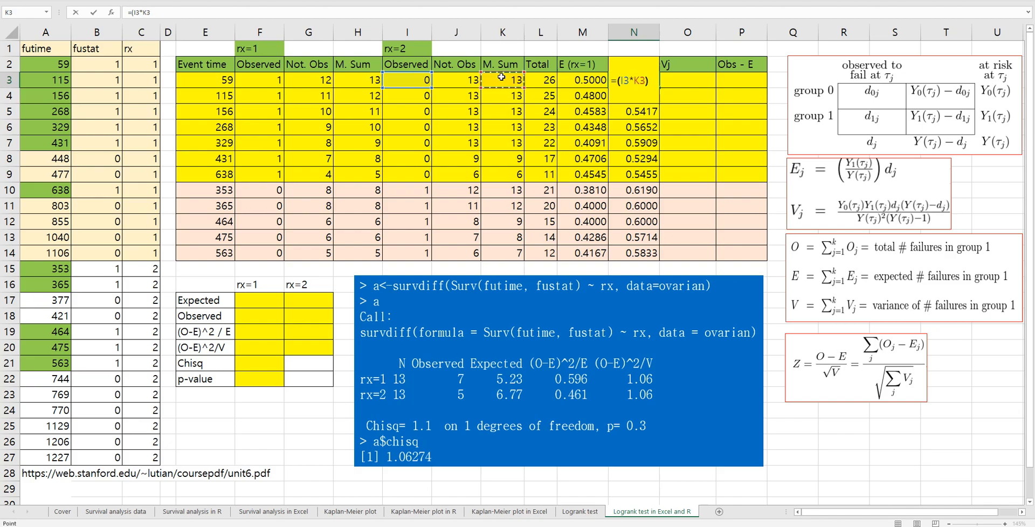
text(/M3)
click(634, 63)
text(E (rx =2))
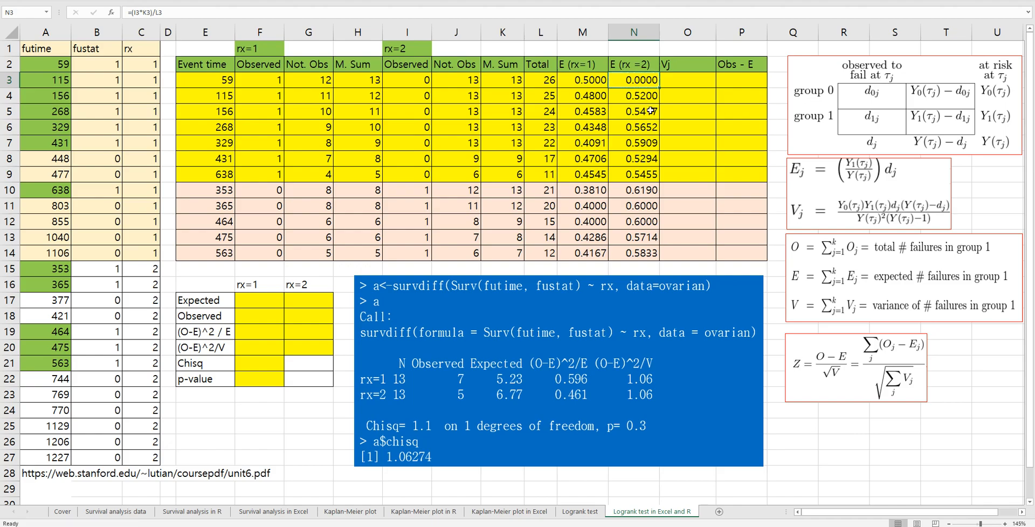
click(583, 80)
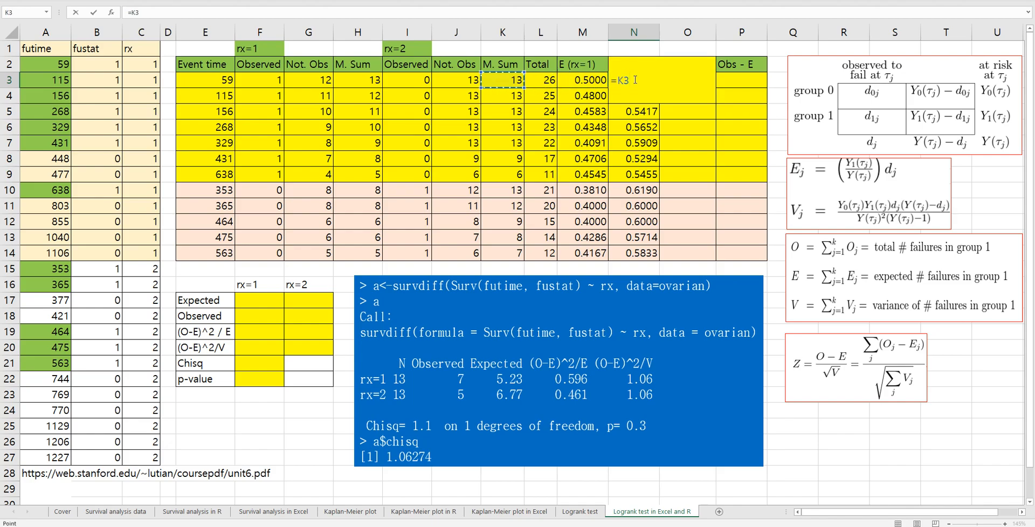
text(*()
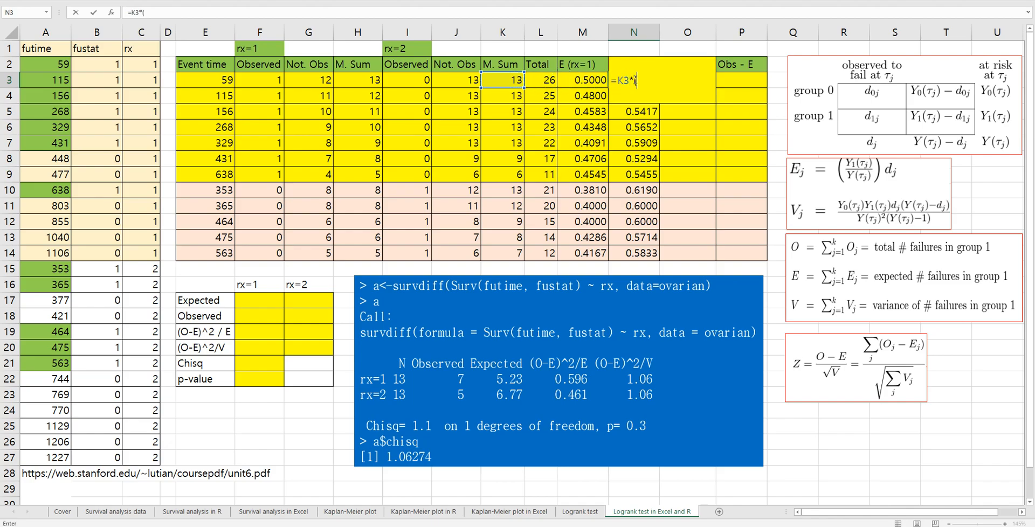
click(406, 80)
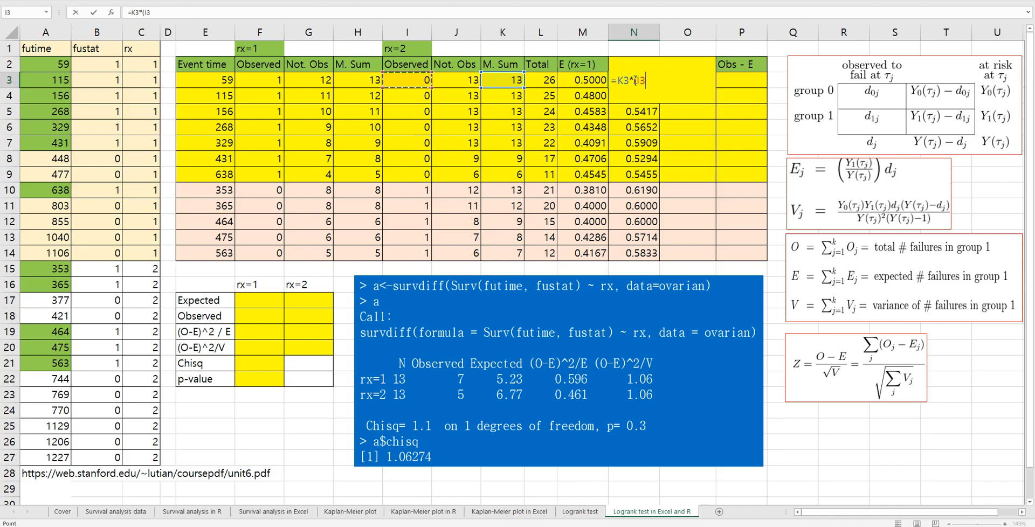
text(+F3)/L3)
click(634, 64)
text(E (rx=2))
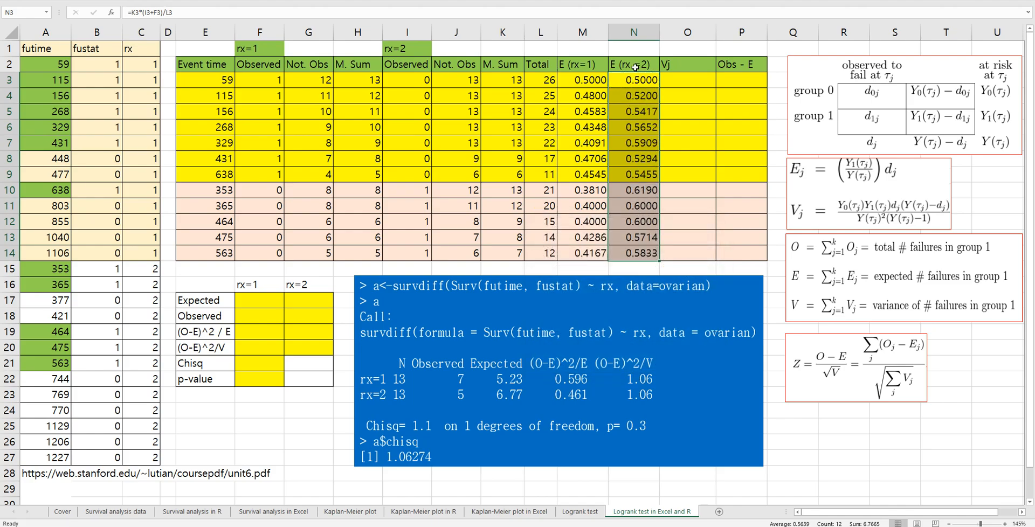
mouse_move(640, 64)
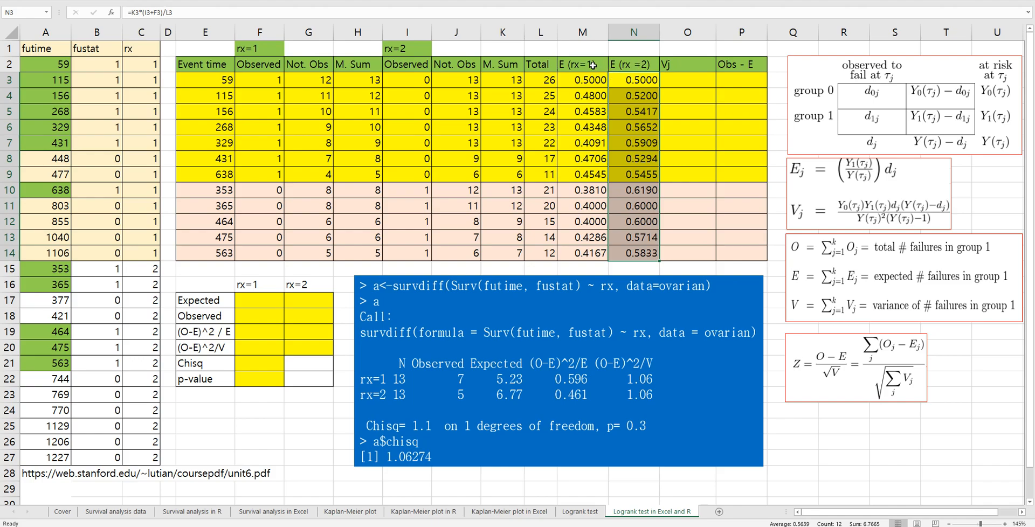
mouse_move(587, 247)
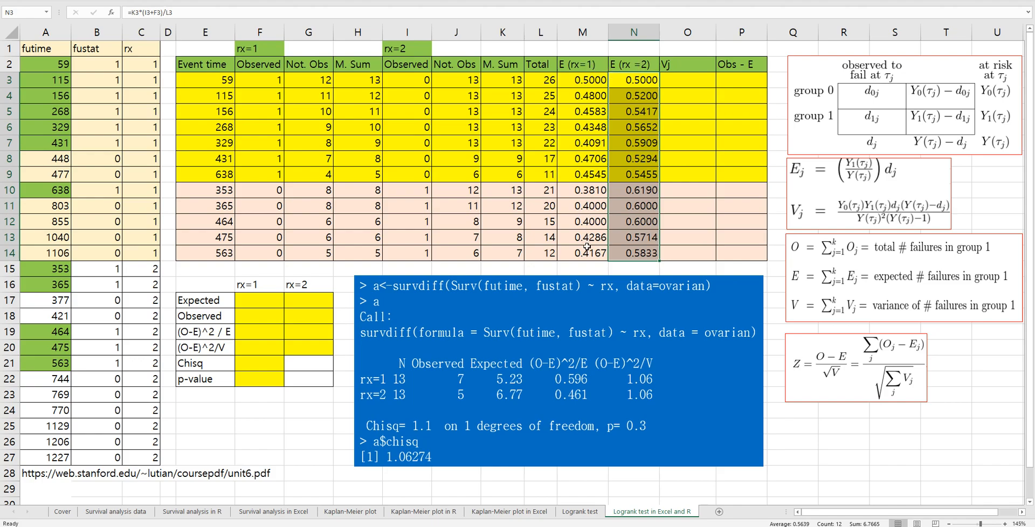
mouse_move(673, 190)
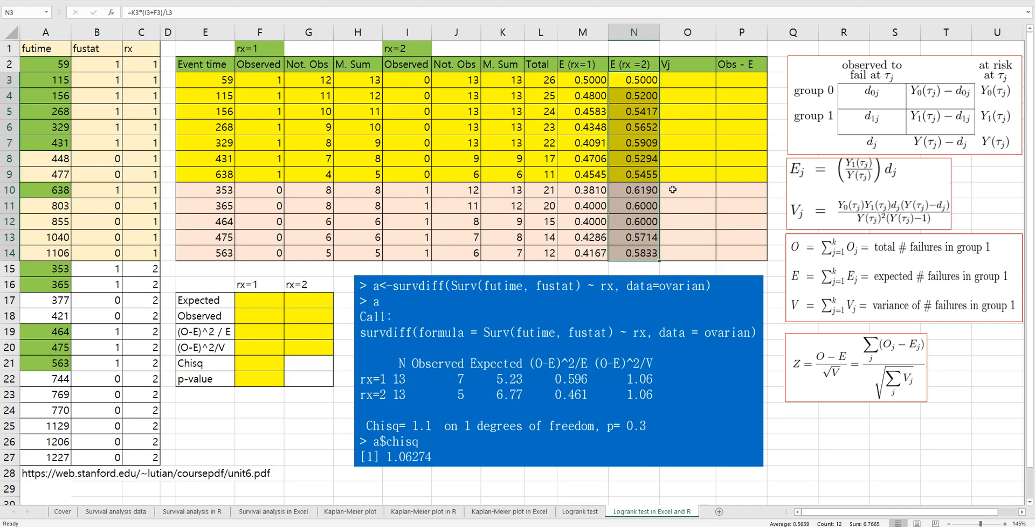
mouse_move(852, 225)
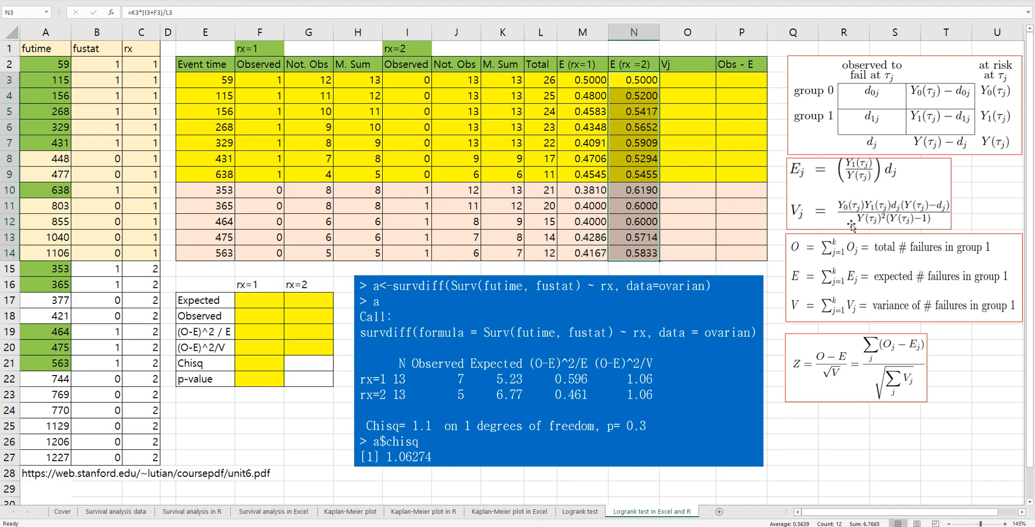
mouse_move(861, 221)
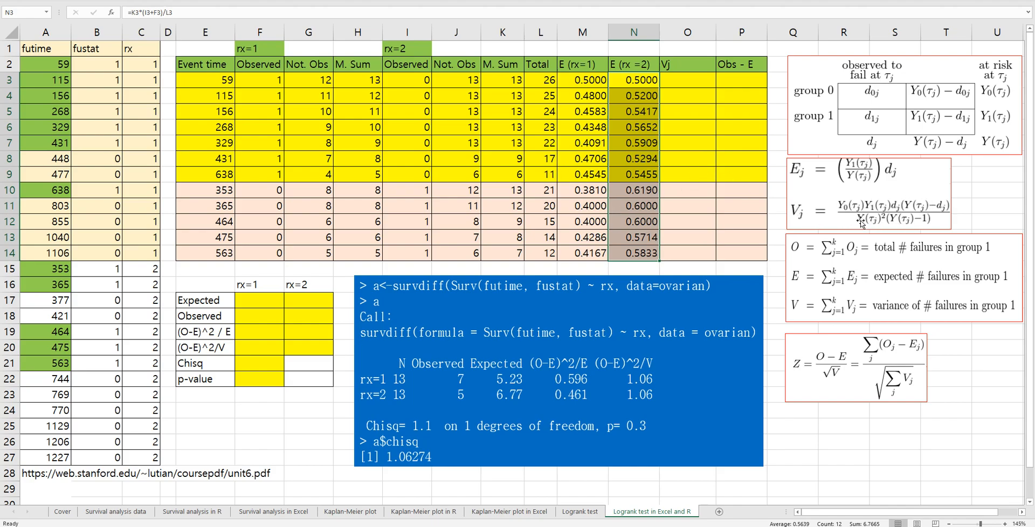
mouse_move(895, 211)
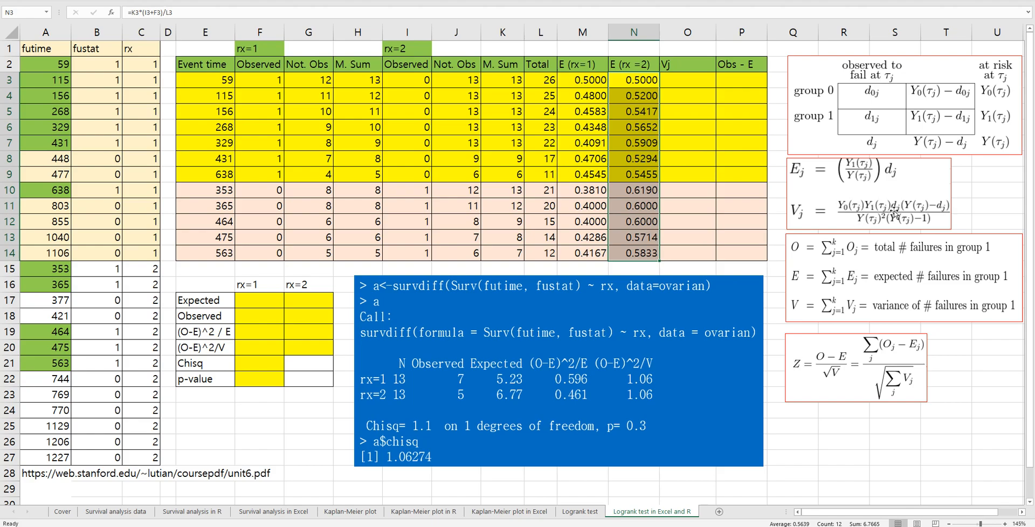
mouse_move(914, 198)
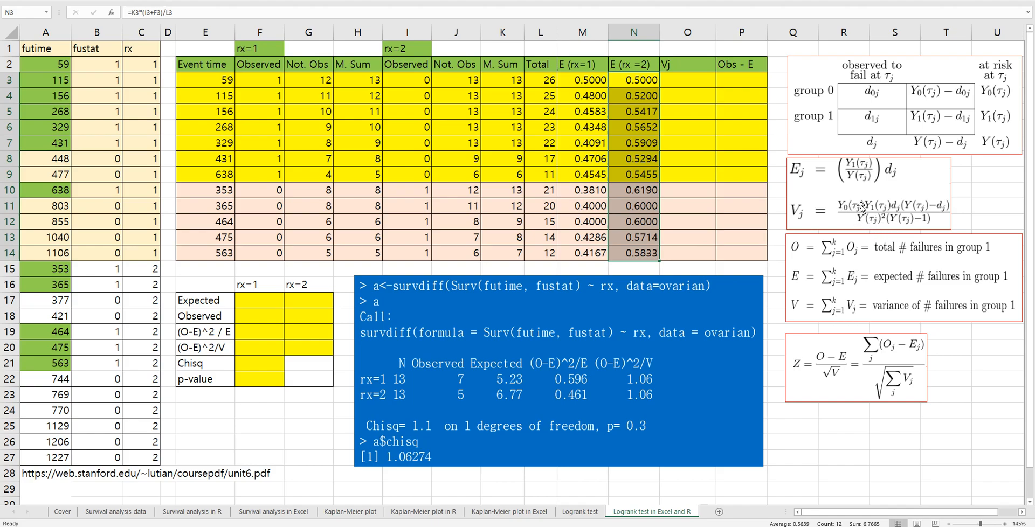
mouse_move(998, 96)
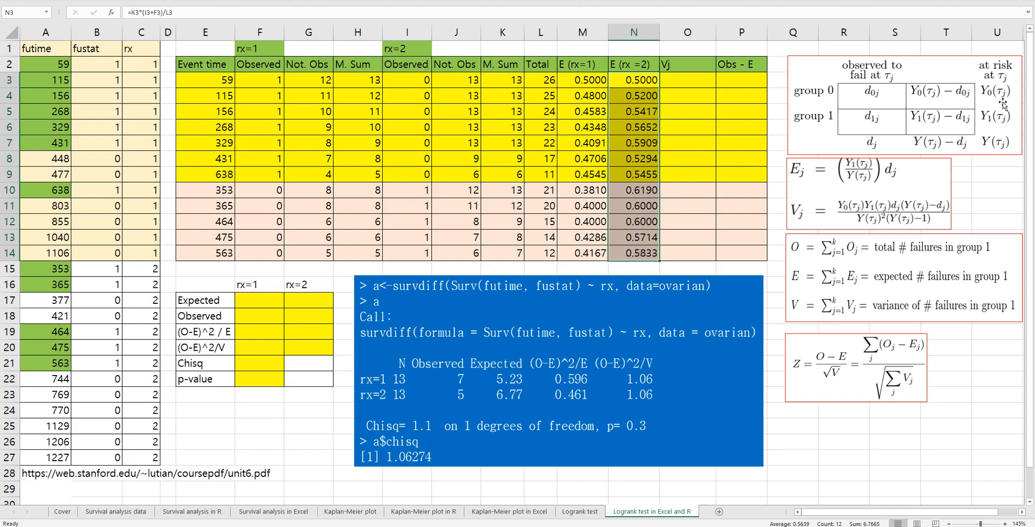
mouse_move(1007, 96)
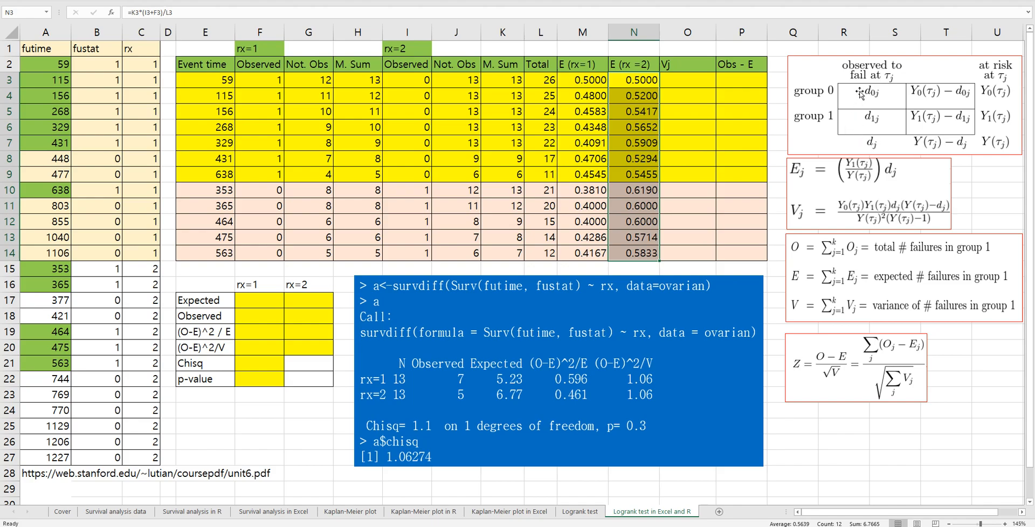
Build the Vj numerator H3*K3*(F3+I3) in O3 from both at-risk counts and total failures.
click(688, 79)
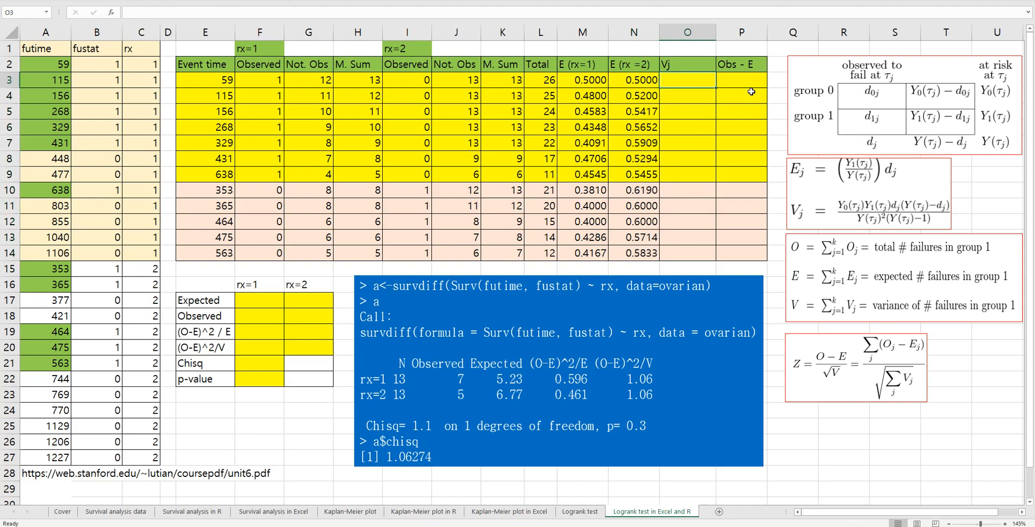
text(=()
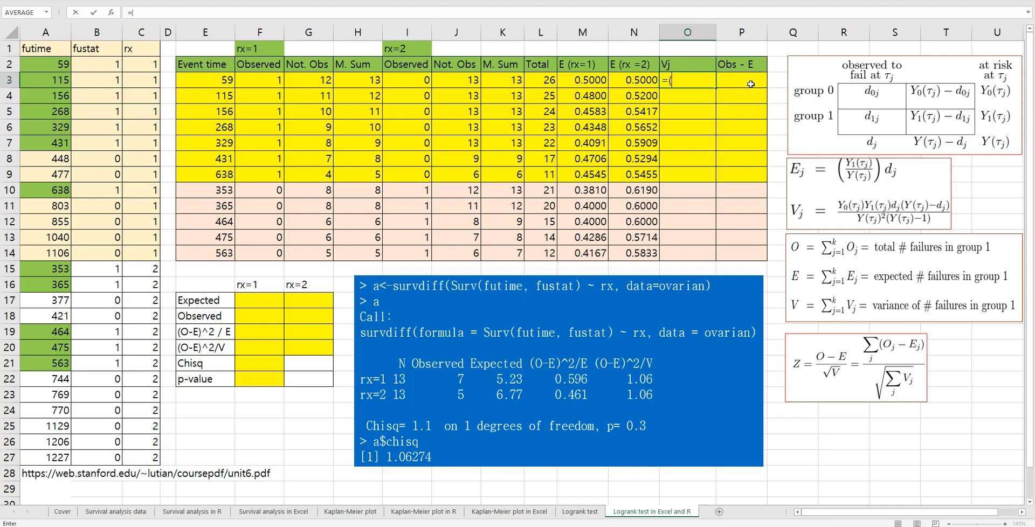
mouse_move(258, 105)
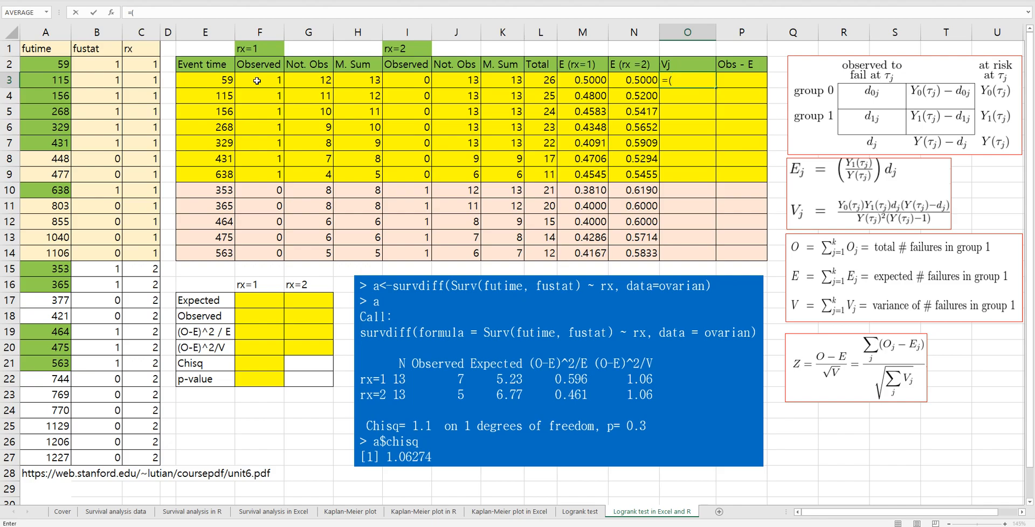
mouse_move(854, 213)
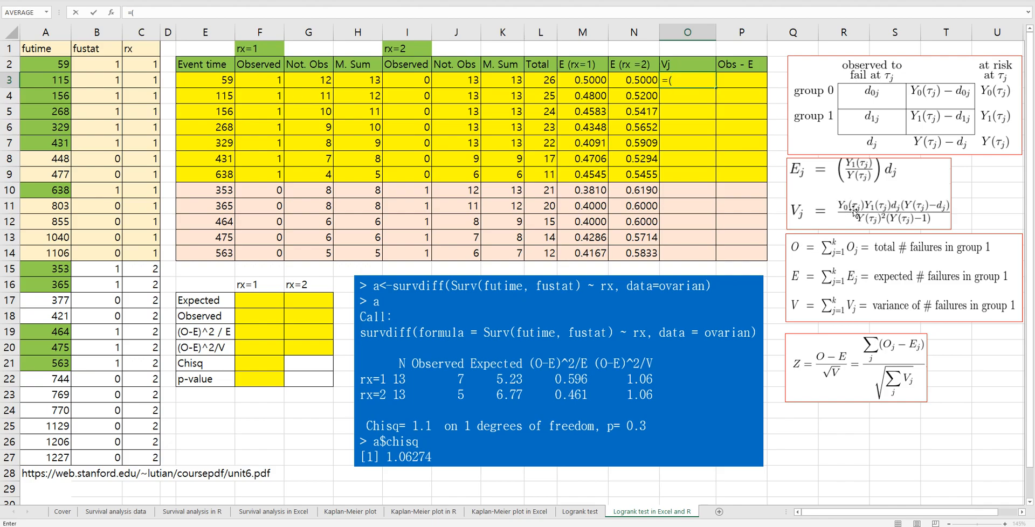
mouse_move(853, 222)
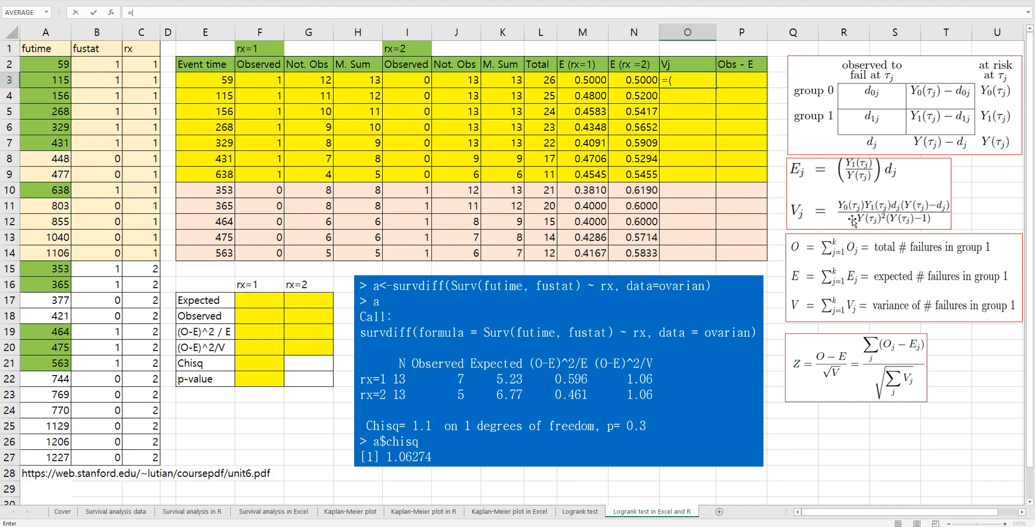
mouse_move(347, 81)
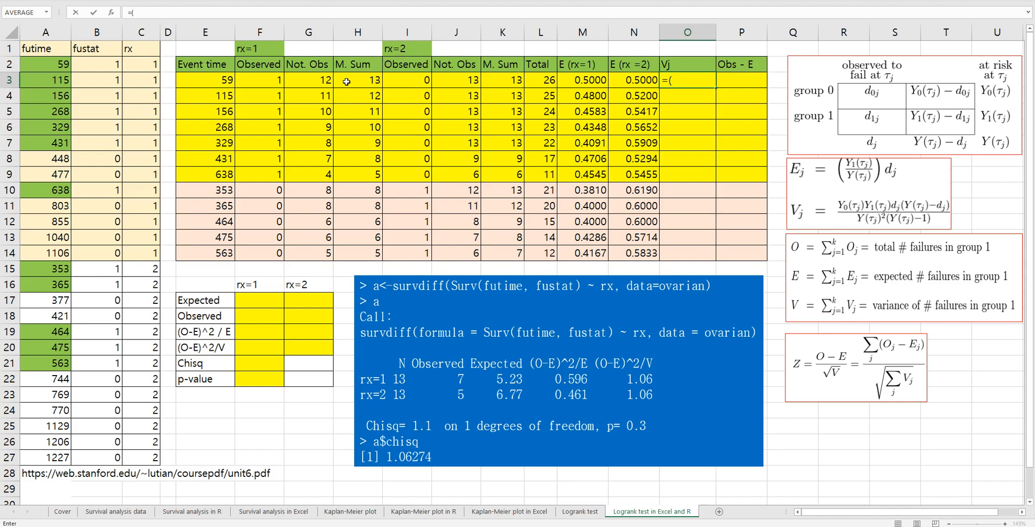
click(357, 80)
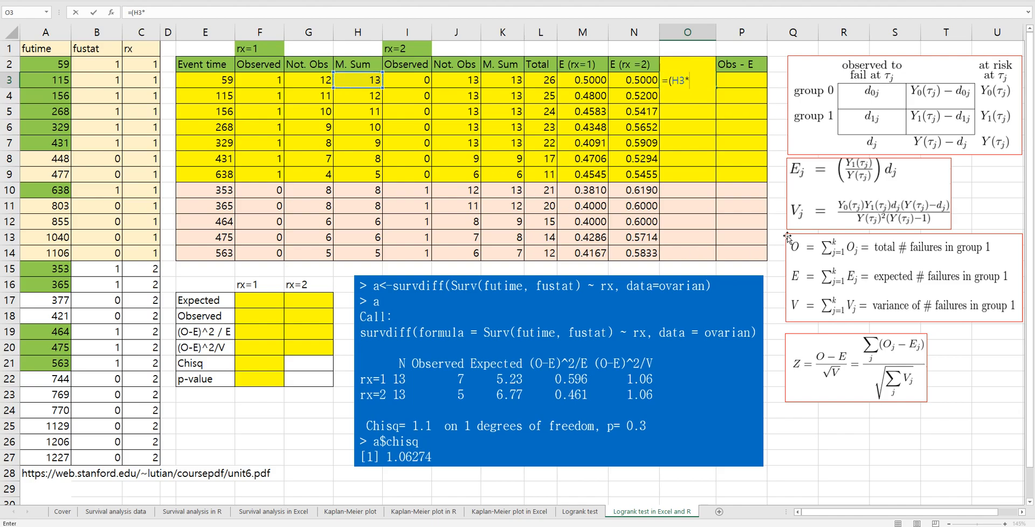
mouse_move(503, 81)
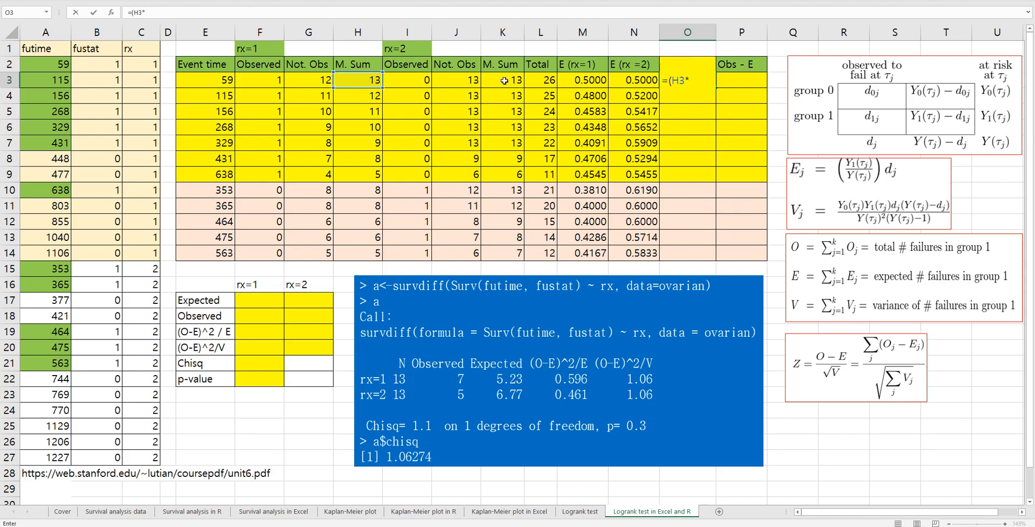
click(505, 80)
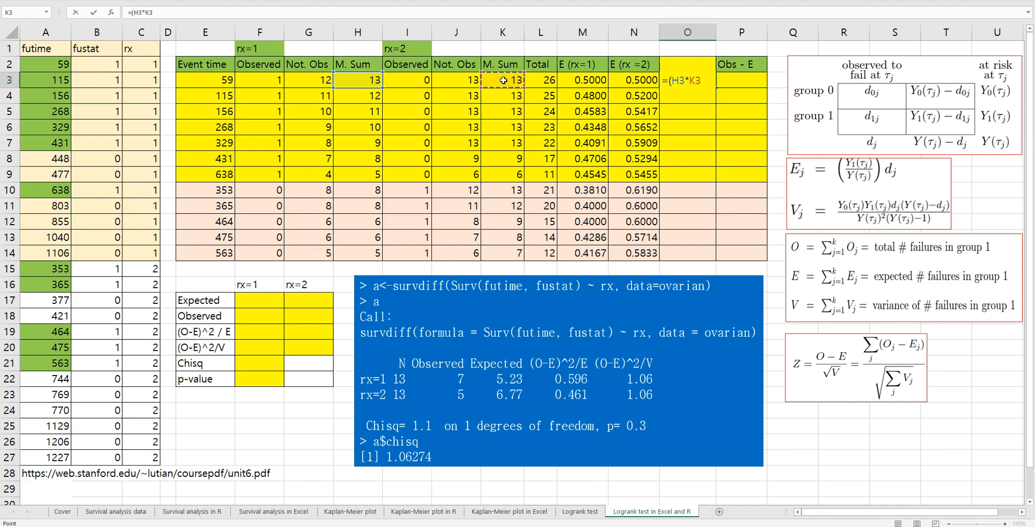
text(*)
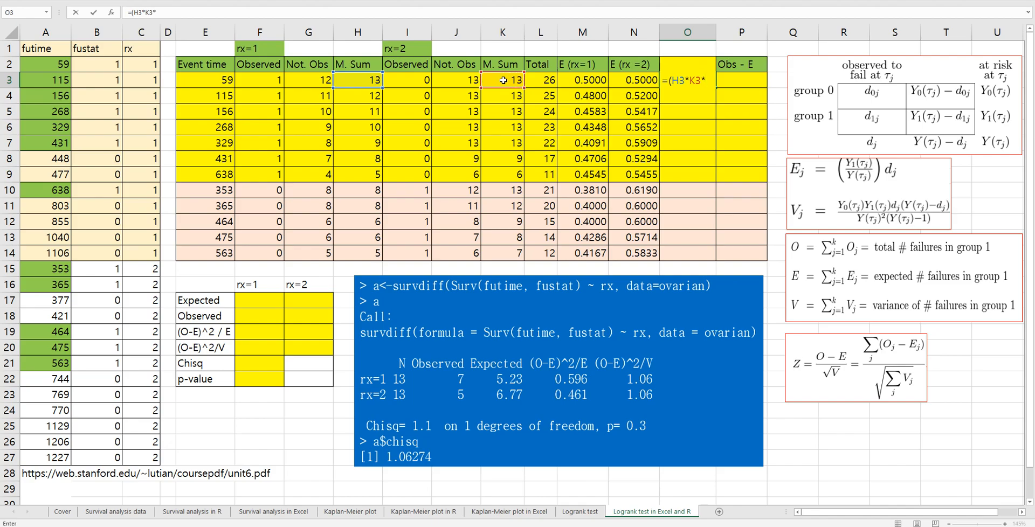
text((F3+)
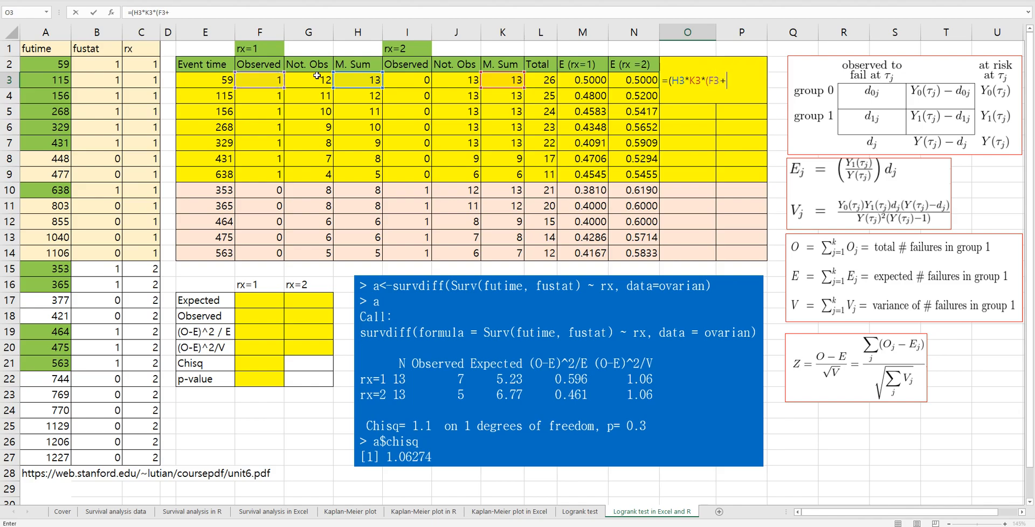
click(406, 80)
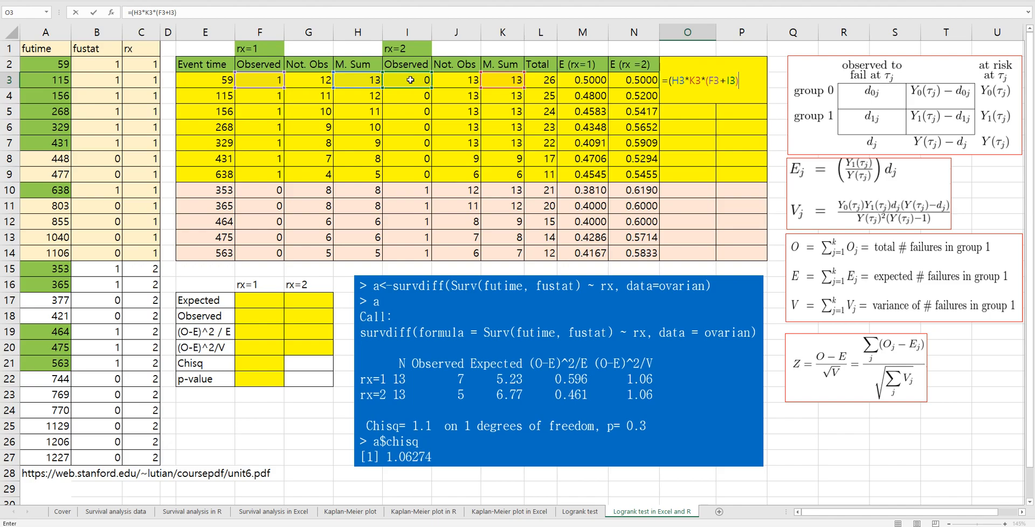
text(*)
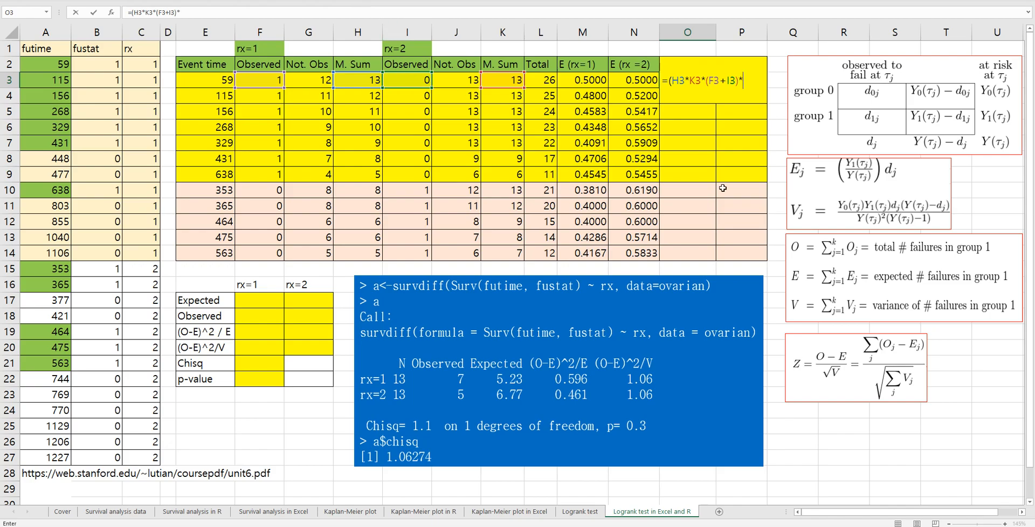
mouse_move(938, 214)
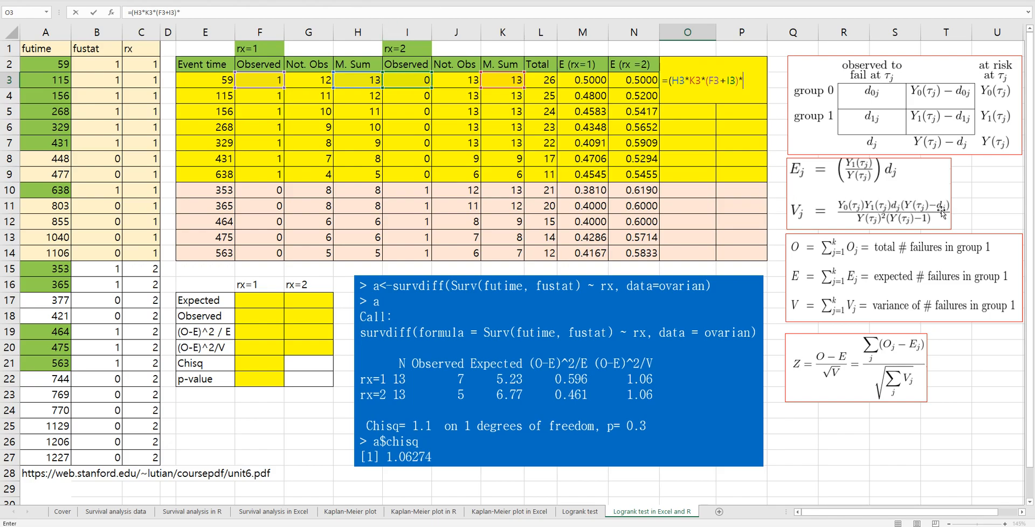
mouse_move(930, 222)
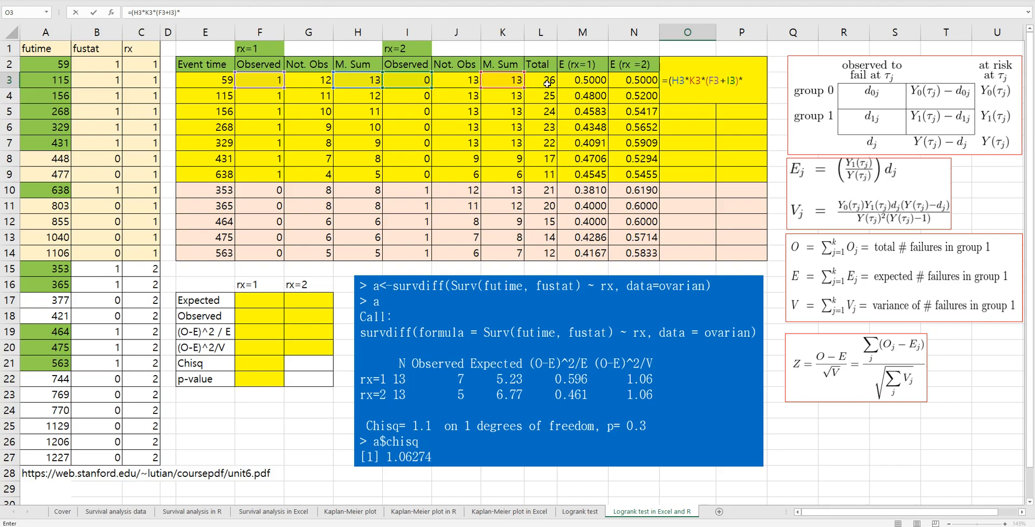
mouse_move(925, 128)
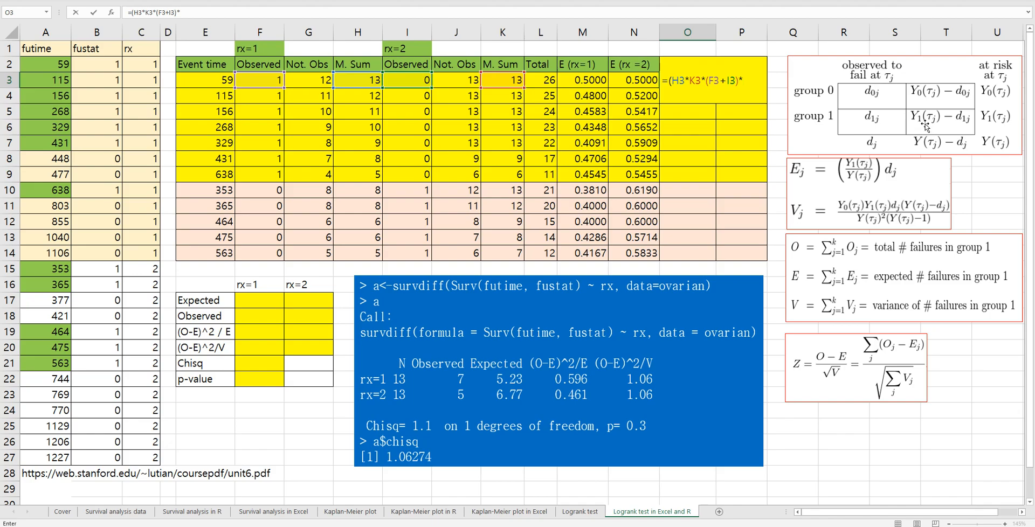
Complete Vj as =(H3*K3*(F3+I3)*(G3+J3))/(L3^2*(L3-1)) and fill it down to O14.
text(()
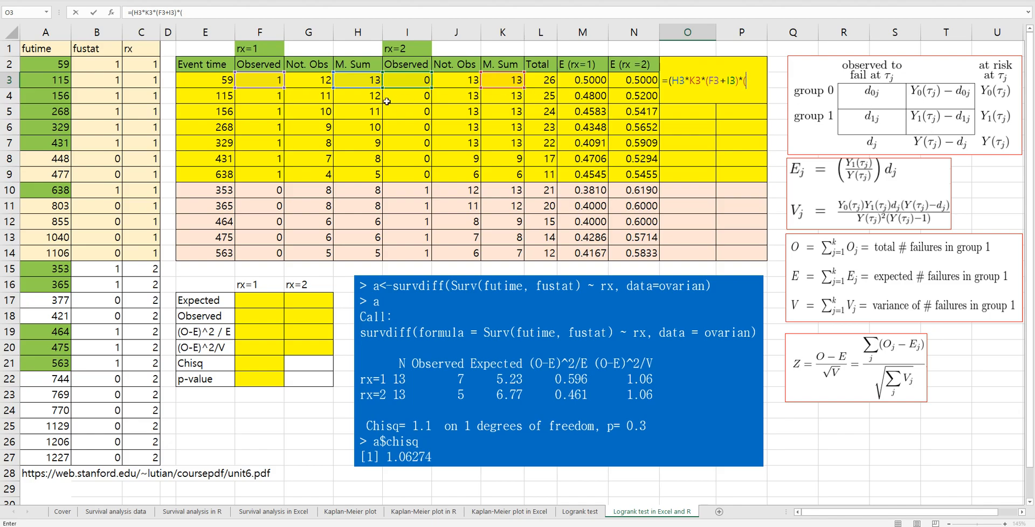
click(307, 79)
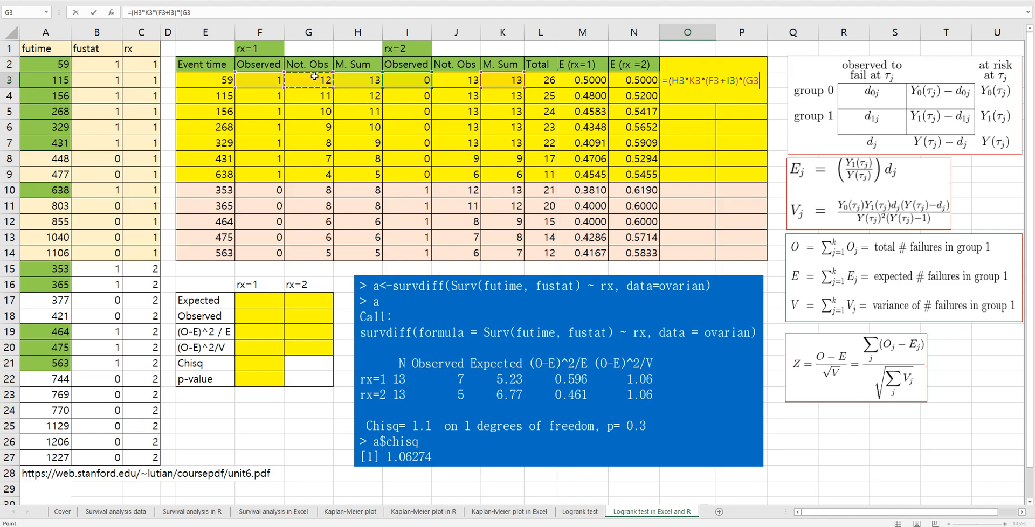
click(455, 80)
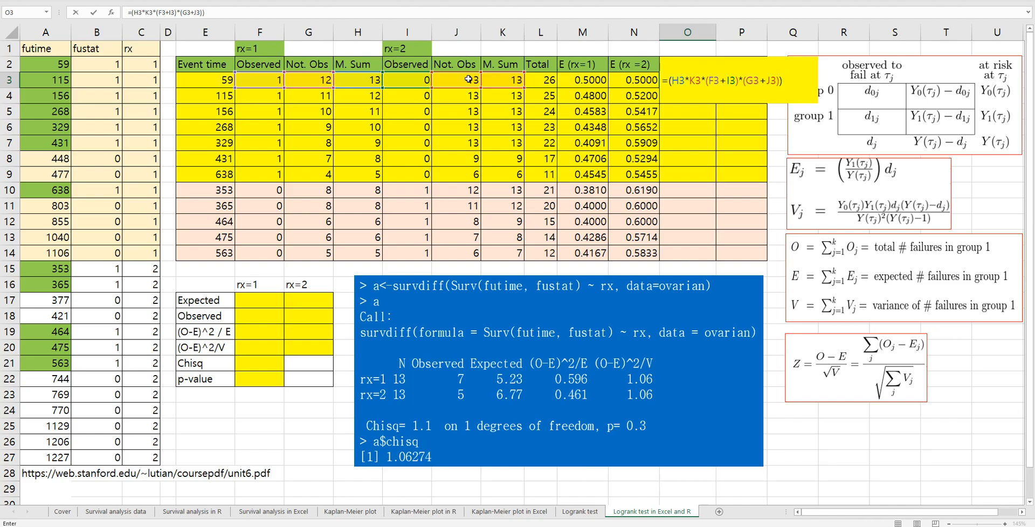
text(/()
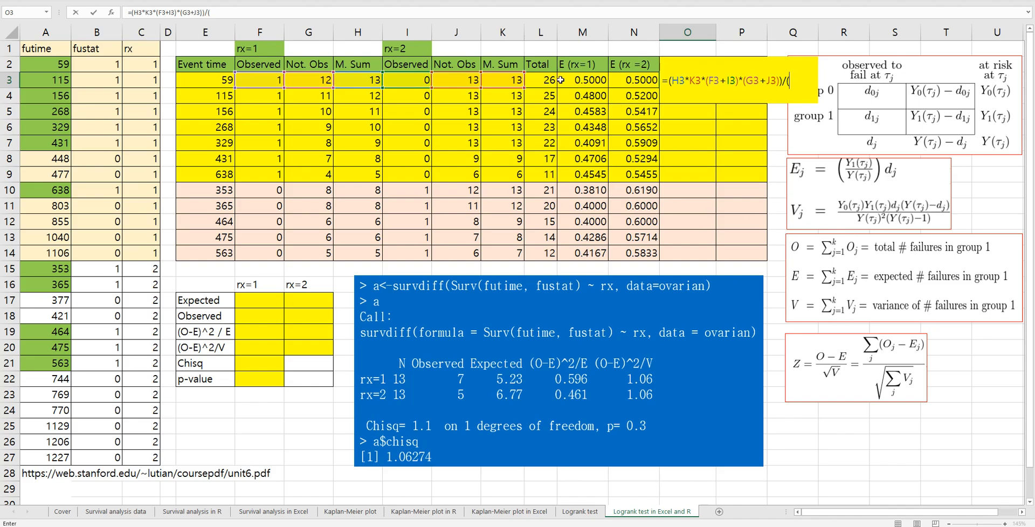
click(541, 79)
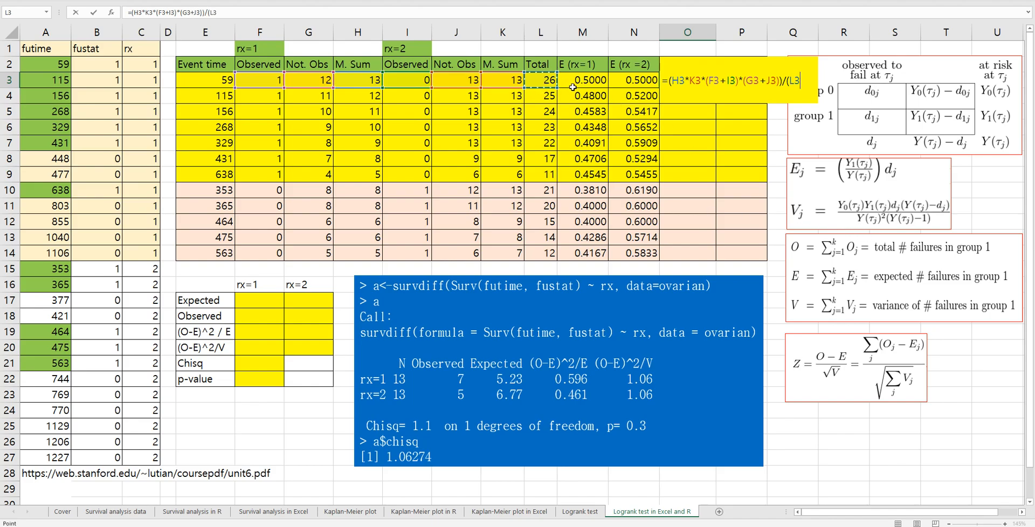
text(^2*()
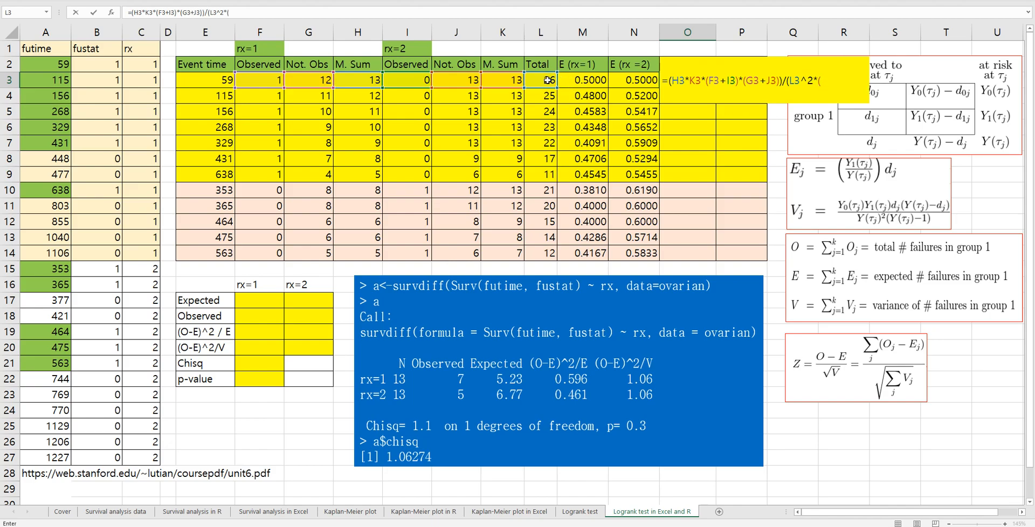
text(L3-1)))
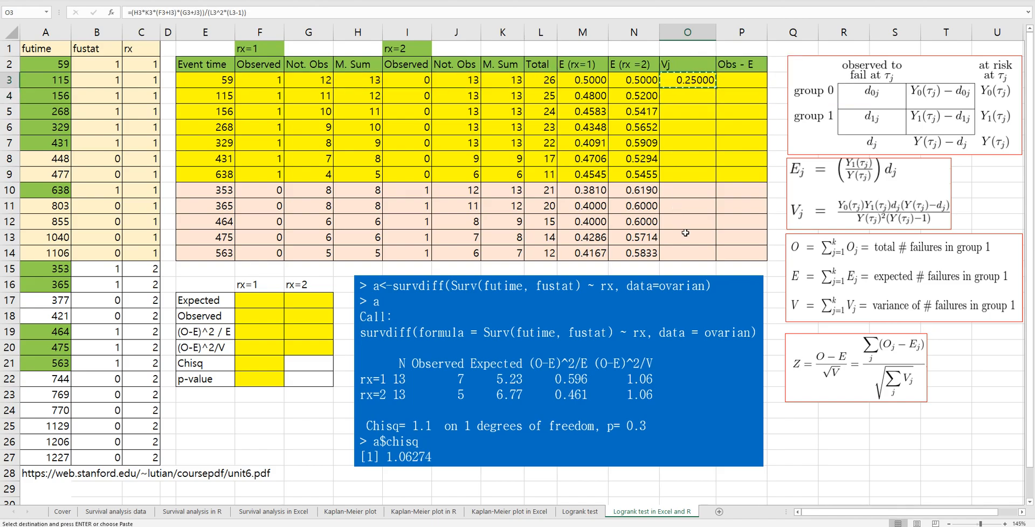
drag(687, 80, 687, 252)
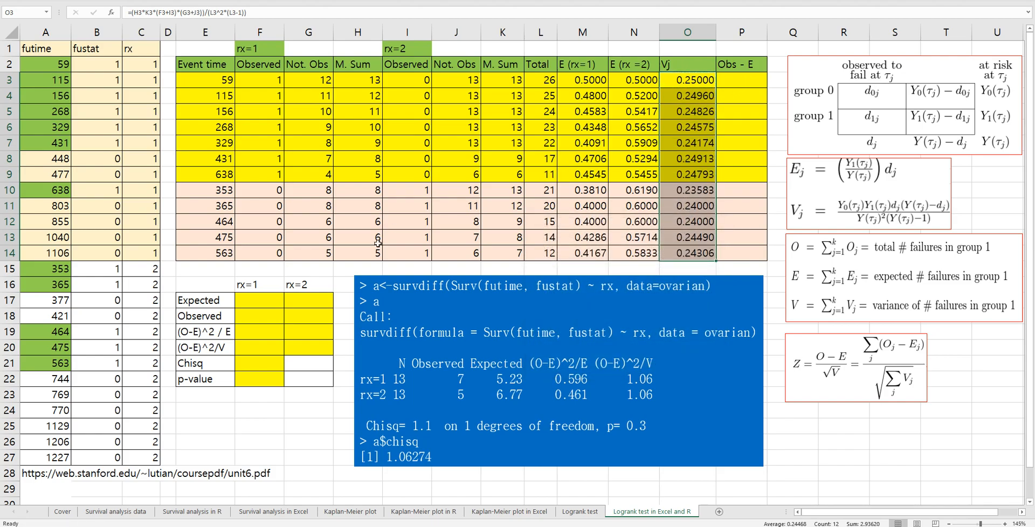
mouse_move(838, 354)
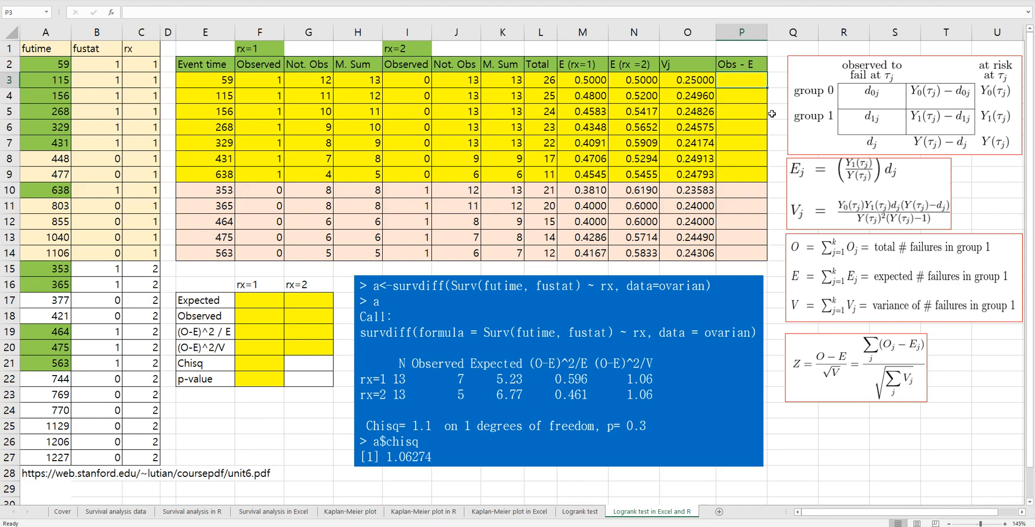
Enter =F3-M3 in P3 and paste the formula down P4:P14, giving 0.5000 down to -0.4167.
text(=I3)
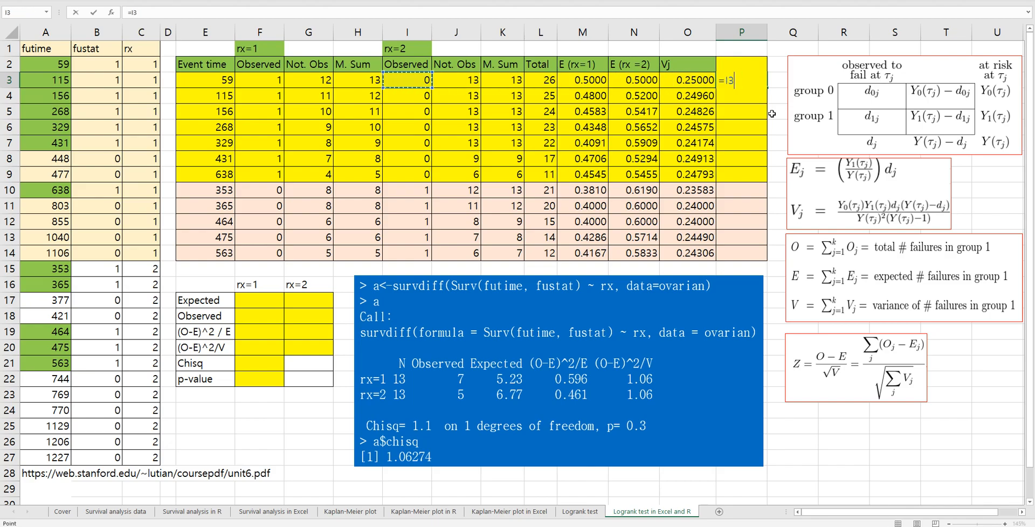
click(258, 80)
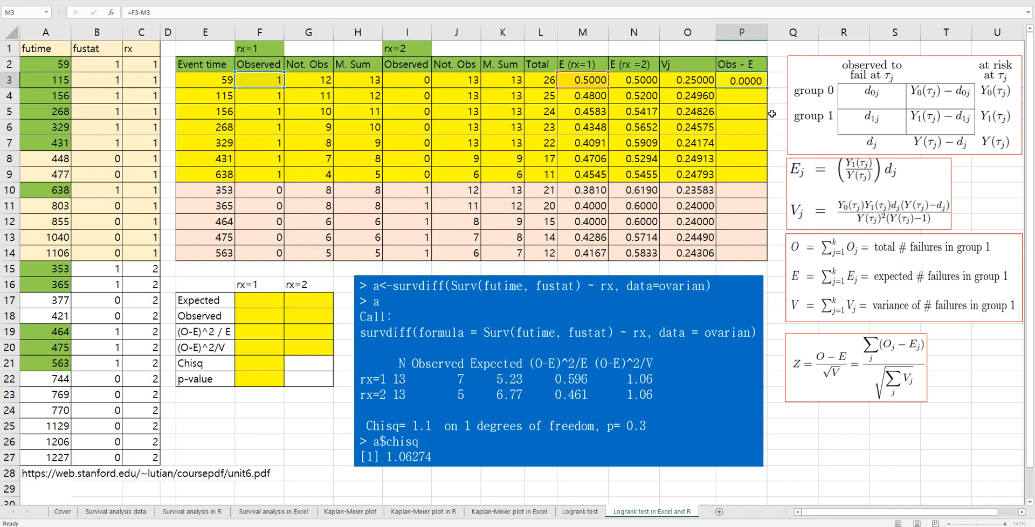
click(740, 81)
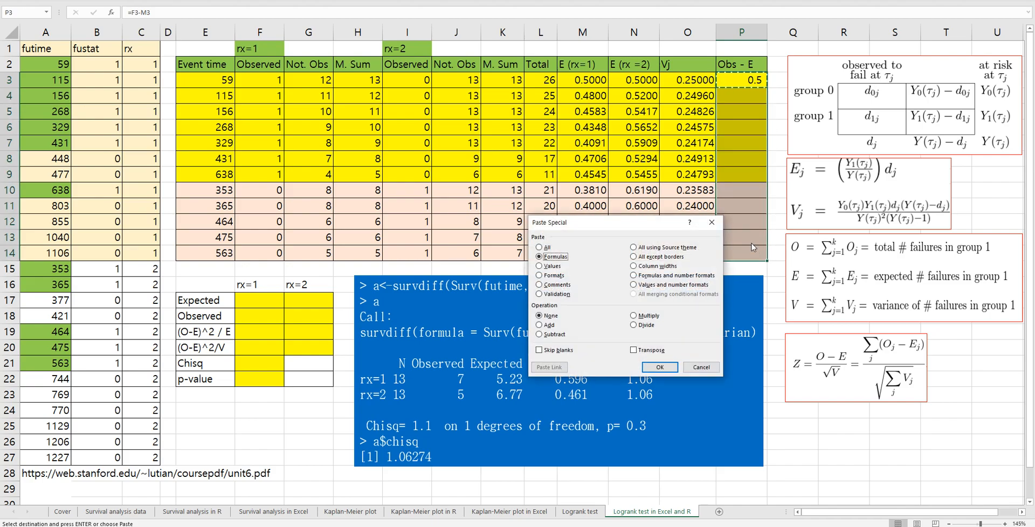
click(660, 367)
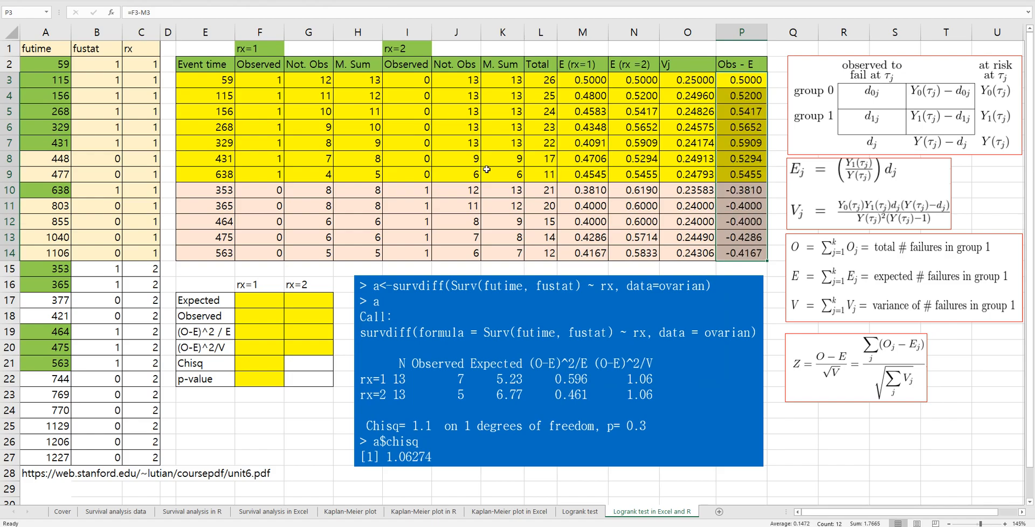
Sum the E columns into F17 and G17, giving expected totals 5.23353 and 6.76647.
click(258, 300)
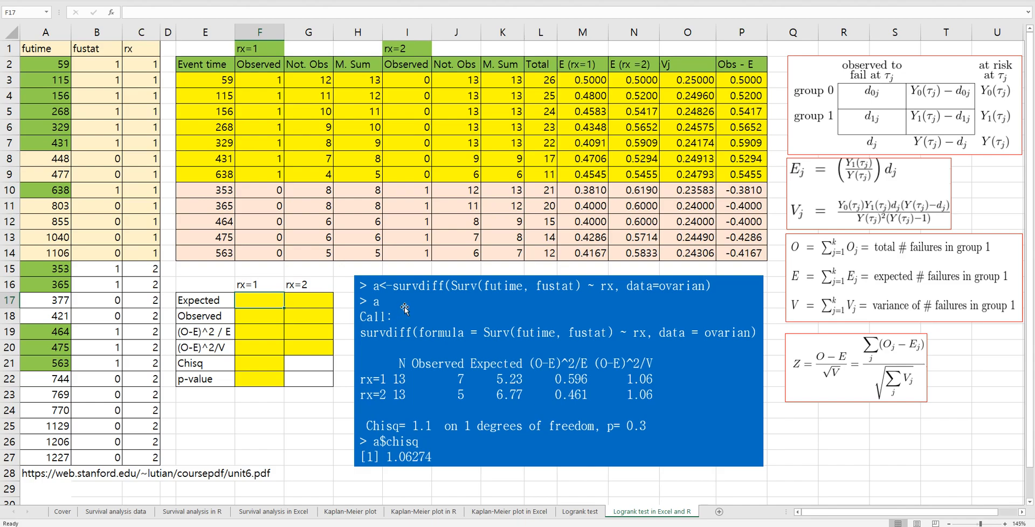
text(=)
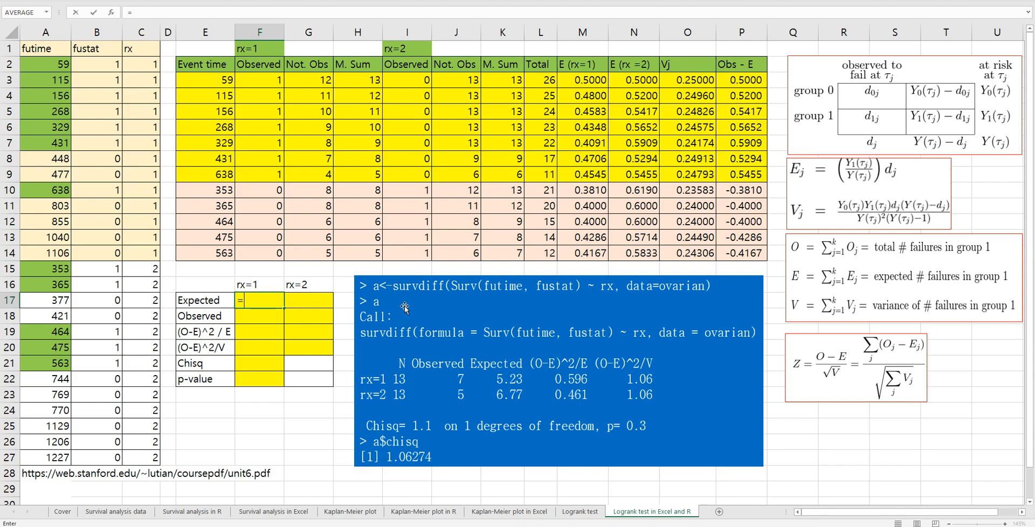
text(sum()
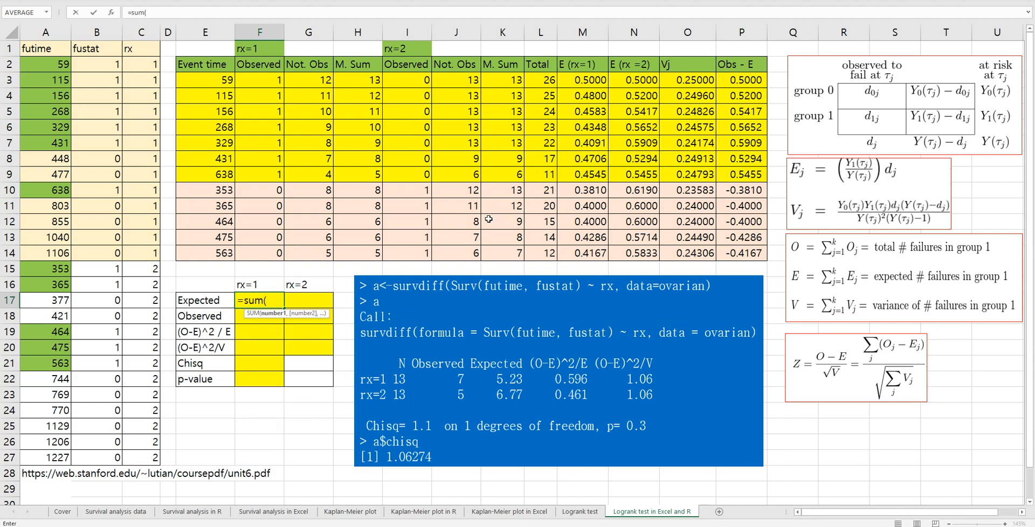
drag(582, 80, 582, 252)
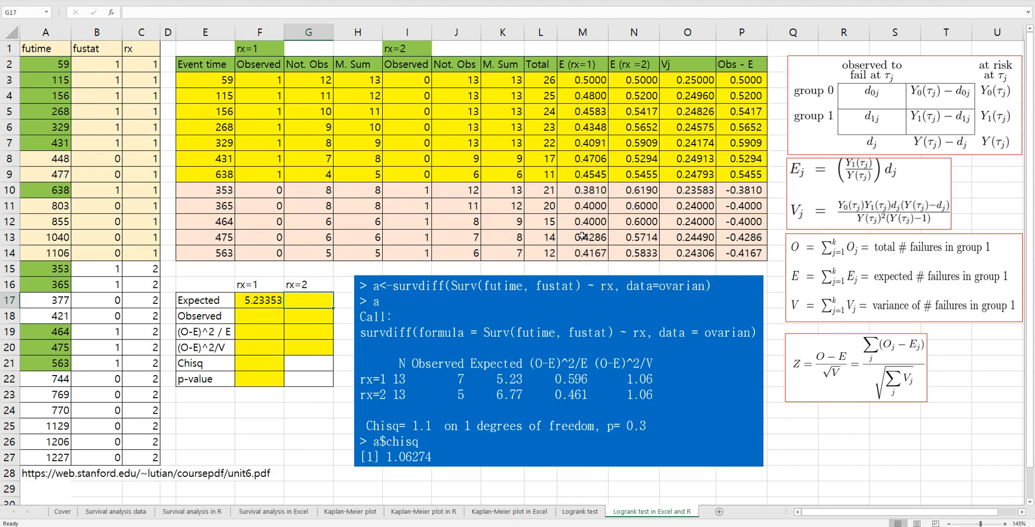
text(=sum)
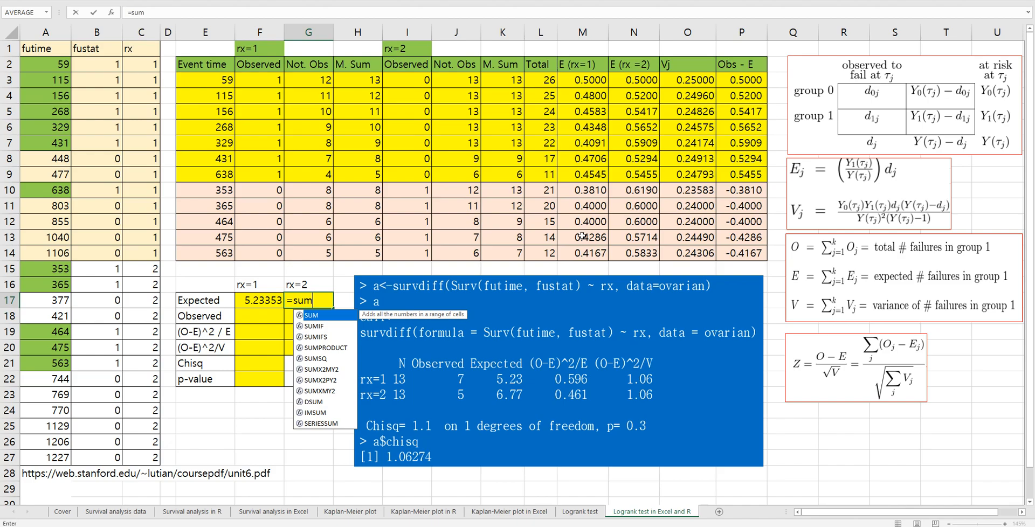
text(()
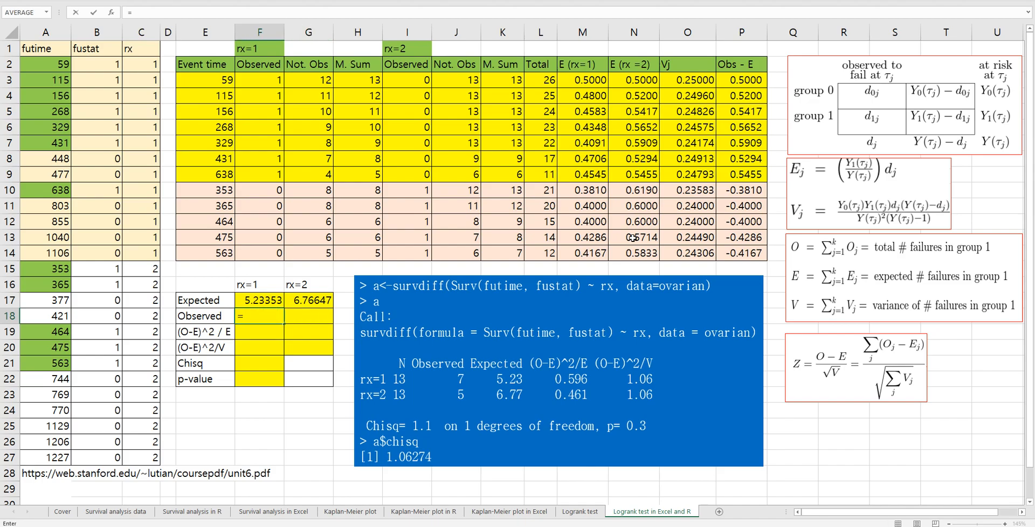
Sum the observed failures into F18 and G18, giving observed totals 7 and 5.
text(=sum(F17)
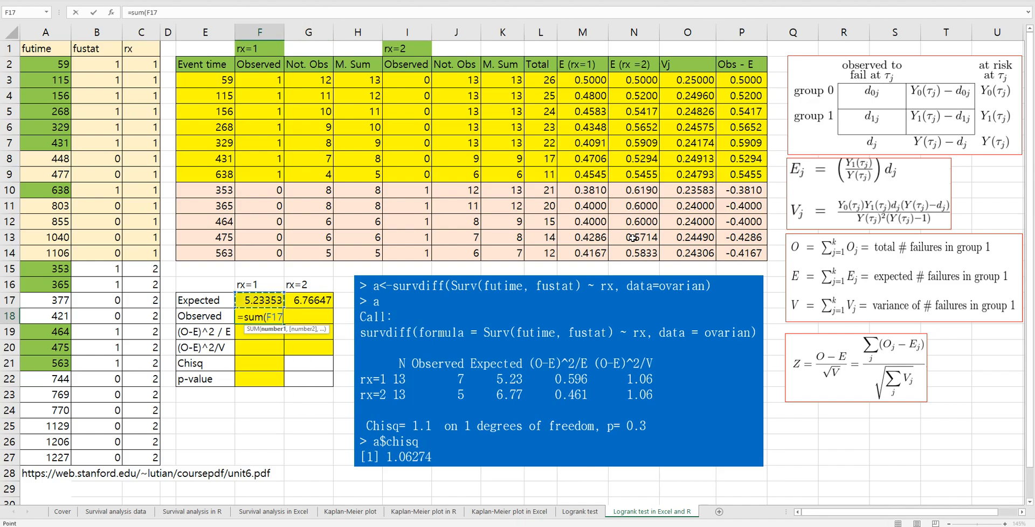
drag(259, 79, 260, 253)
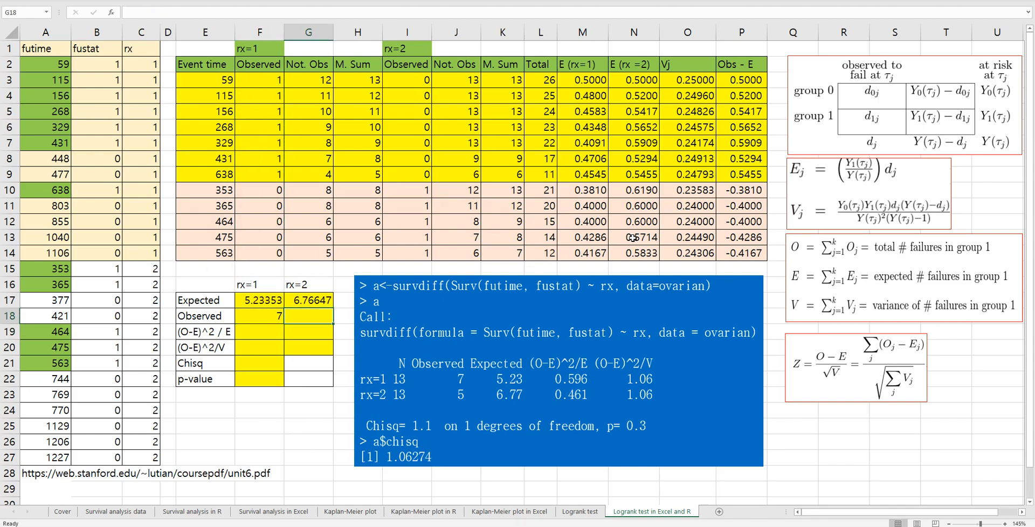
text(=sum()
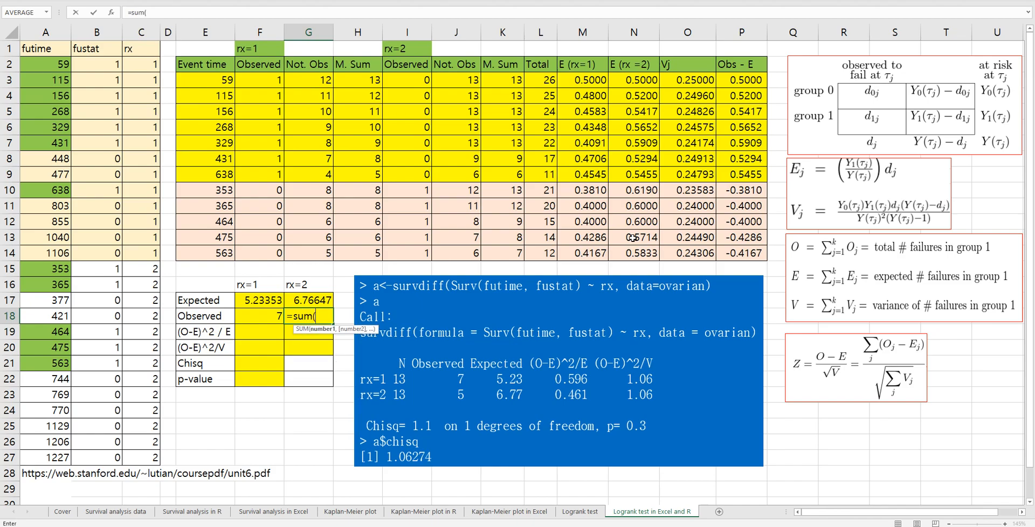
click(408, 252)
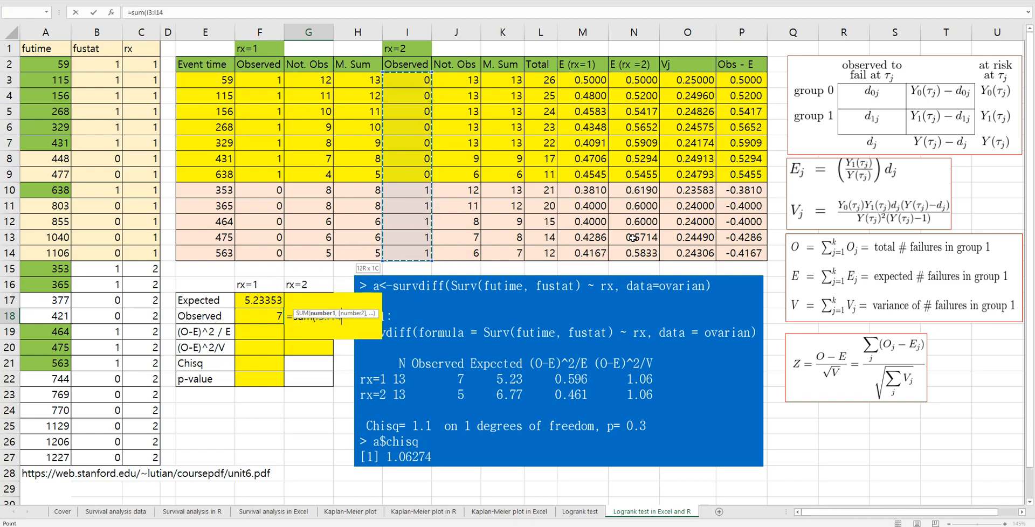
key(Enter)
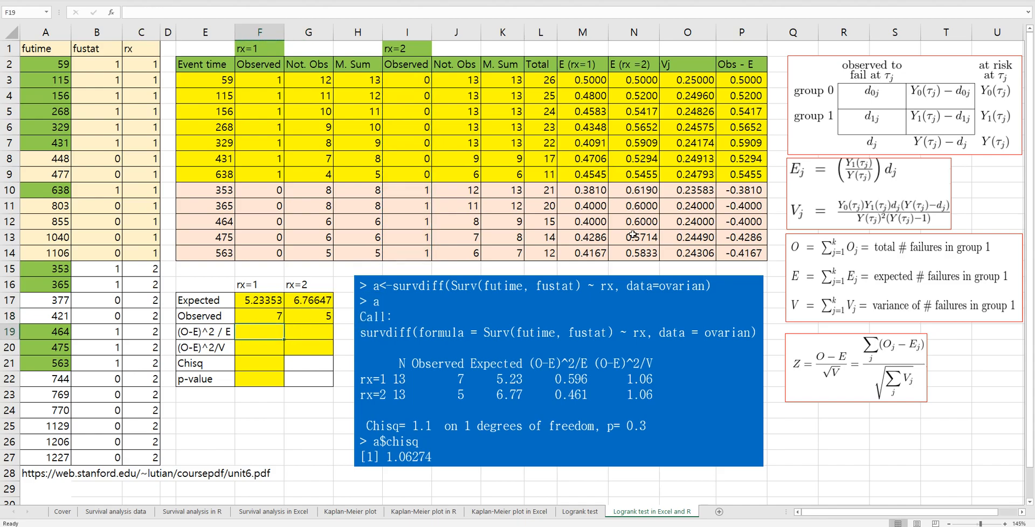
mouse_move(594, 367)
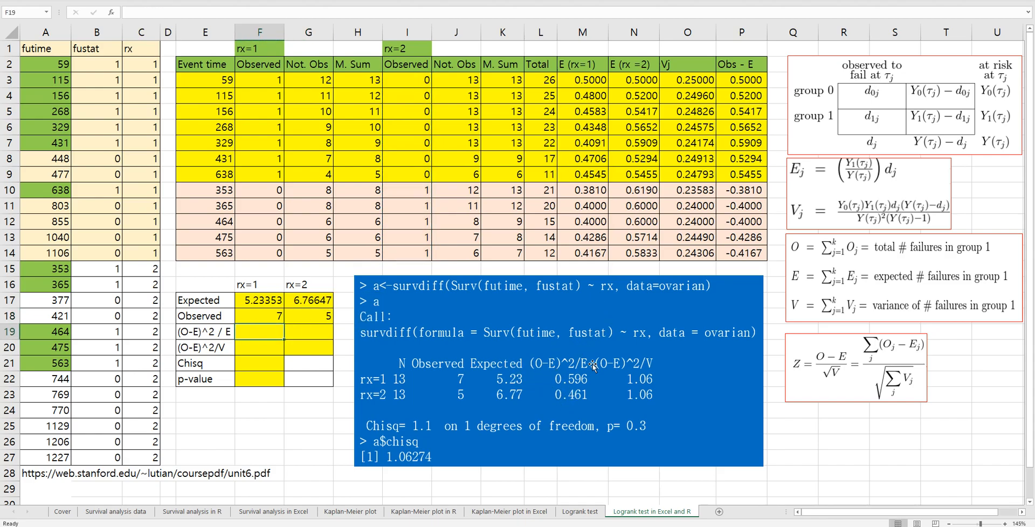
Compute (O−E)^2/E as =(F18-F17)^2/F17 in F19 and copy to G19, giving 0.59623 and 0.46116.
text(=()
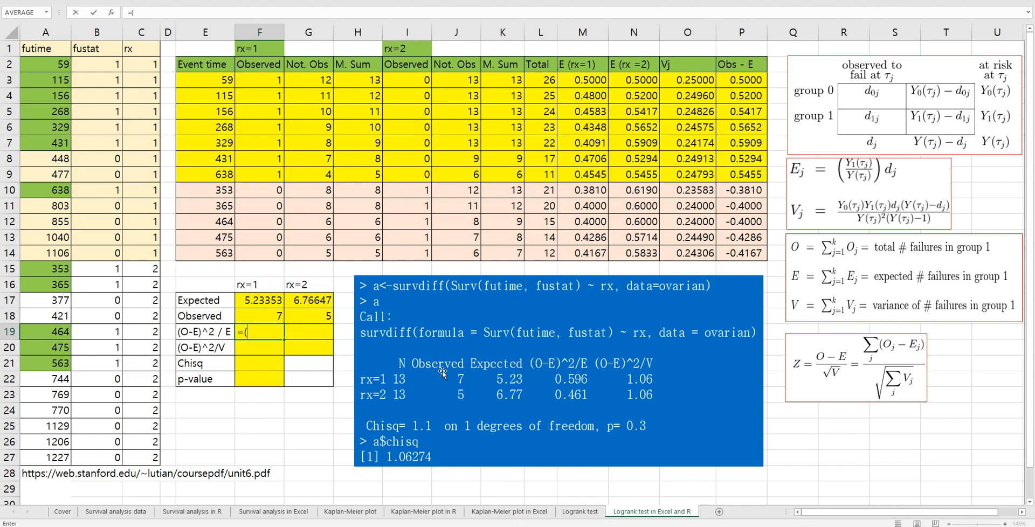
click(259, 316)
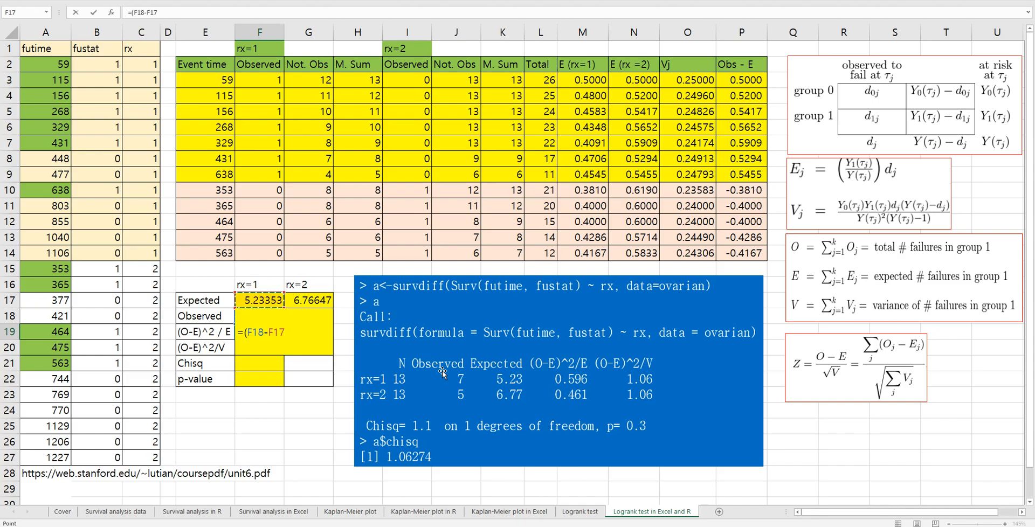
text(^2)
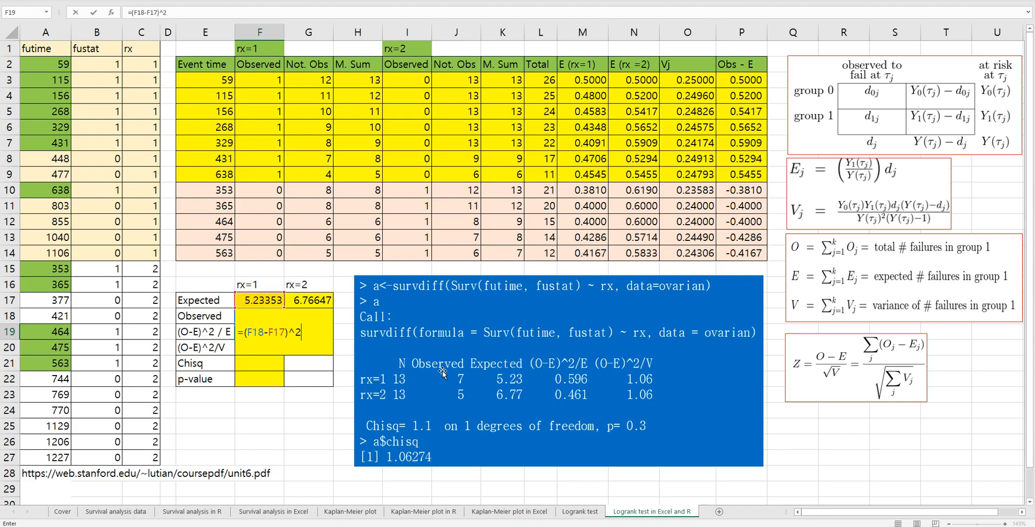
text(/F17)
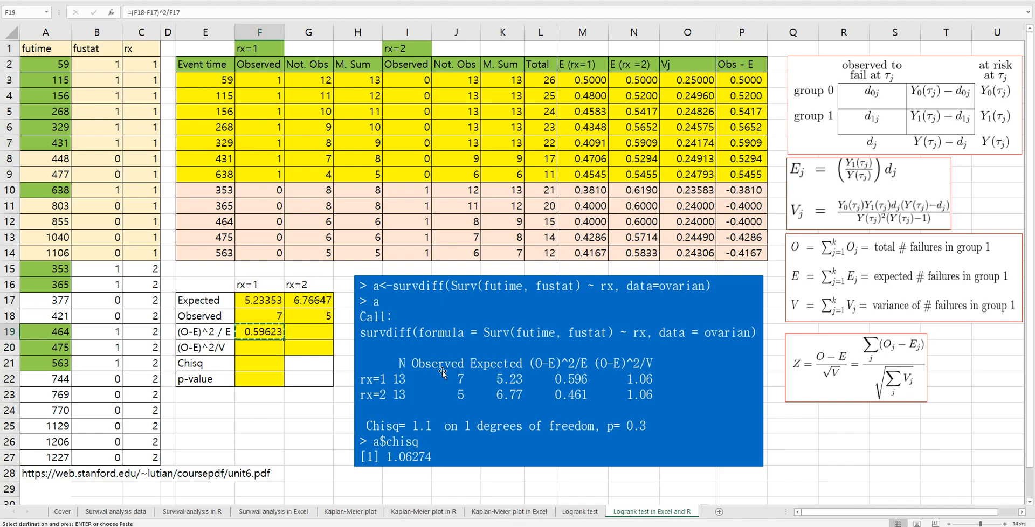
click(308, 332)
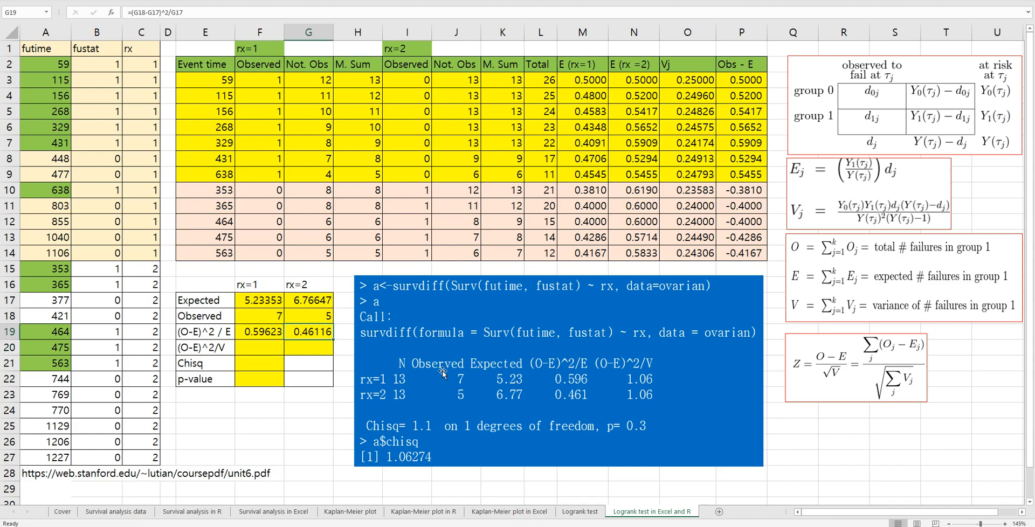
Compute (O−E)^2/V as =(F18-F17)^2/sum(O3:O14) in F20 and G20, both giving 1.06274.
click(259, 347)
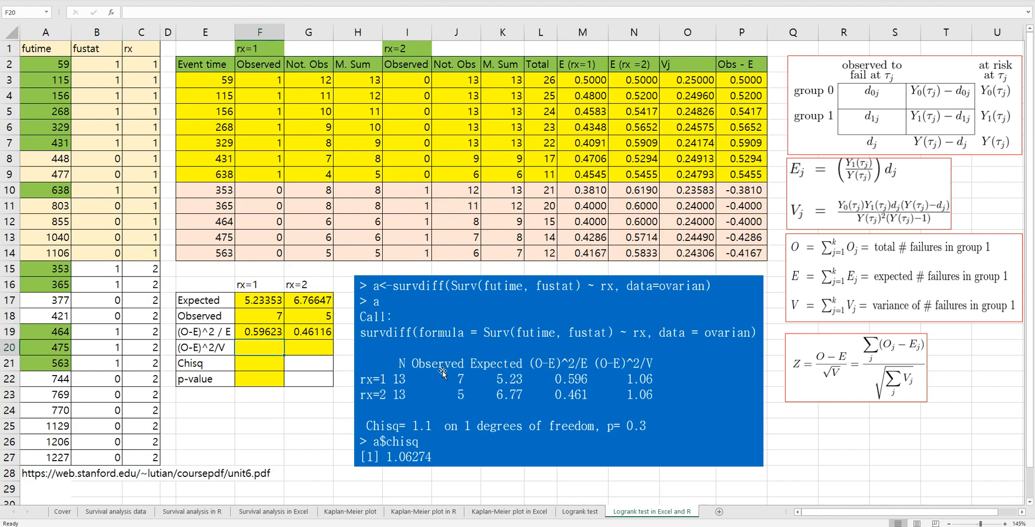
text(=(F18)
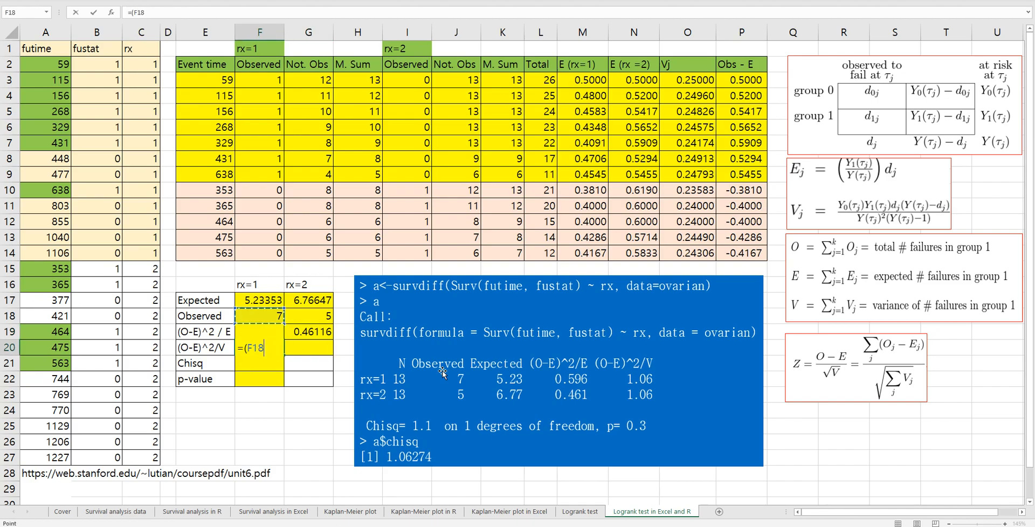
click(259, 300)
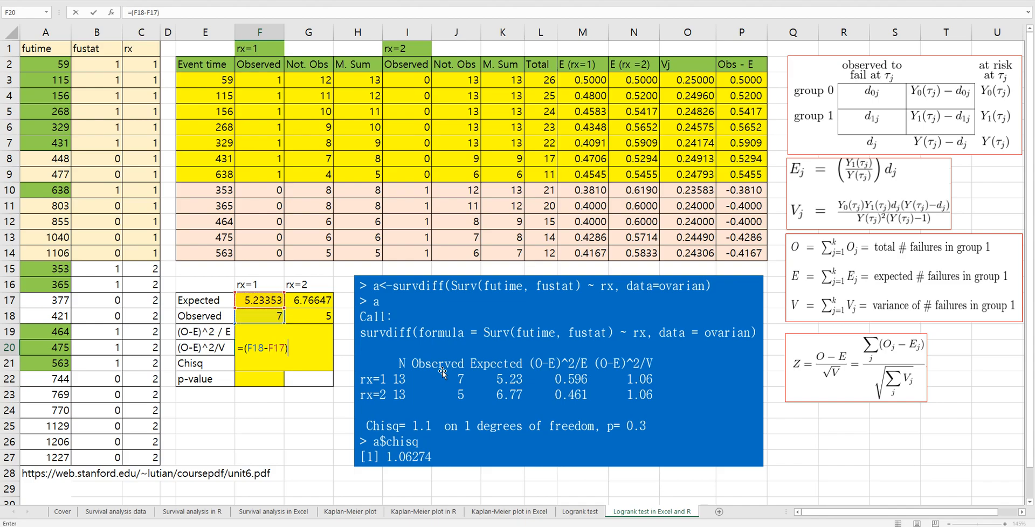
text(^2/)
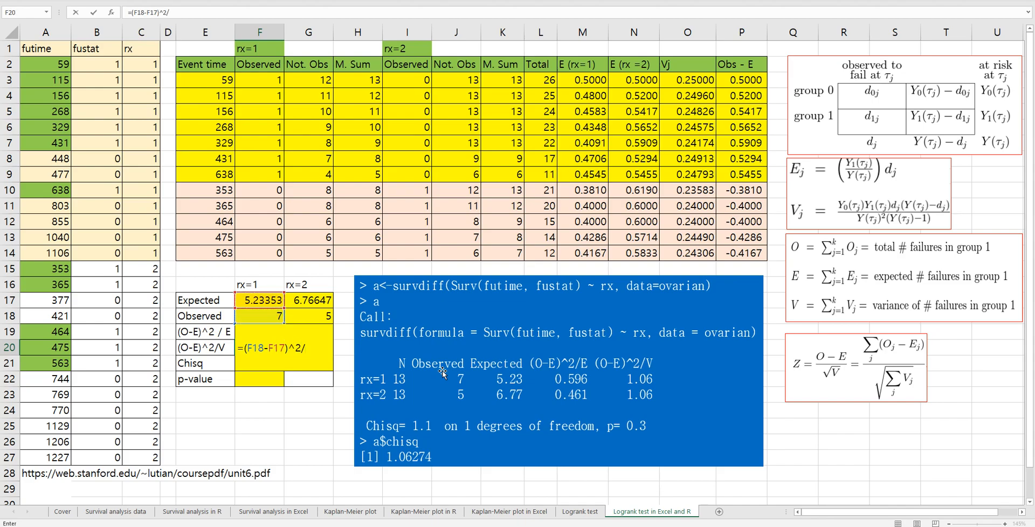
text(sum(O3:O14)
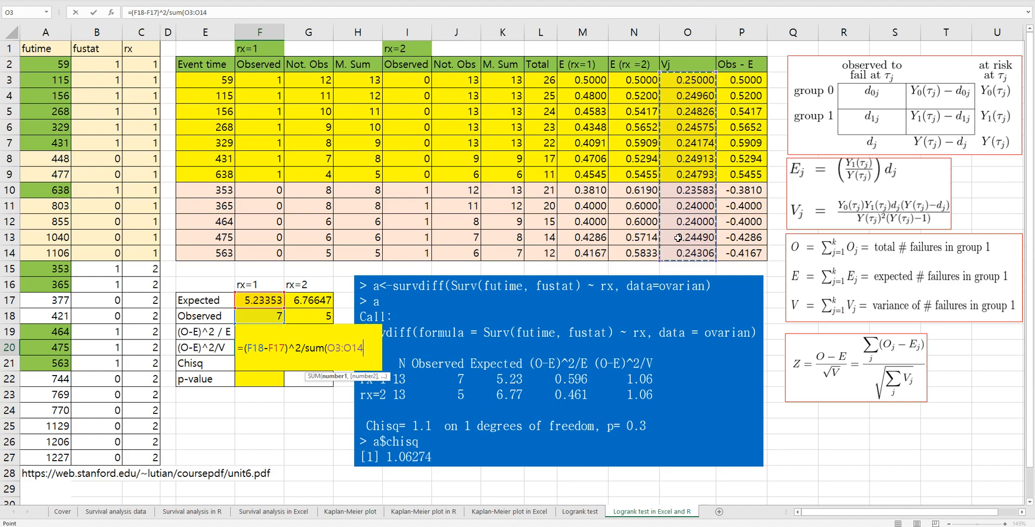
key(Enter)
text(=)
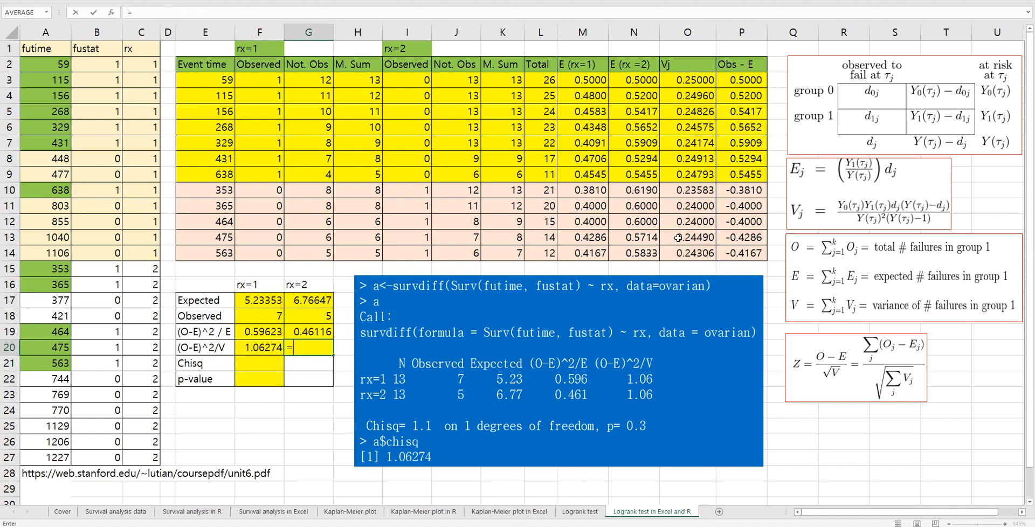
text((G18-G17)
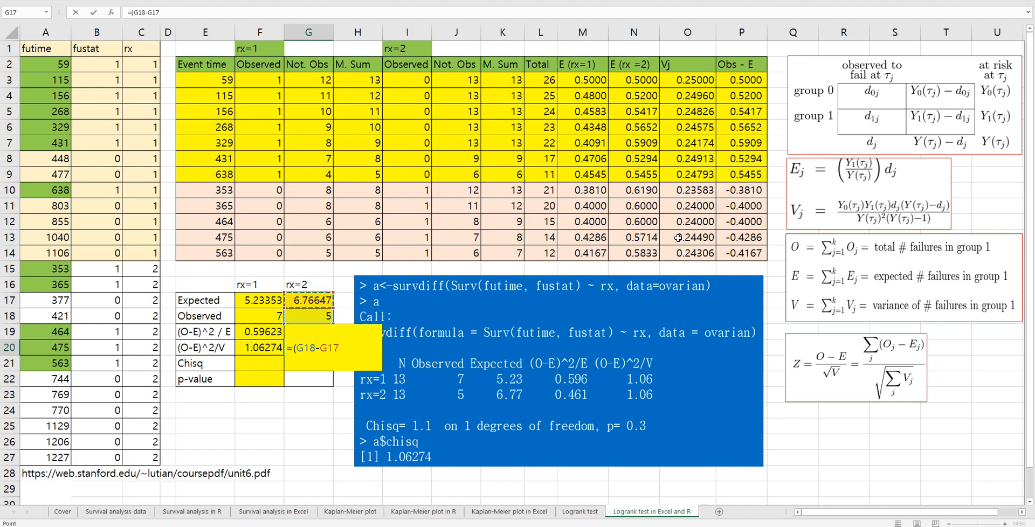
text(^2)
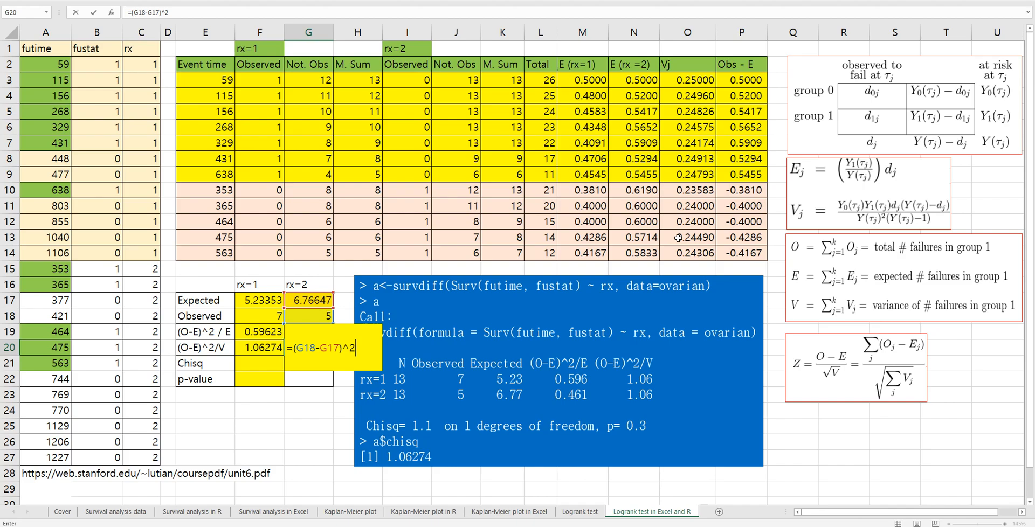
text(/sum)
click(258, 363)
text(=)
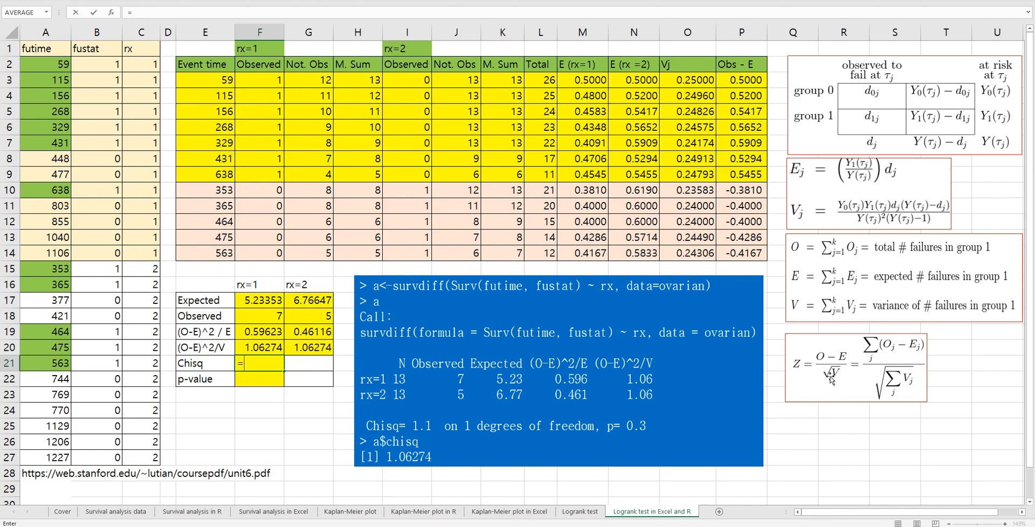
Enter =sum(P3:P14)^2/sum(O3:O14) in F21, giving the chi-square 1.06274.
text(()
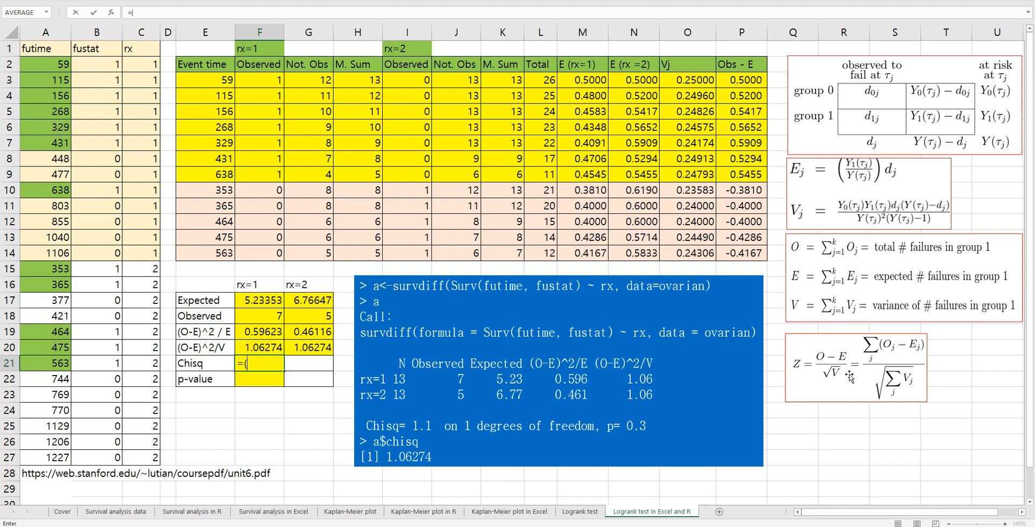
text(s)
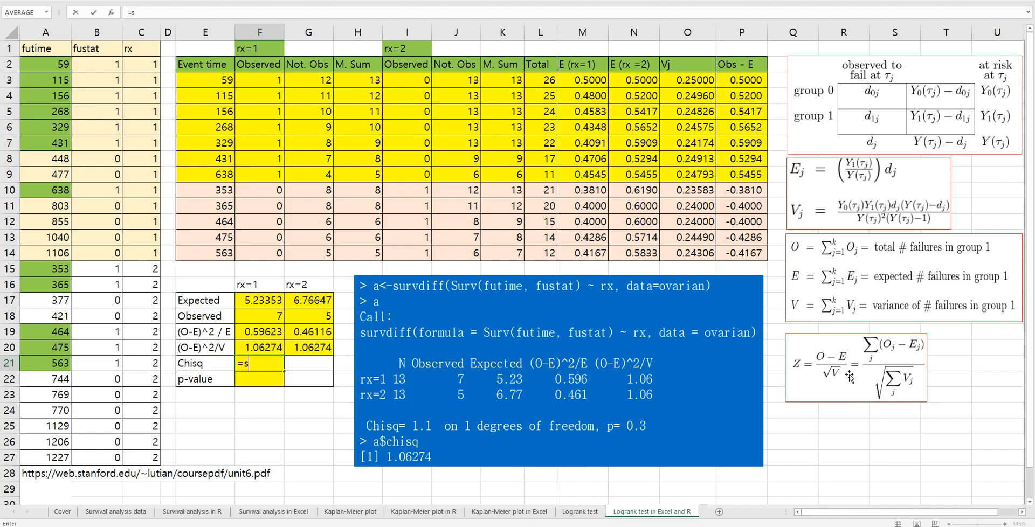
text(um(P3:P14)^2)
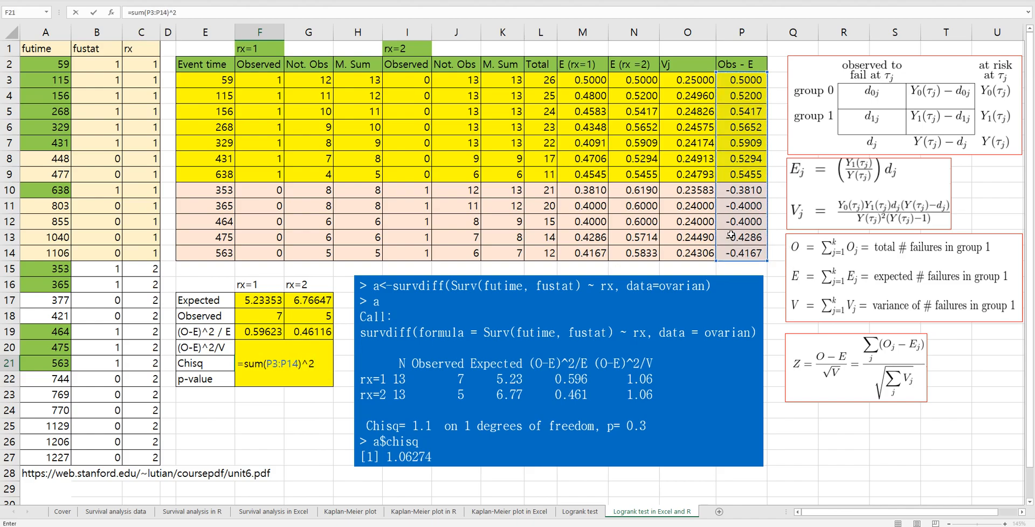
text(/)
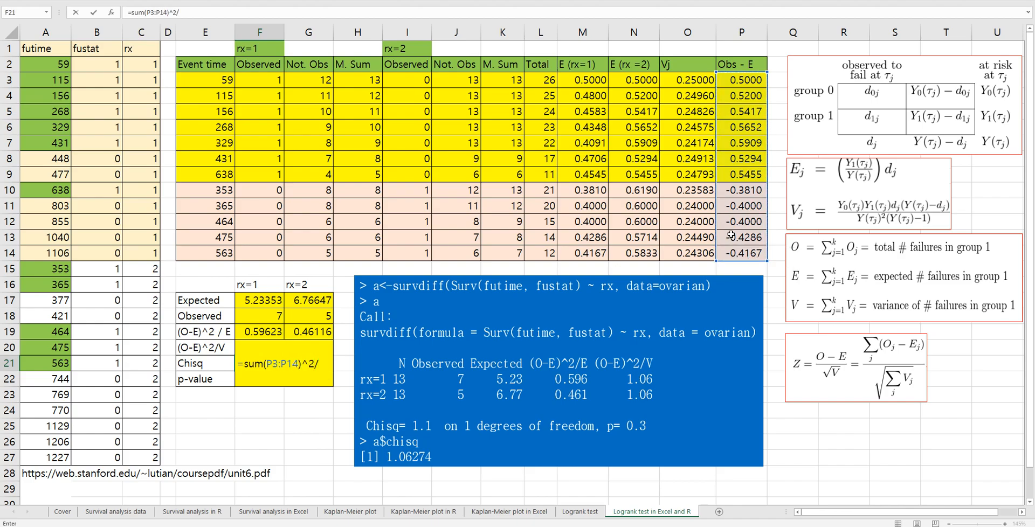
text(sum(O3:O14)
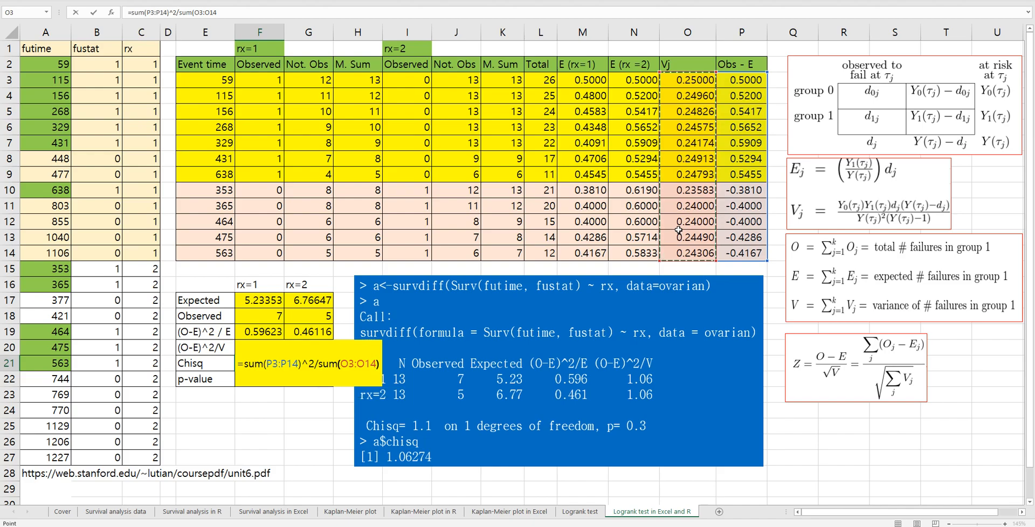
key(Enter)
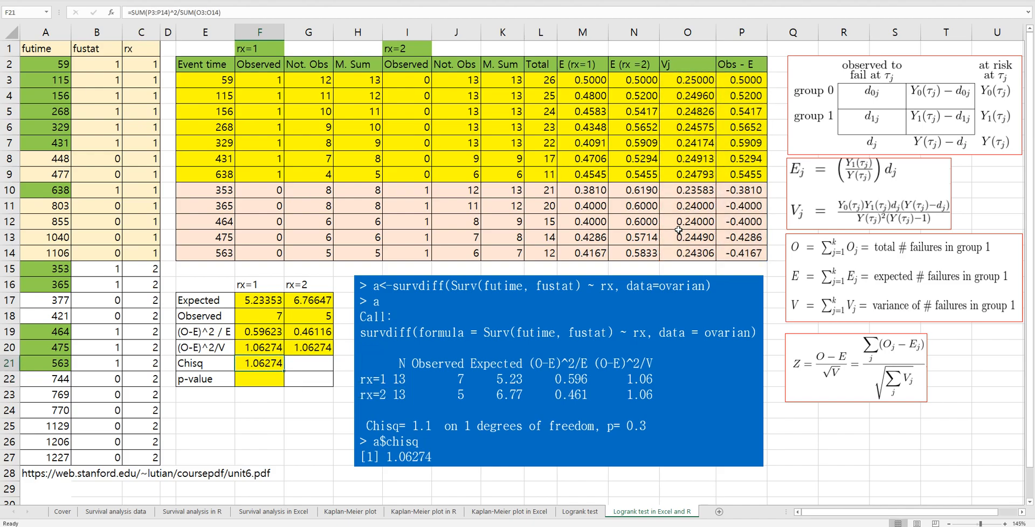
mouse_move(428, 470)
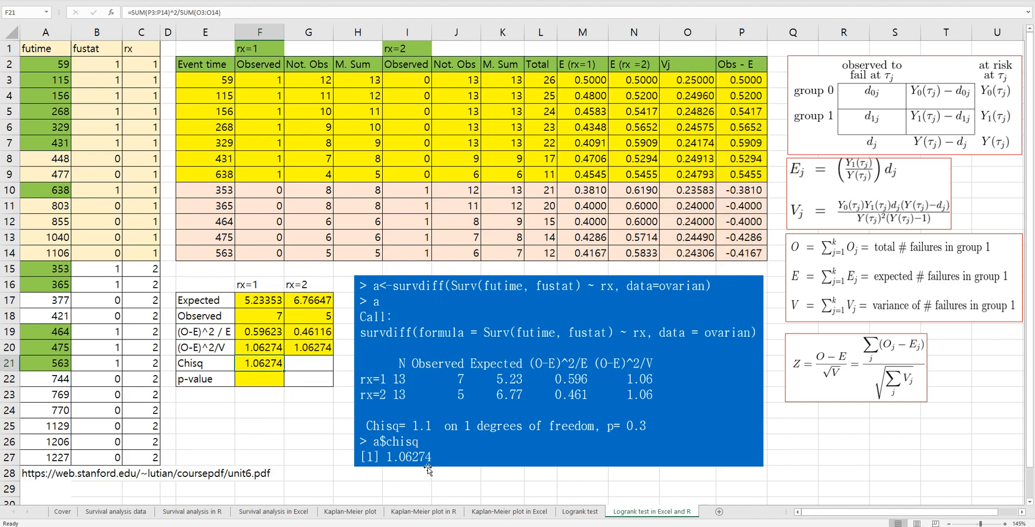
click(260, 378)
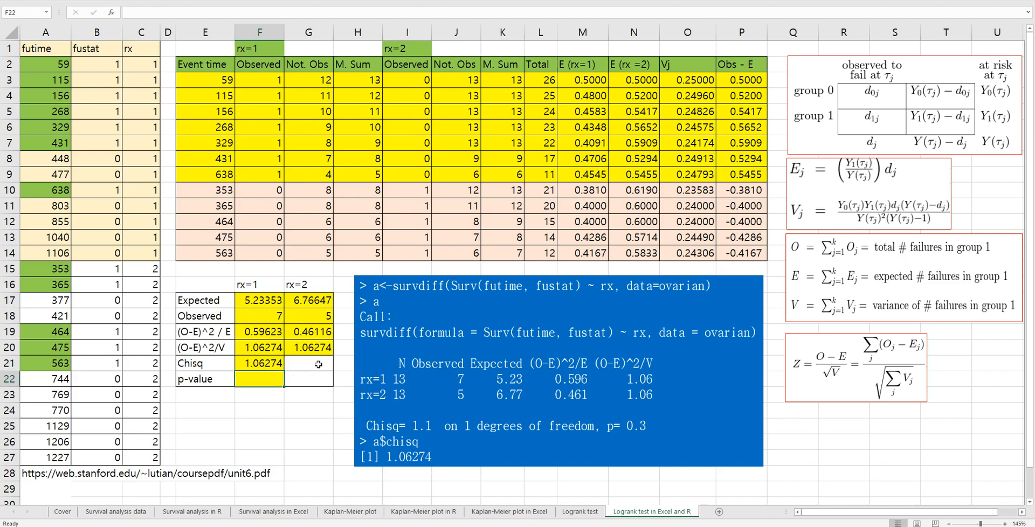
Enter =1-CHISQ.DIST(F21,1,1) in F22, giving the p-value 0.30259.
text(=1-chisq.dist)
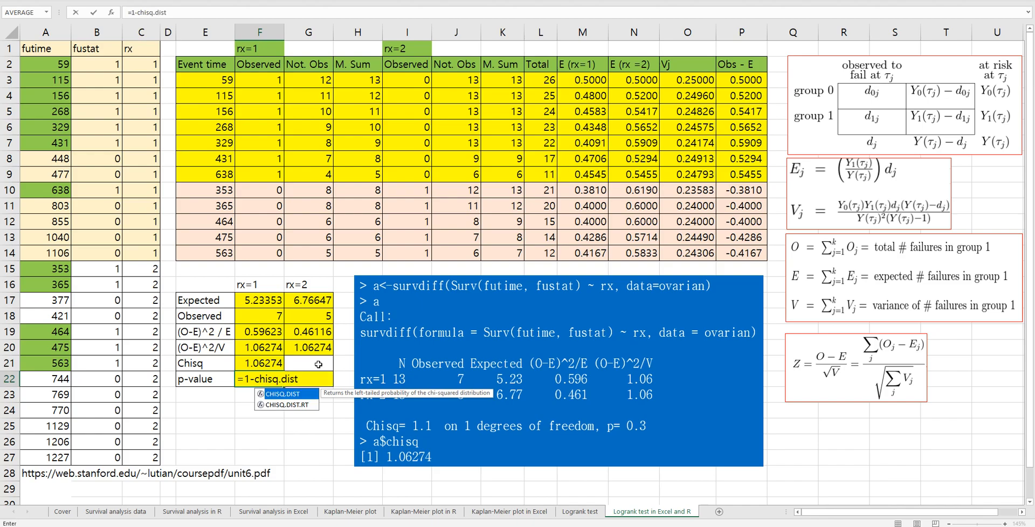
text((F2)
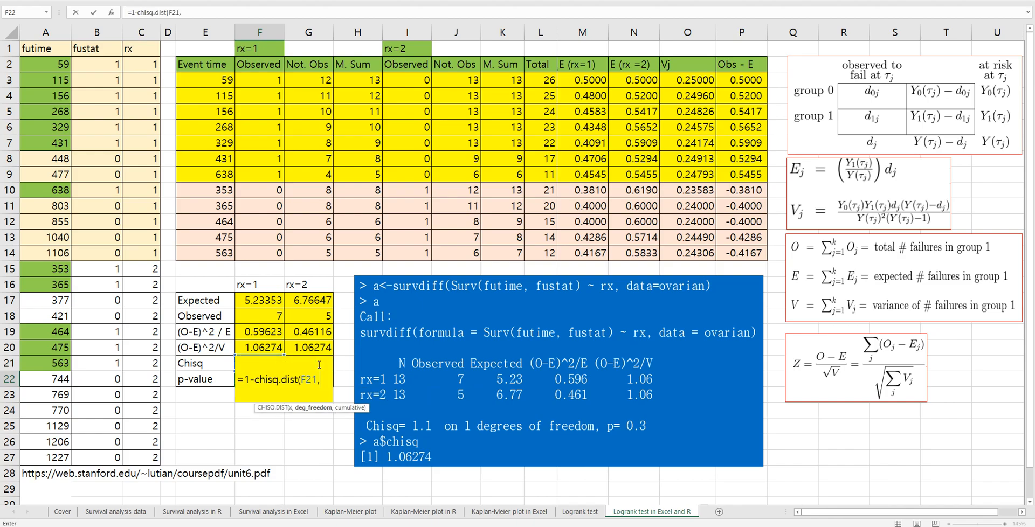
text(1,)
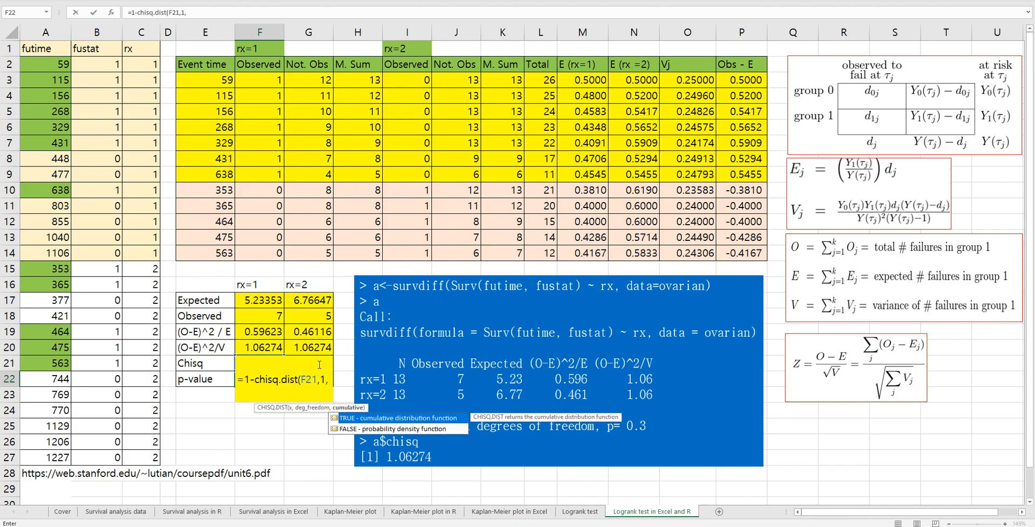
text(1))
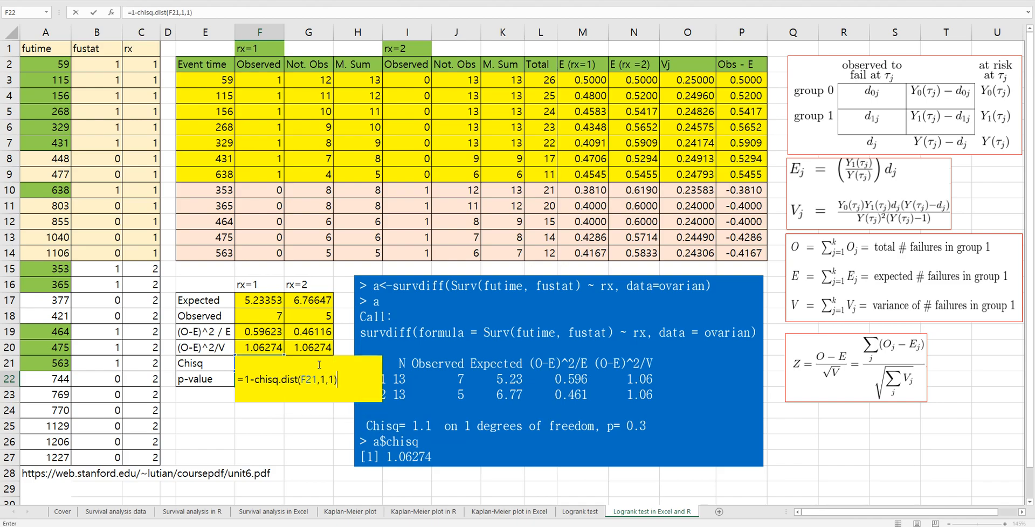
key(Enter)
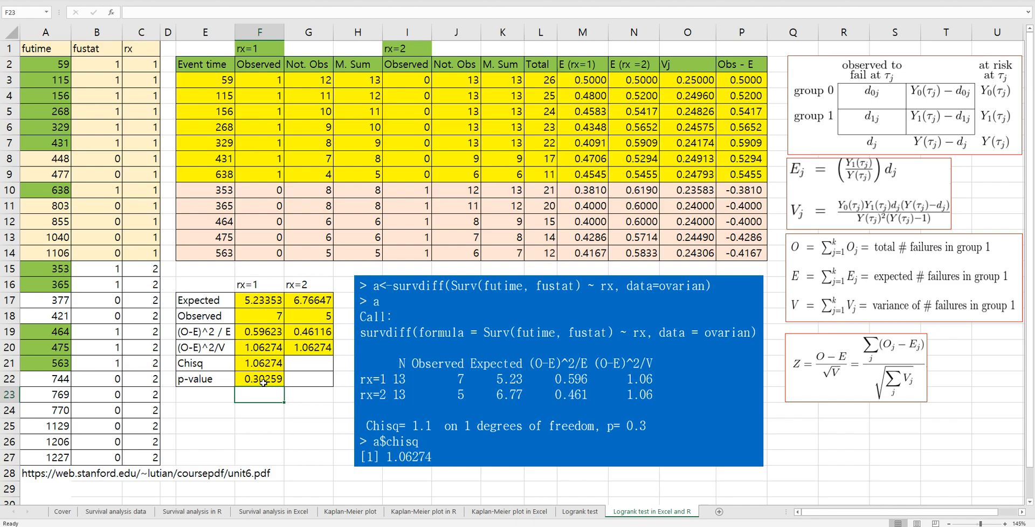
mouse_move(259, 395)
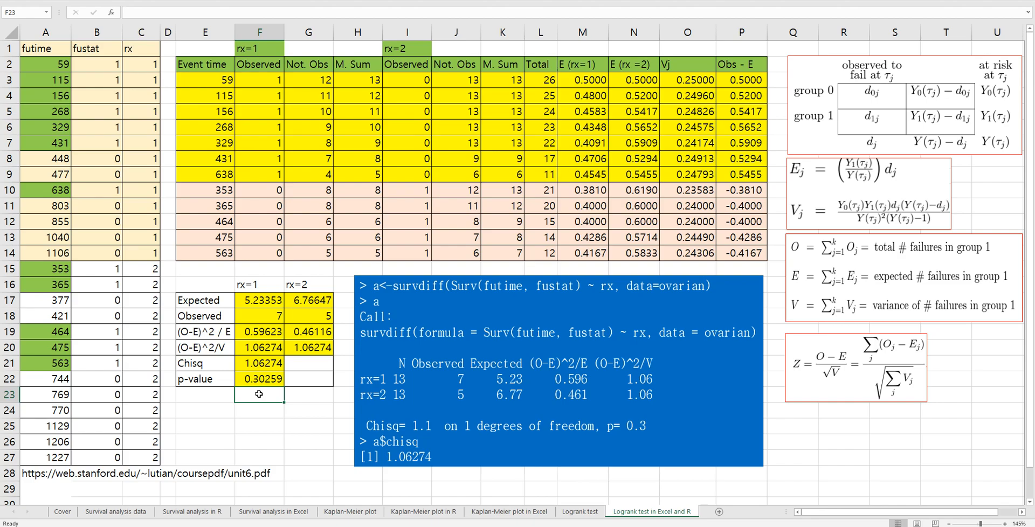
mouse_move(260, 392)
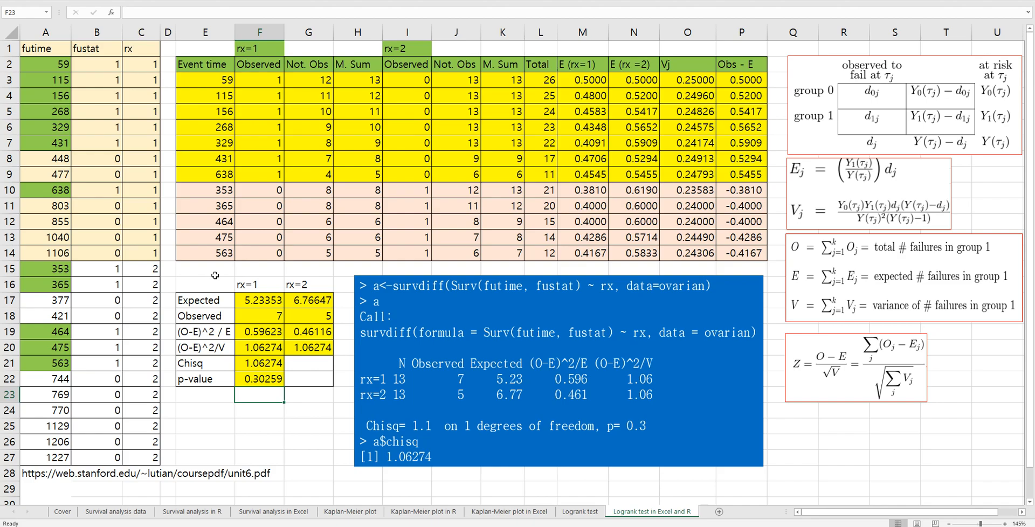
mouse_move(803, 448)
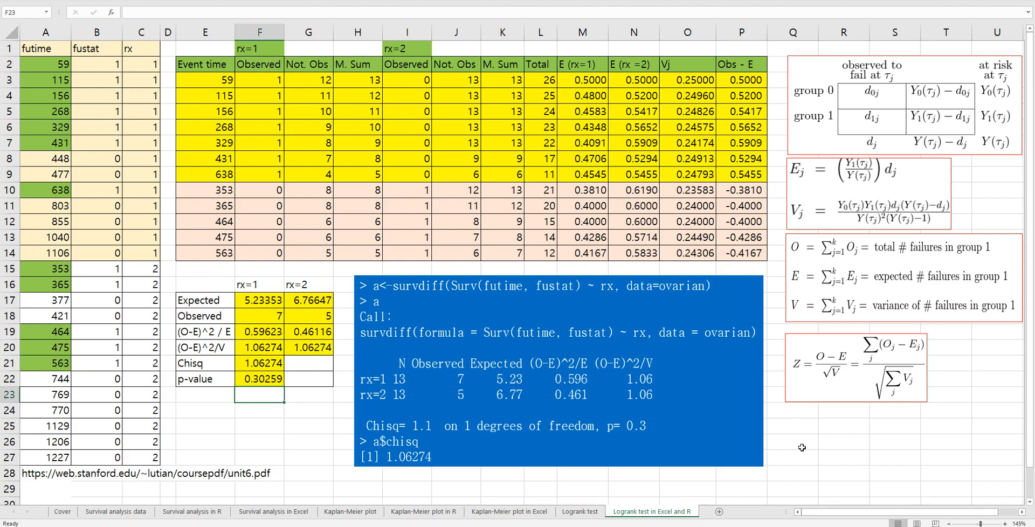